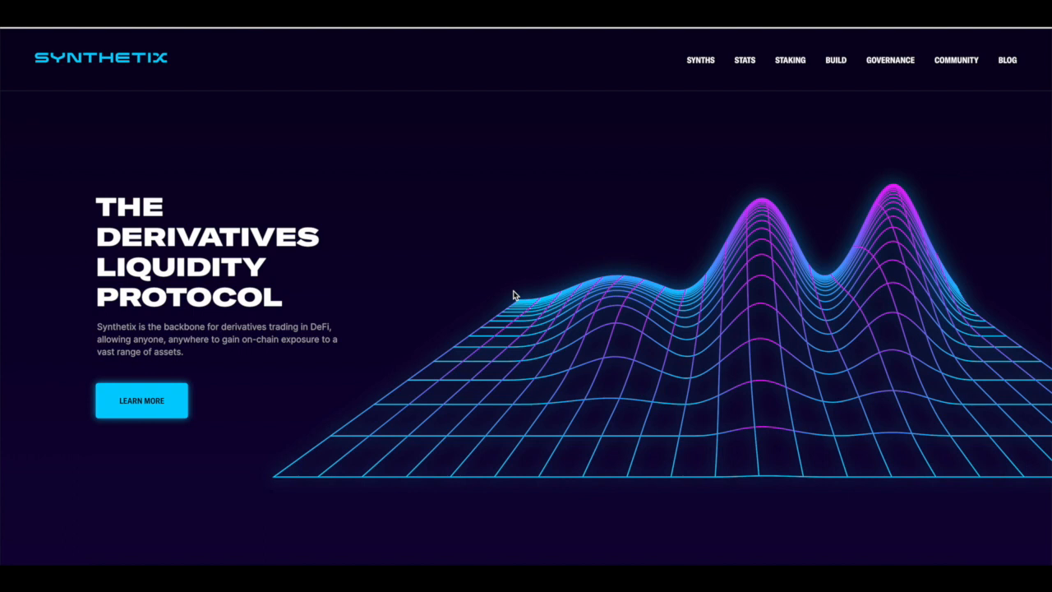
mouse_move(492, 336)
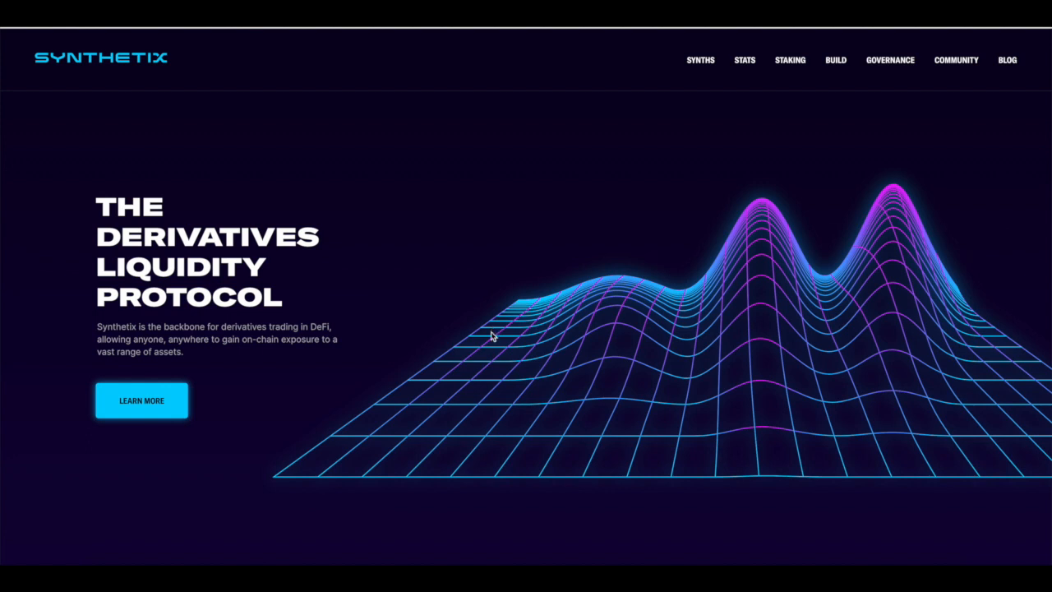
mouse_move(513, 333)
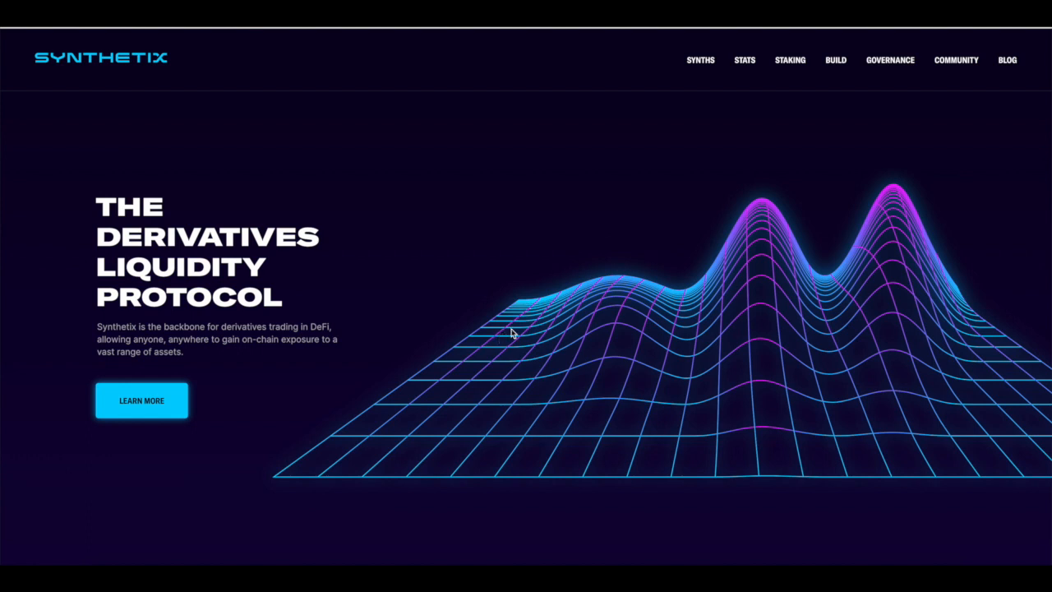
mouse_move(566, 348)
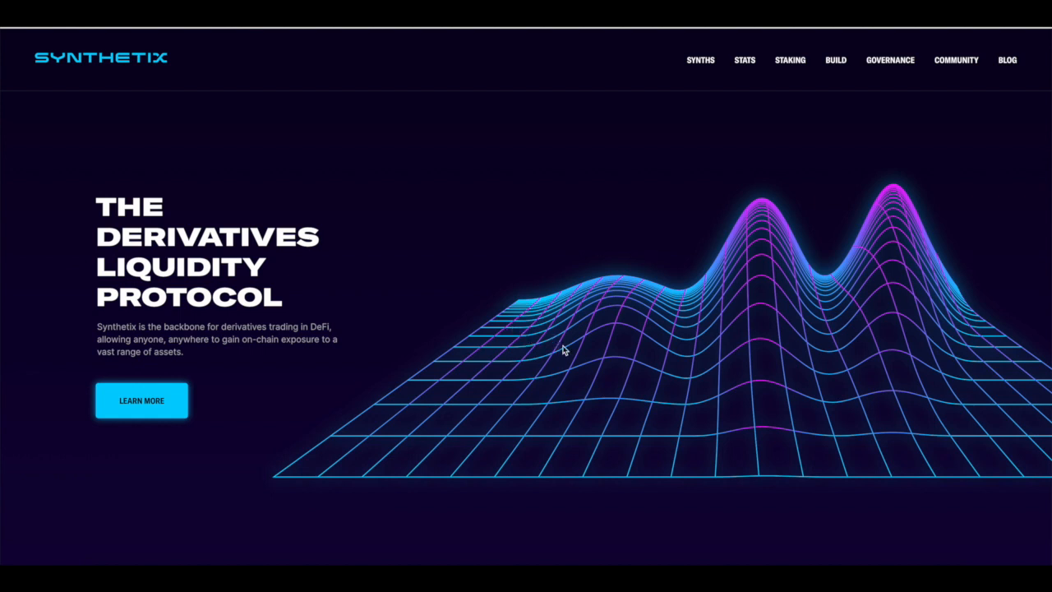
mouse_move(559, 344)
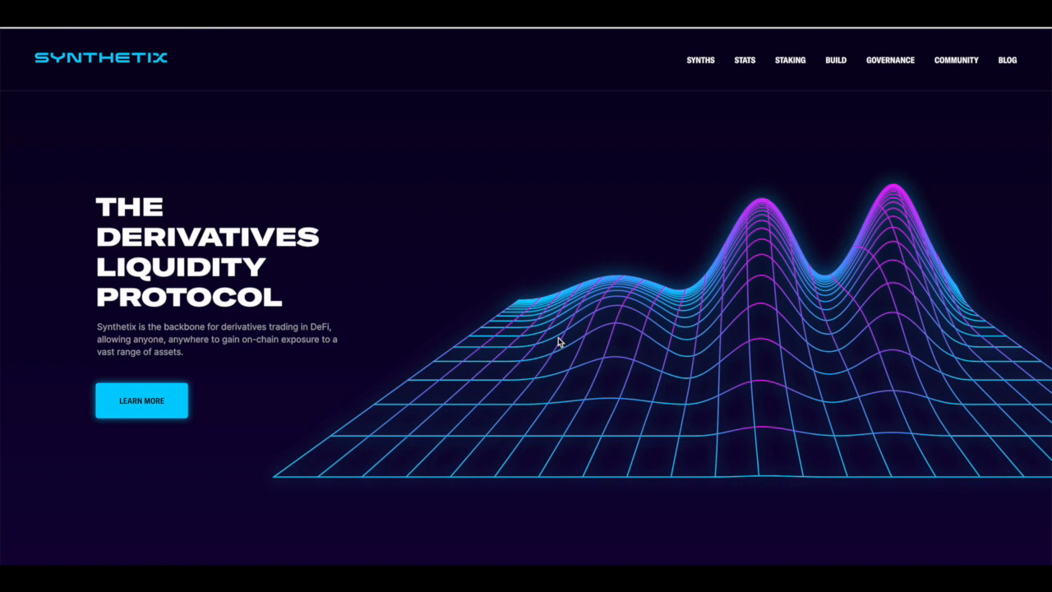
mouse_move(414, 341)
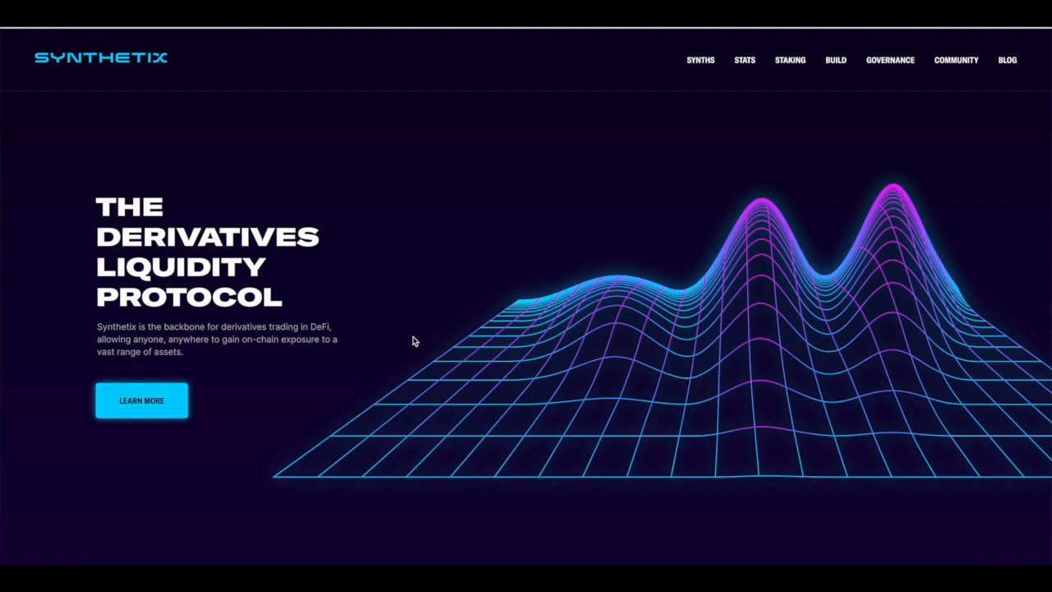
mouse_move(397, 373)
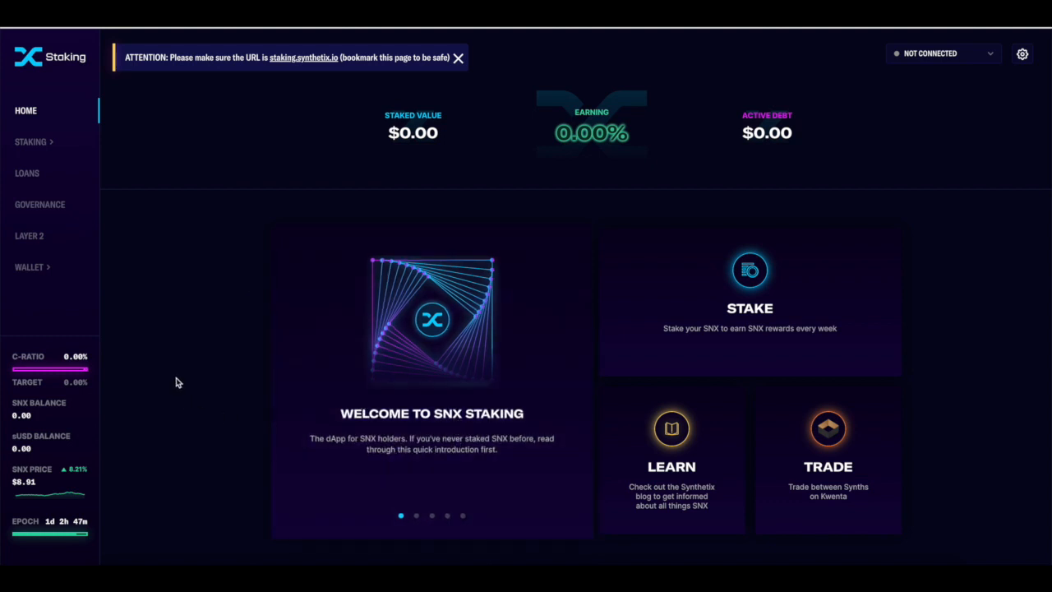
mouse_move(633, 336)
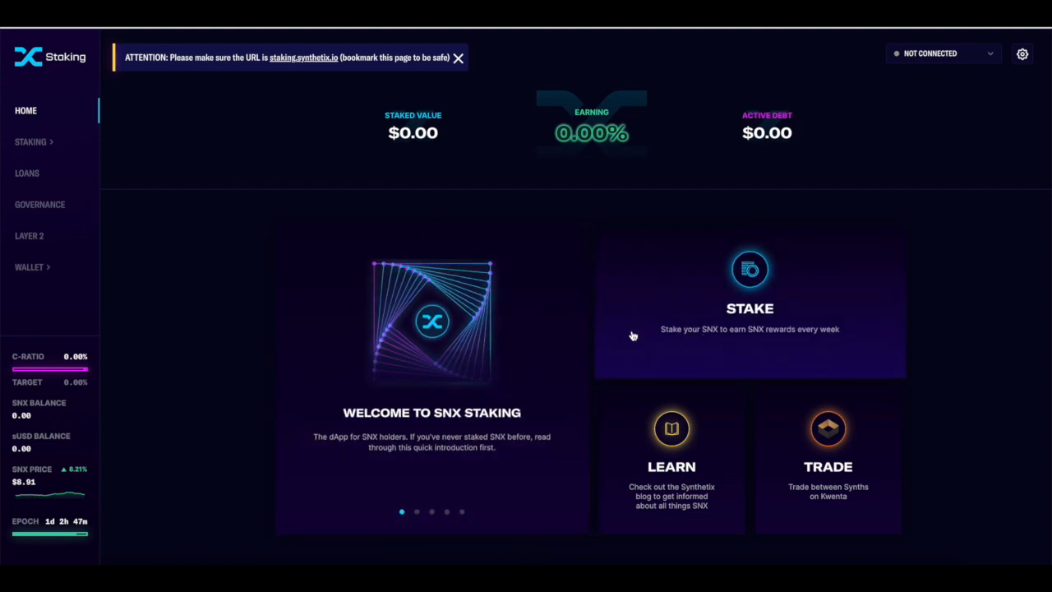
mouse_move(750, 345)
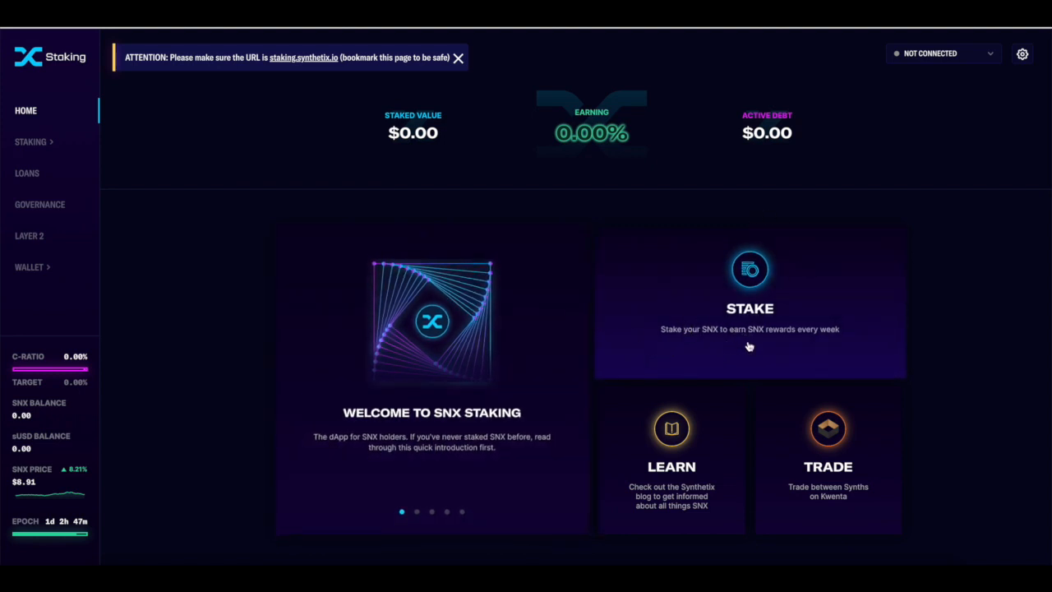
Connect the browser wallet through the Not Connected menu and the Select a Wallet dialog.
left_click(944, 53)
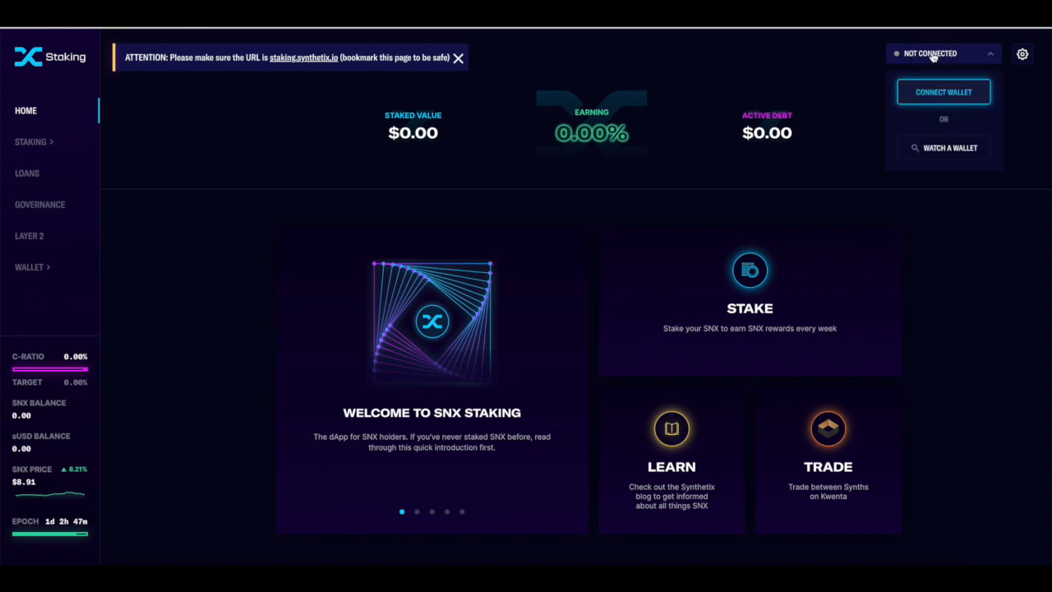
left_click(944, 92)
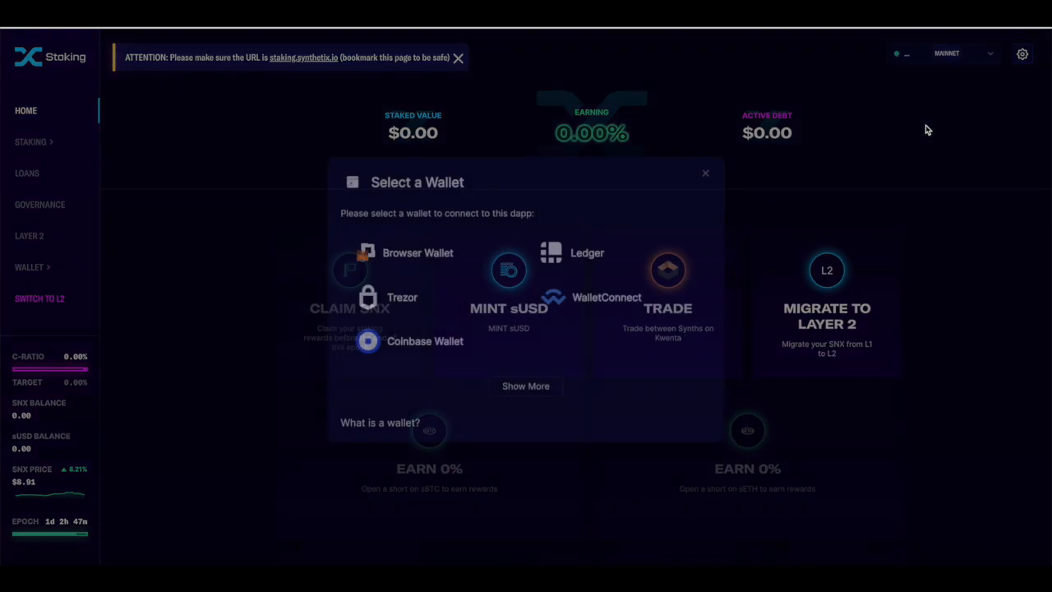
left_click(704, 173)
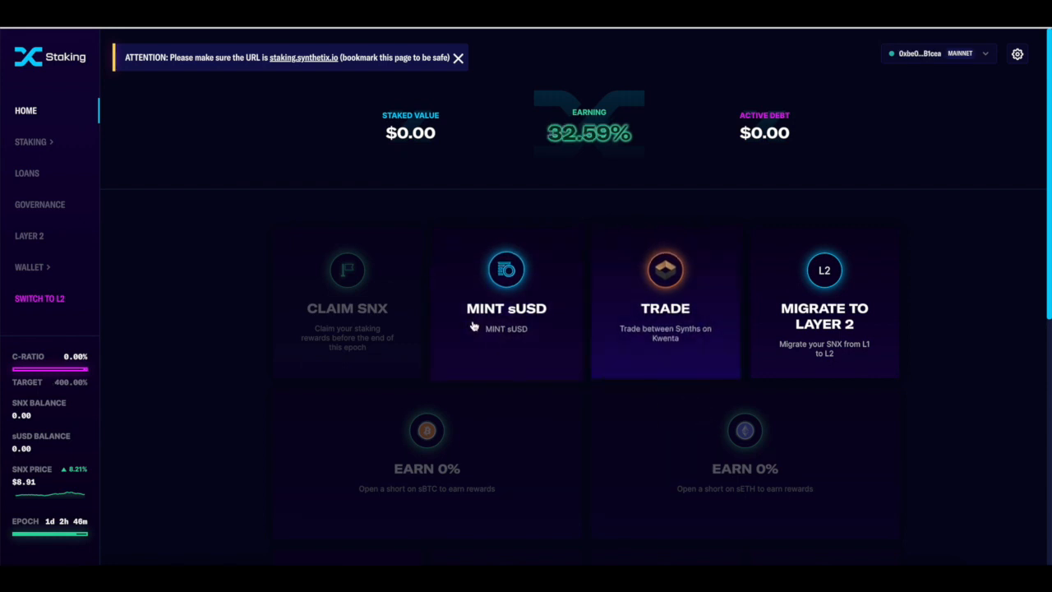
mouse_move(533, 237)
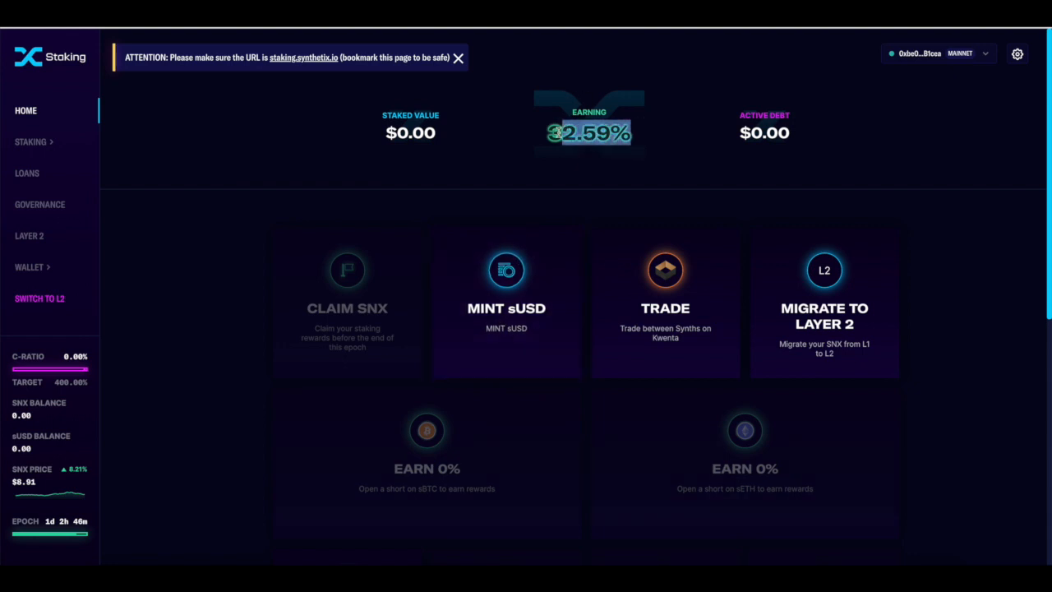
mouse_move(506, 283)
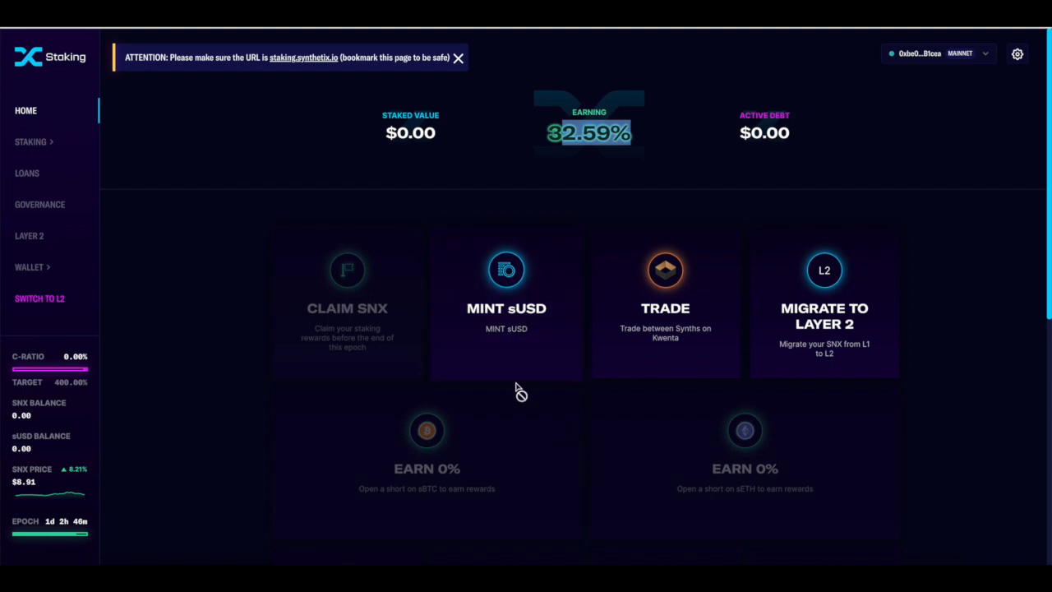
mouse_move(524, 182)
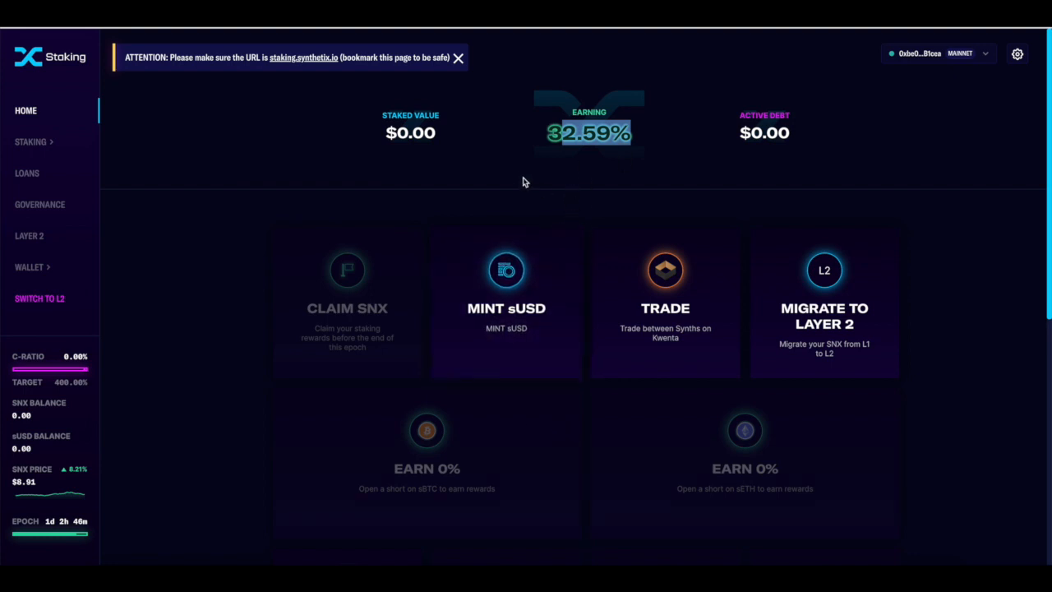
mouse_move(511, 136)
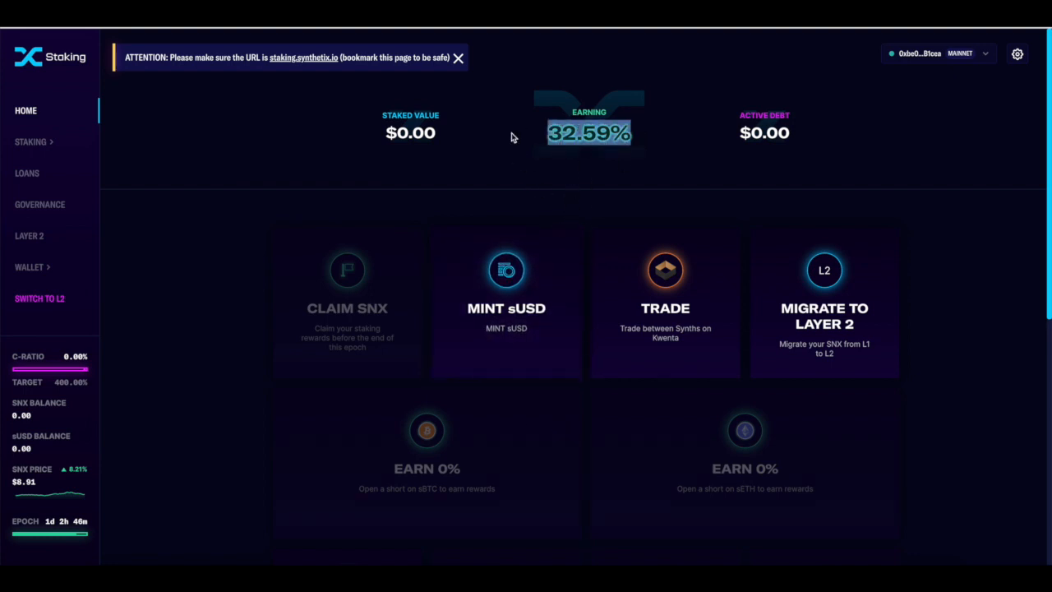
mouse_move(656, 283)
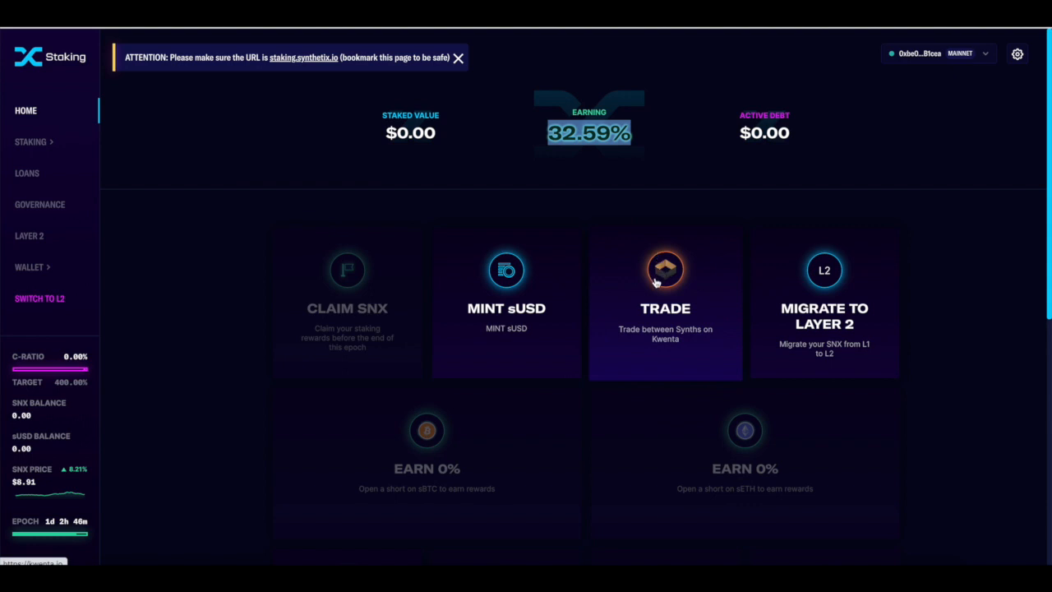
mouse_move(665, 321)
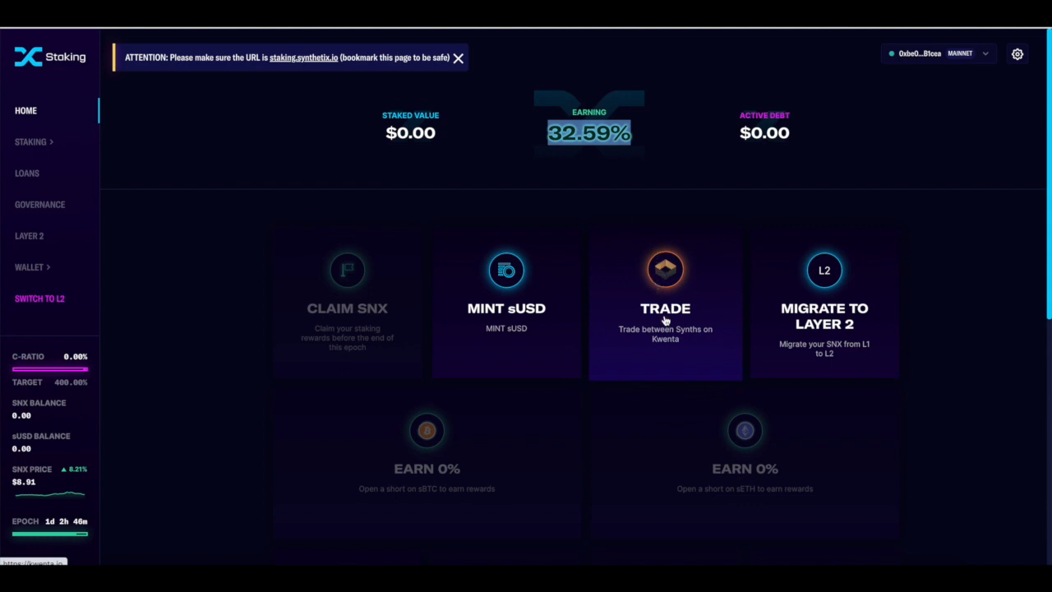
mouse_move(267, 194)
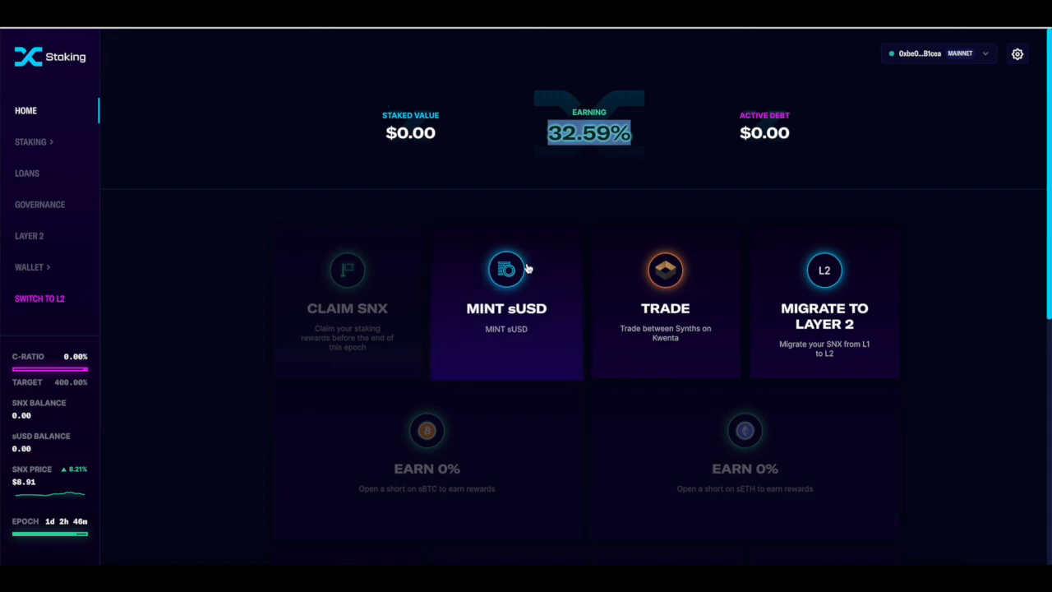
mouse_move(30, 237)
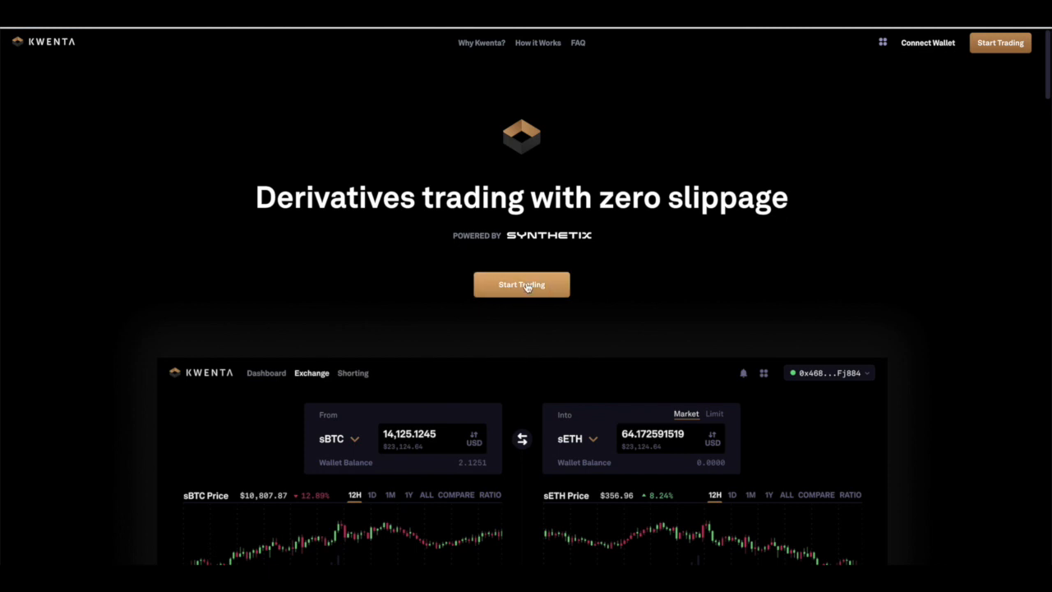
Start Trading from the Kwenta landing page to reach the dashboard.
left_click(523, 284)
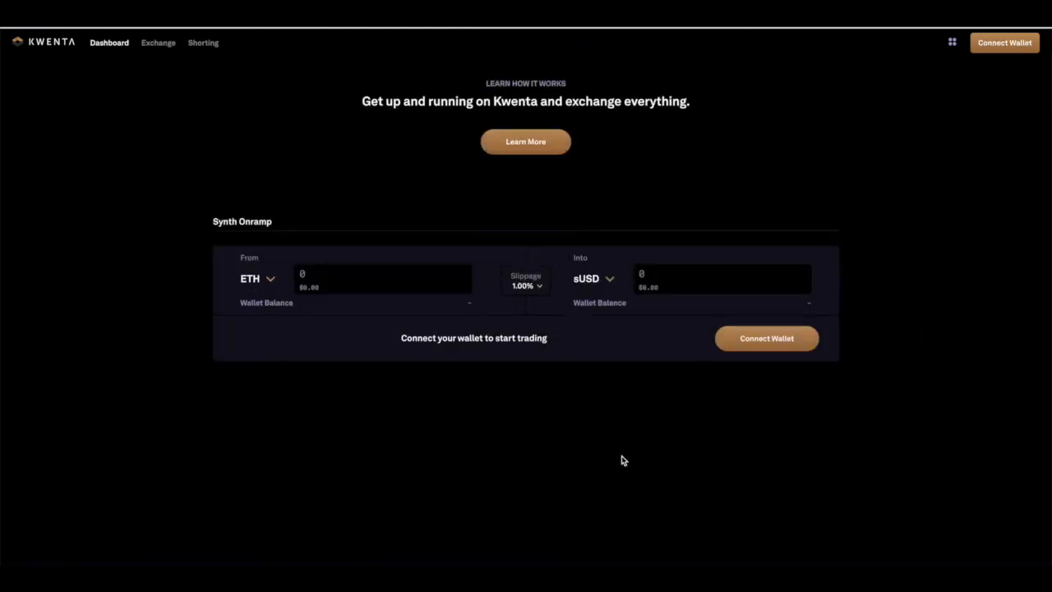
mouse_move(158, 43)
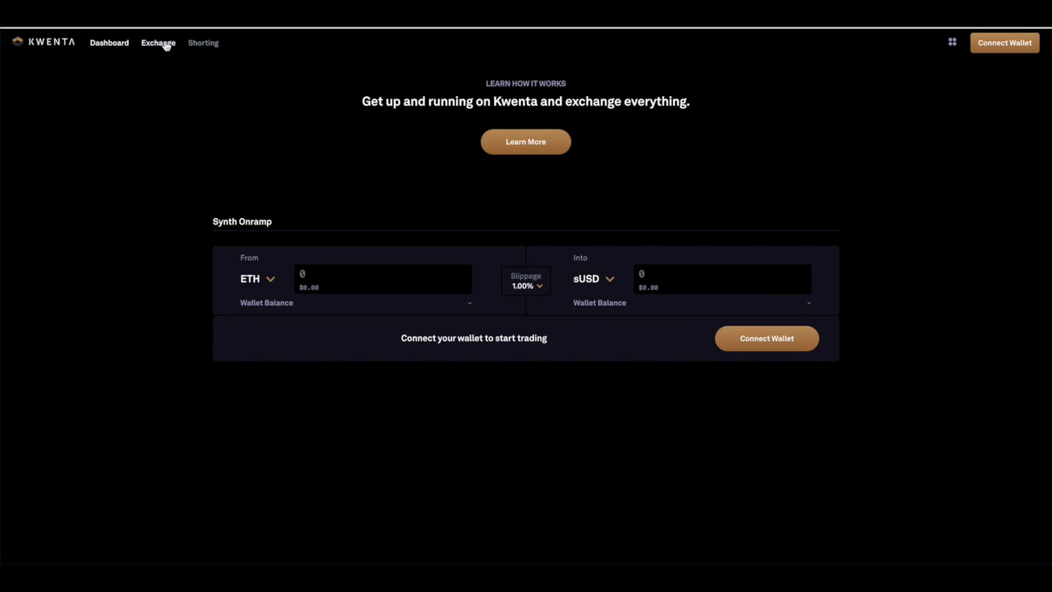
Go to the Exchange page, connect the browser wallet, and highlight sUSD in the no-Synths notice.
left_click(158, 42)
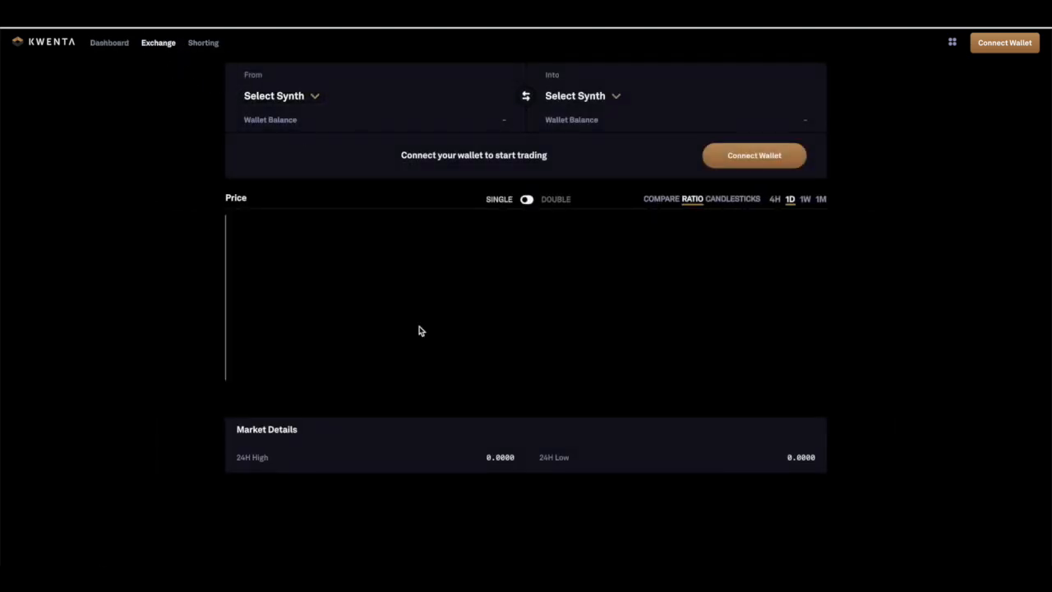
mouse_move(755, 253)
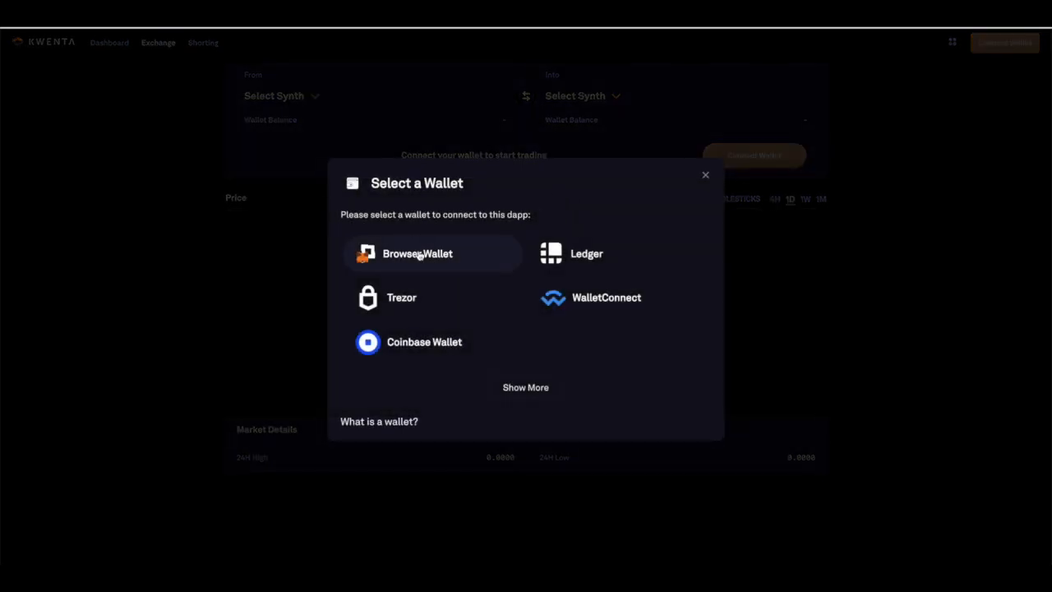
left_click(704, 174)
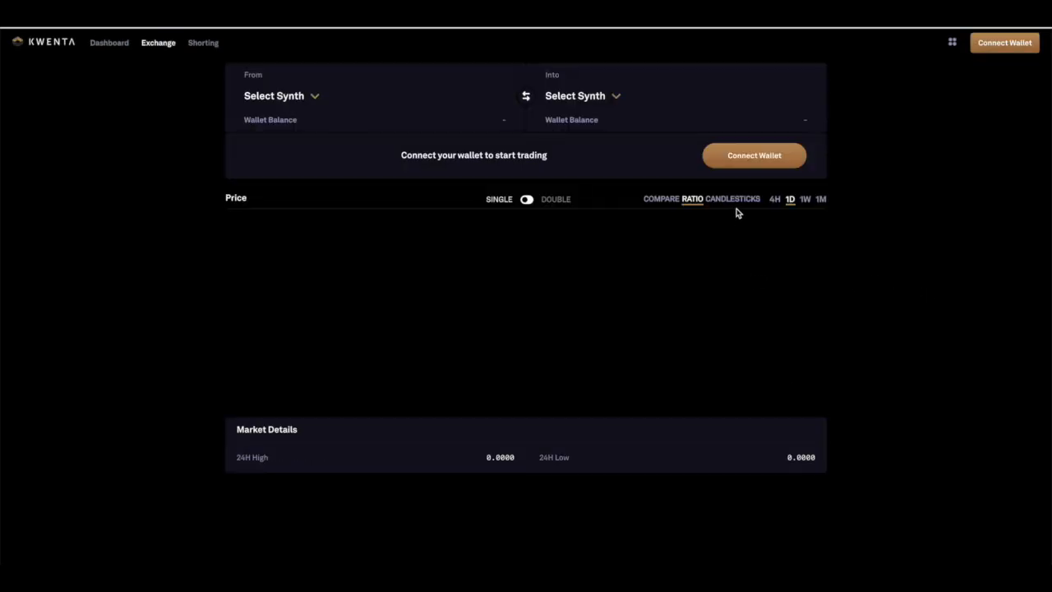
left_click(752, 154)
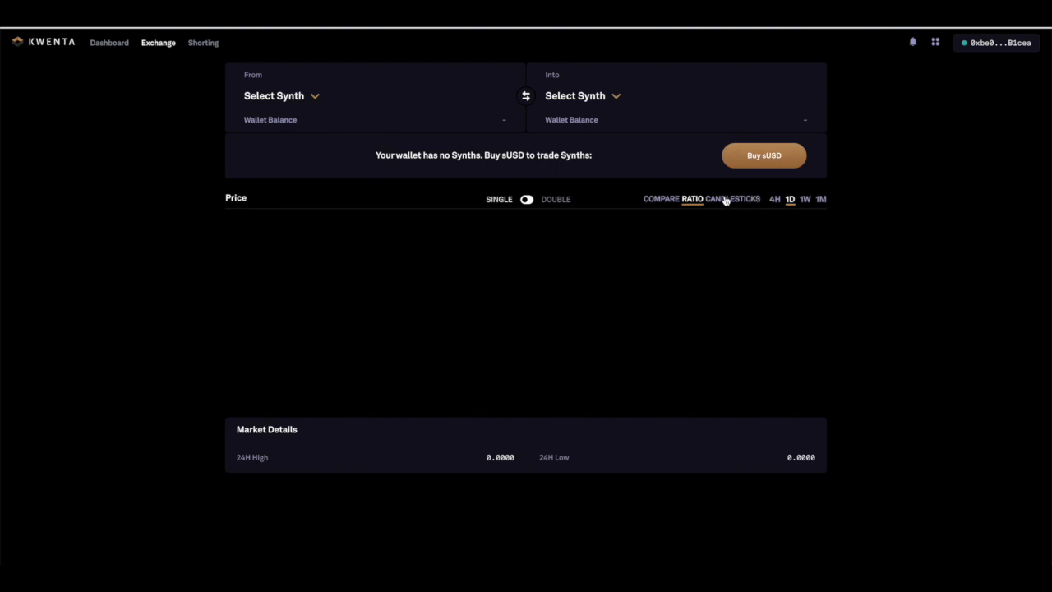
mouse_move(532, 181)
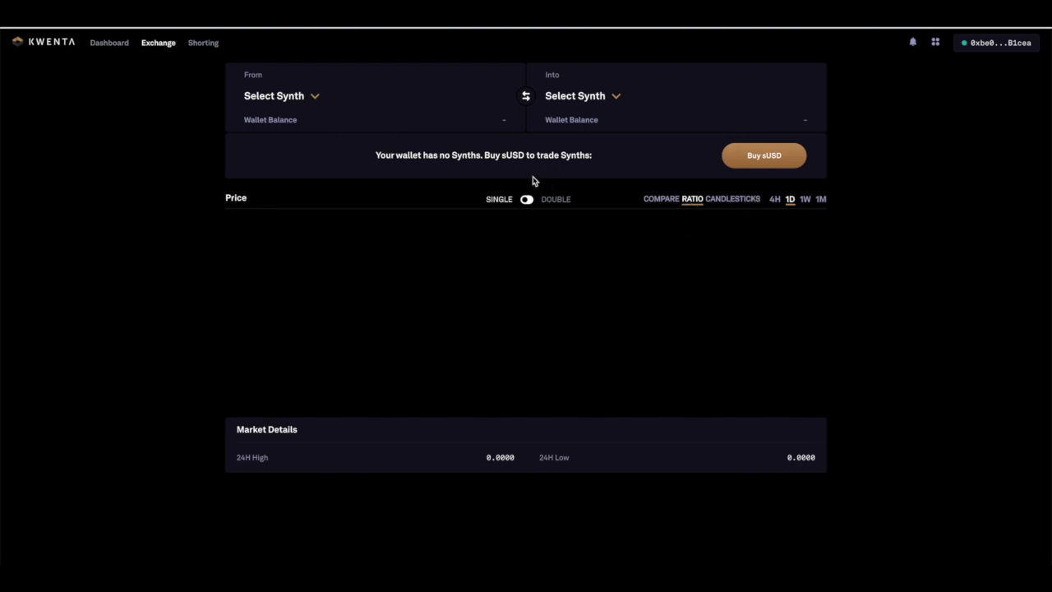
mouse_move(497, 166)
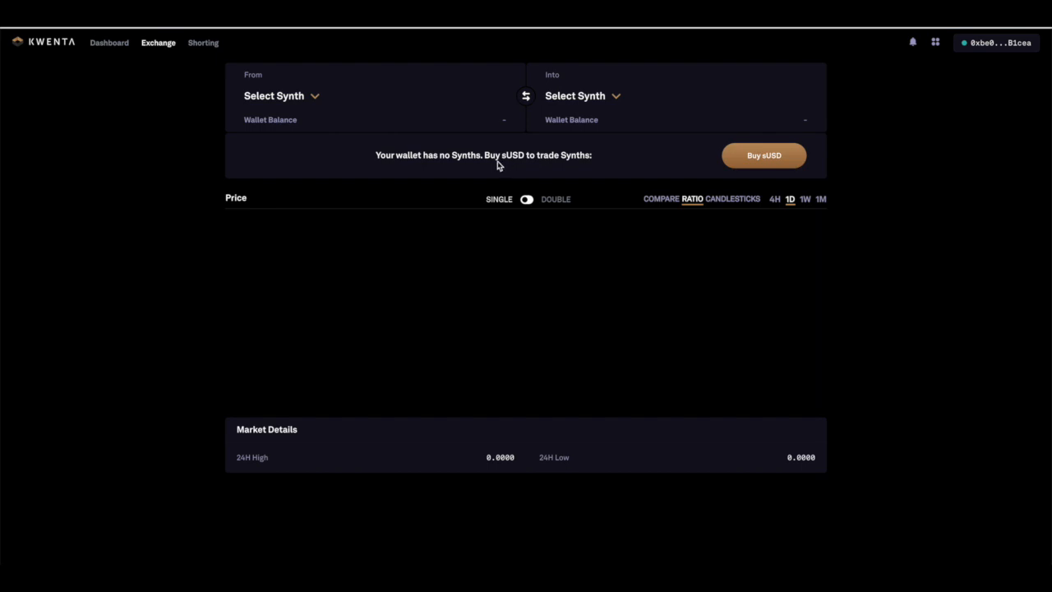
double_click(512, 154)
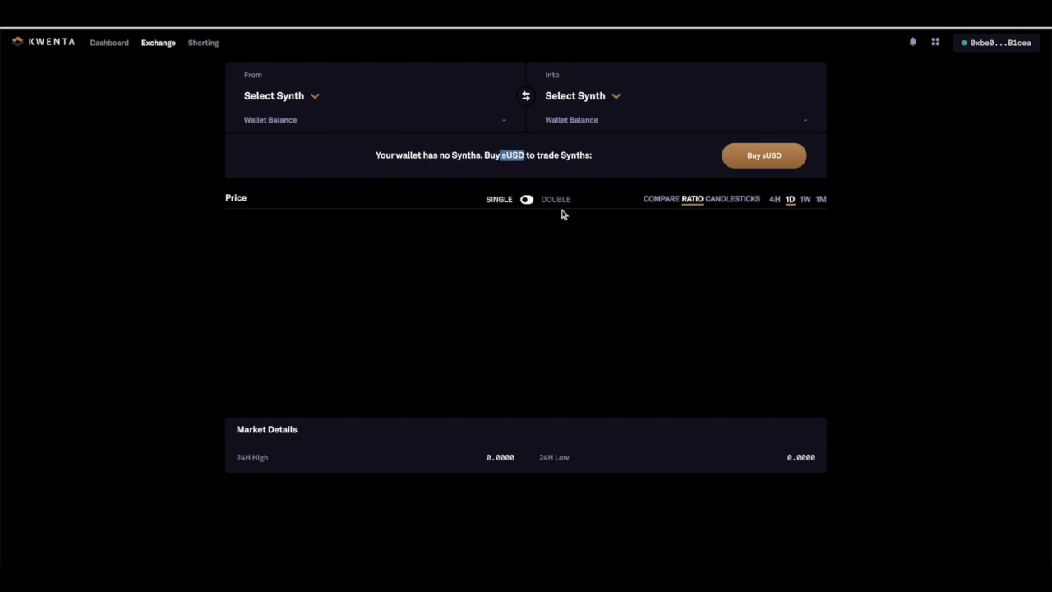
mouse_move(852, 250)
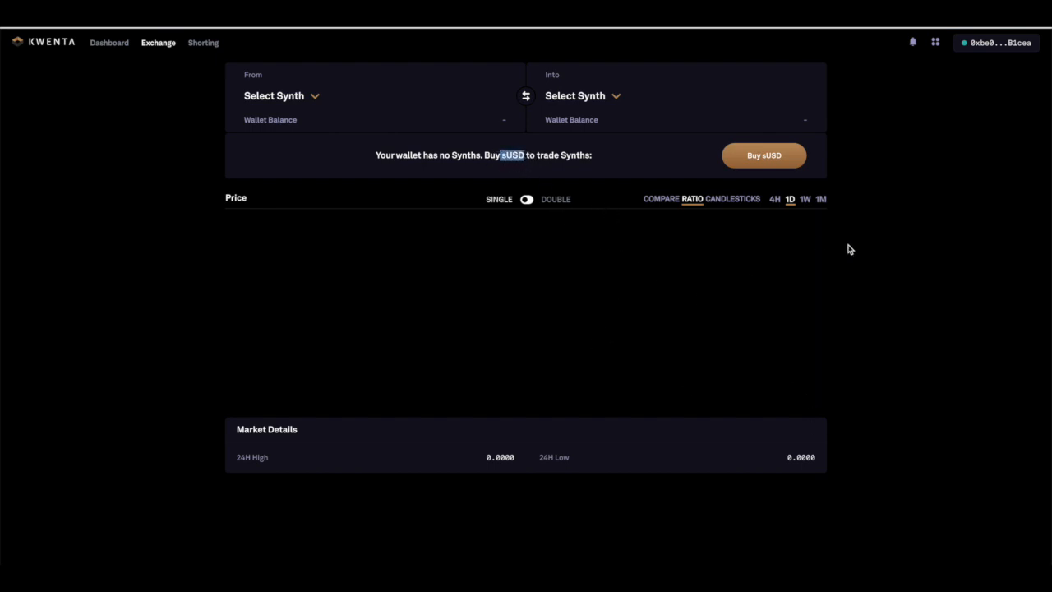
mouse_move(835, 250)
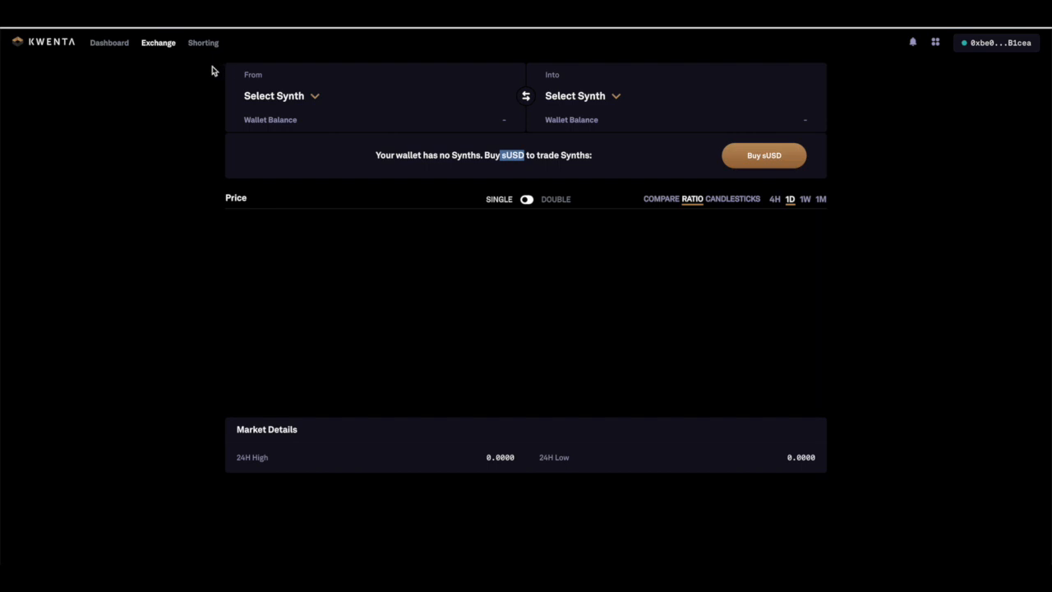
mouse_move(108, 43)
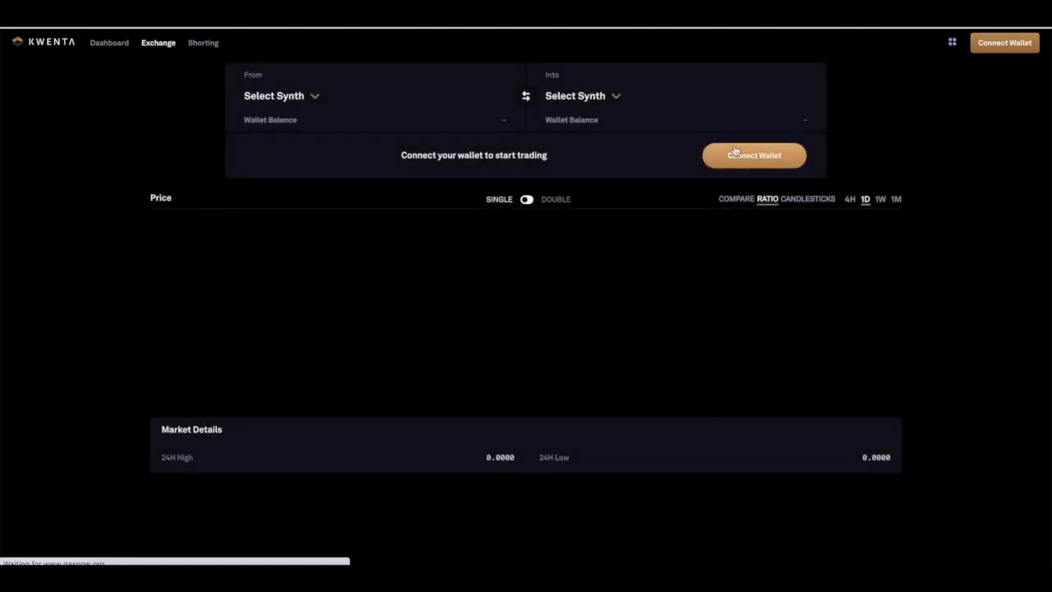
mouse_move(733, 179)
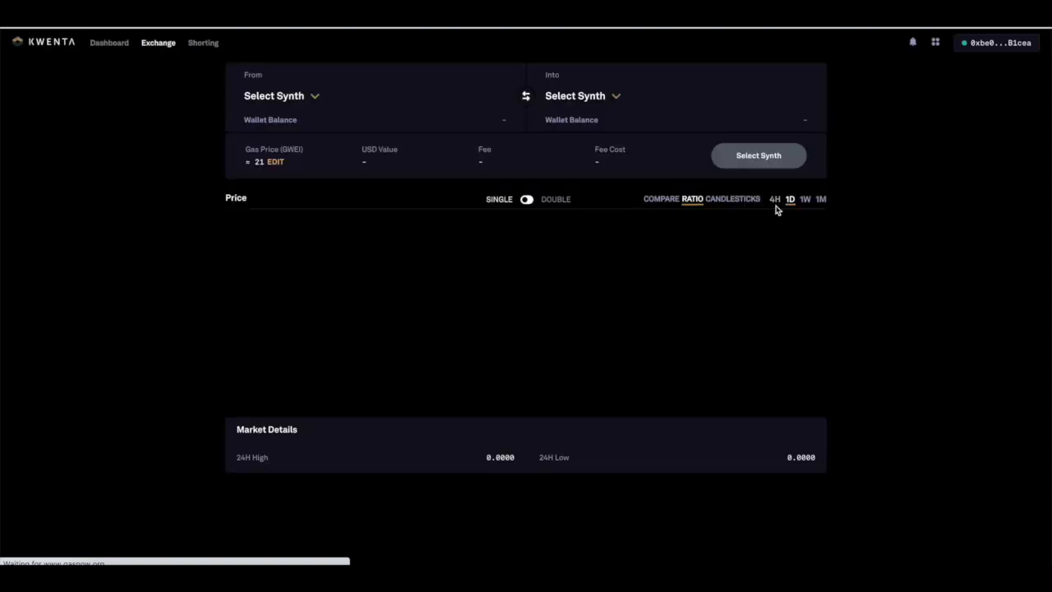
mouse_move(766, 206)
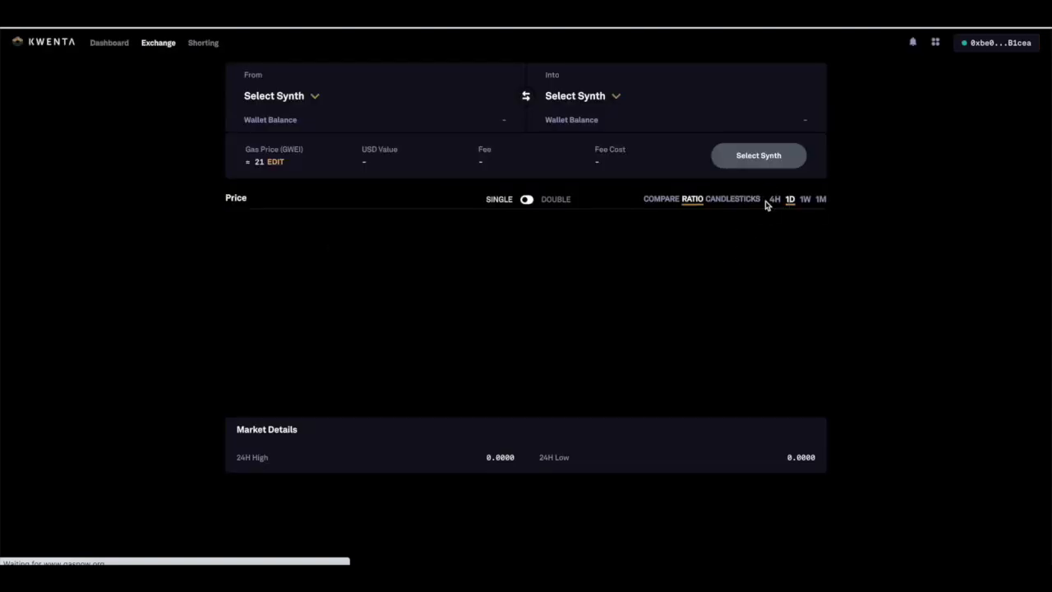
Return to the Kwenta Dashboard showing $0.00 portfolio and the ETH-to-sUSD onramp.
left_click(108, 42)
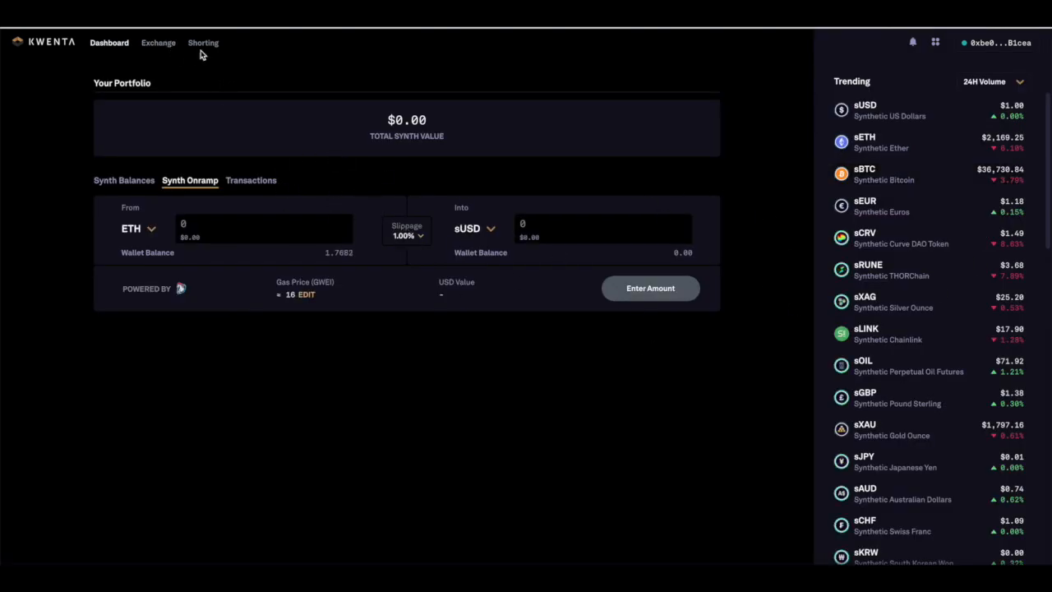
mouse_move(894, 277)
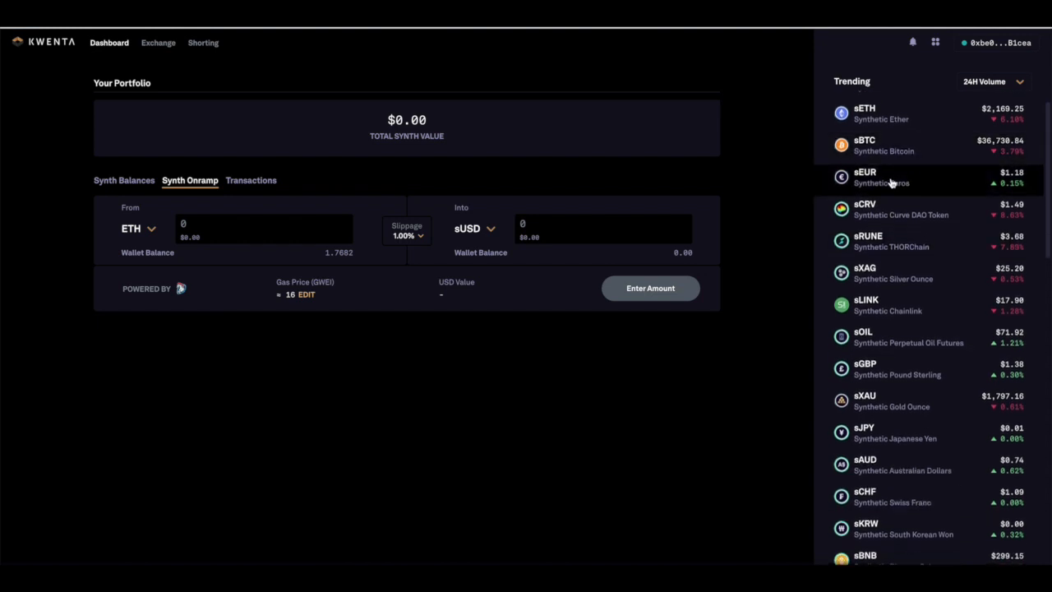
Scroll the Trending synths sidebar down to stock synths like sTSLA and sAAPL.
scroll("down", 3)
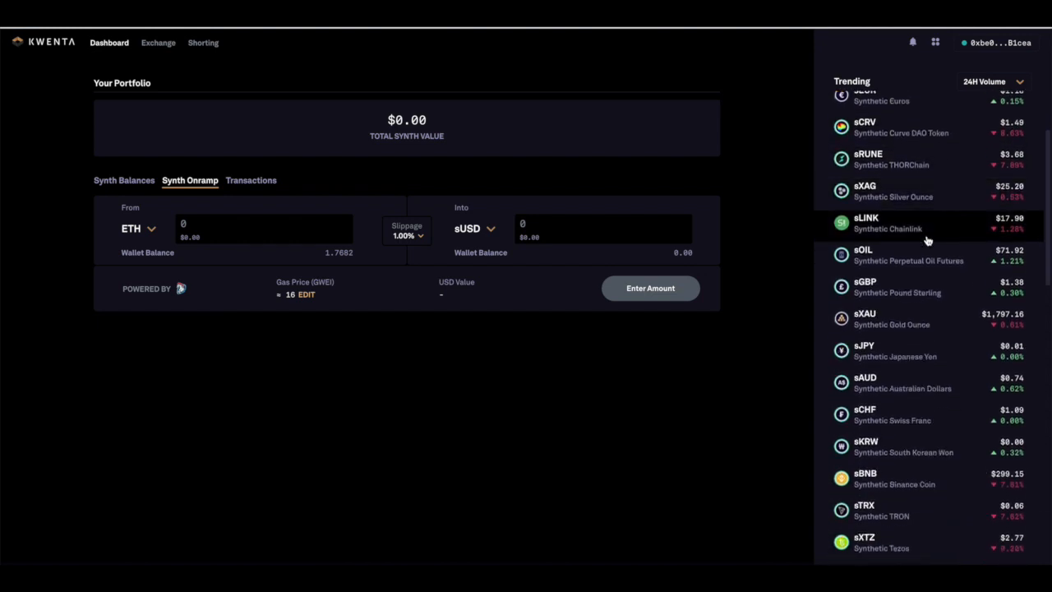
mouse_move(922, 198)
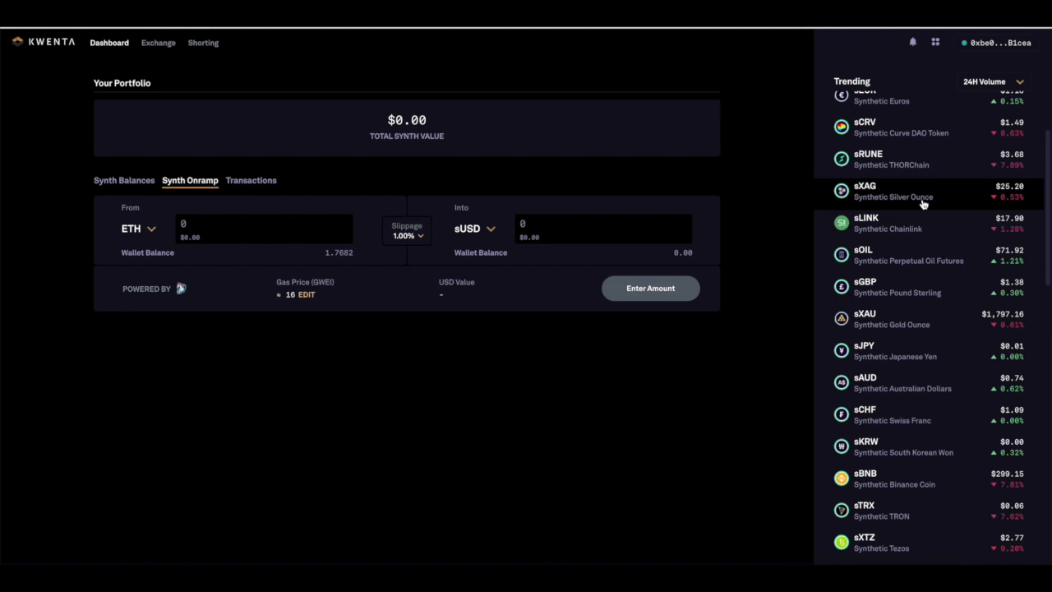
scroll("down", 3)
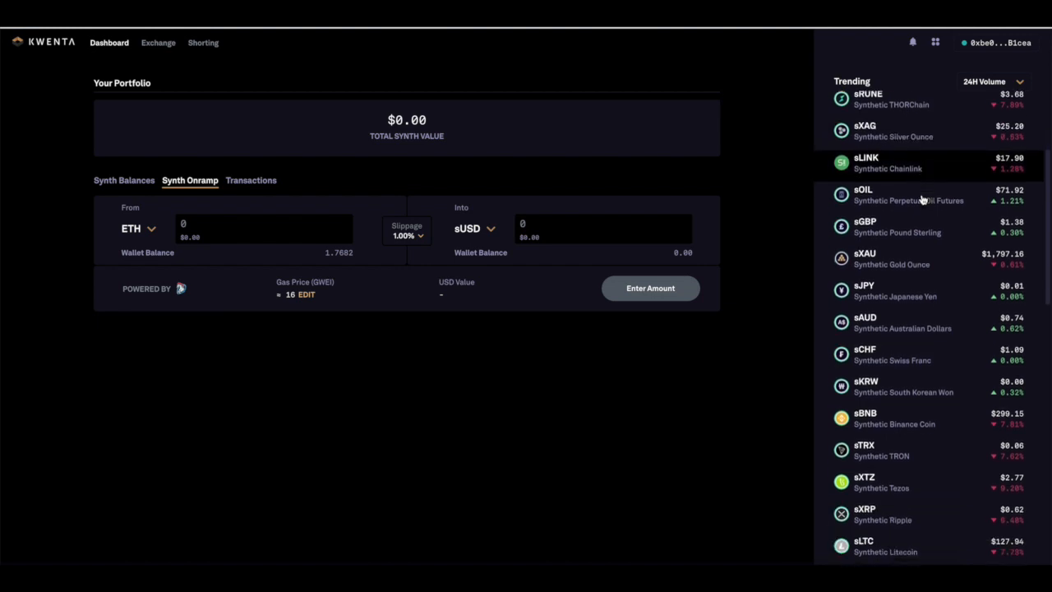
scroll("down", 3)
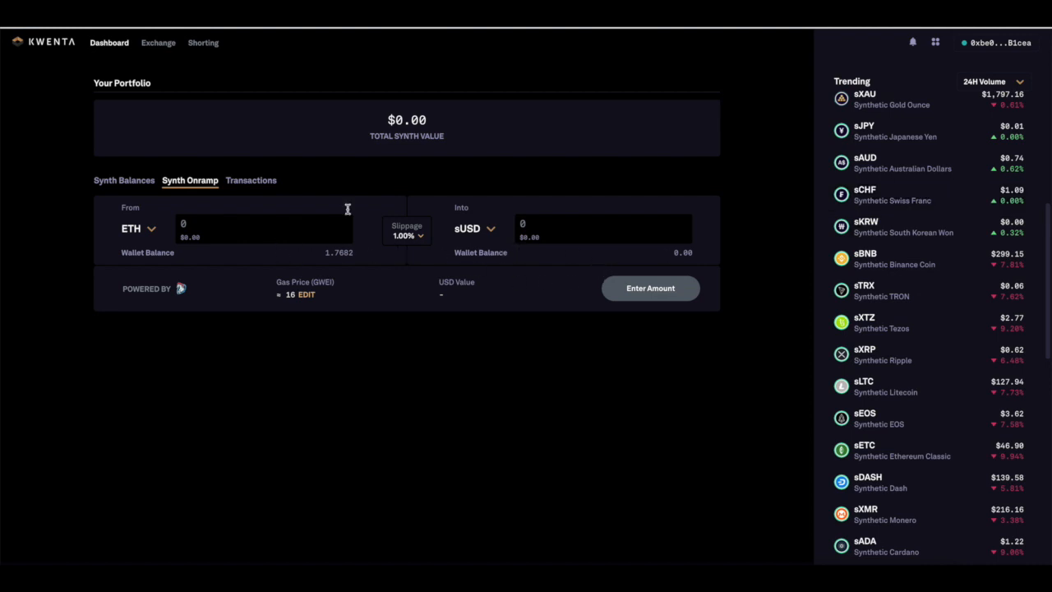
scroll("down", 3)
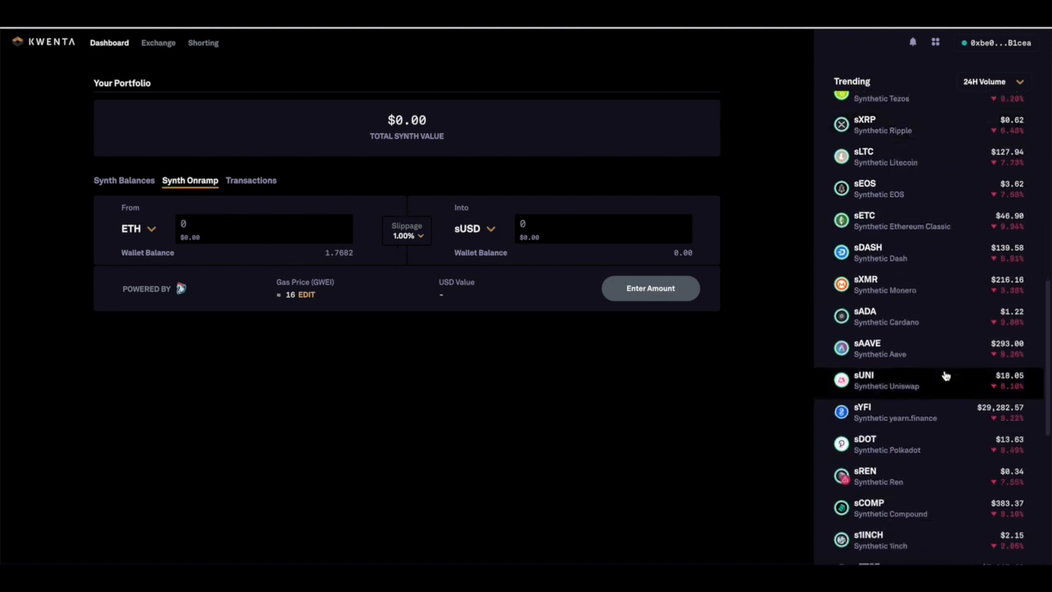
scroll("down", 3)
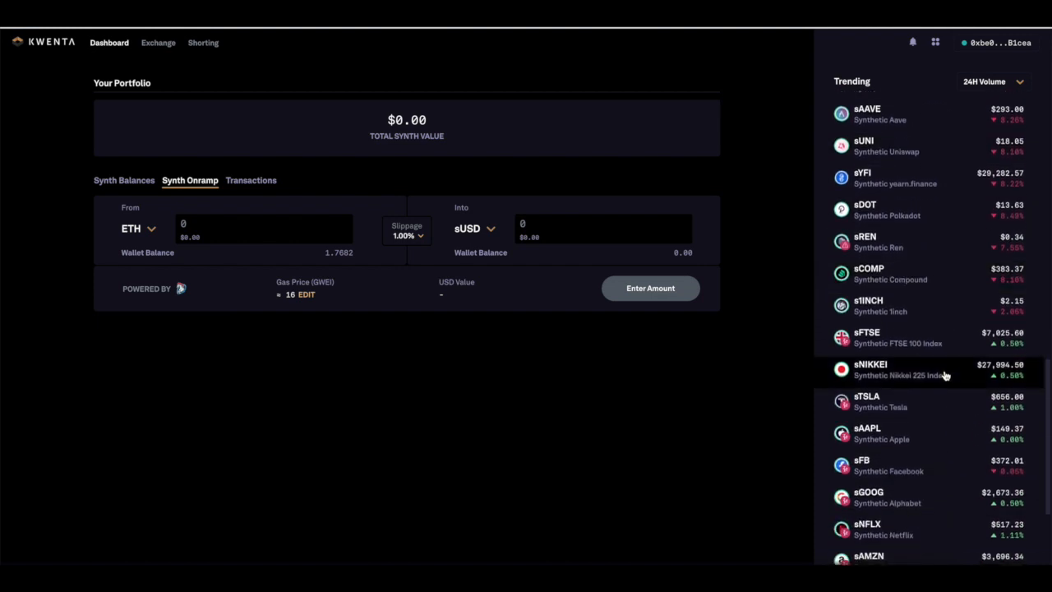
scroll("down", 3)
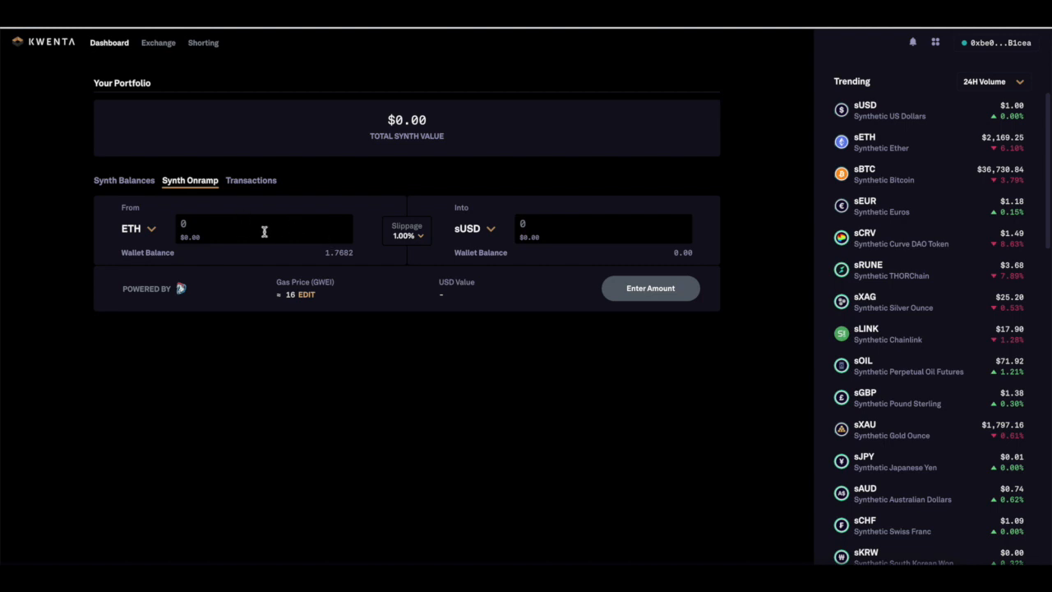
mouse_move(165, 250)
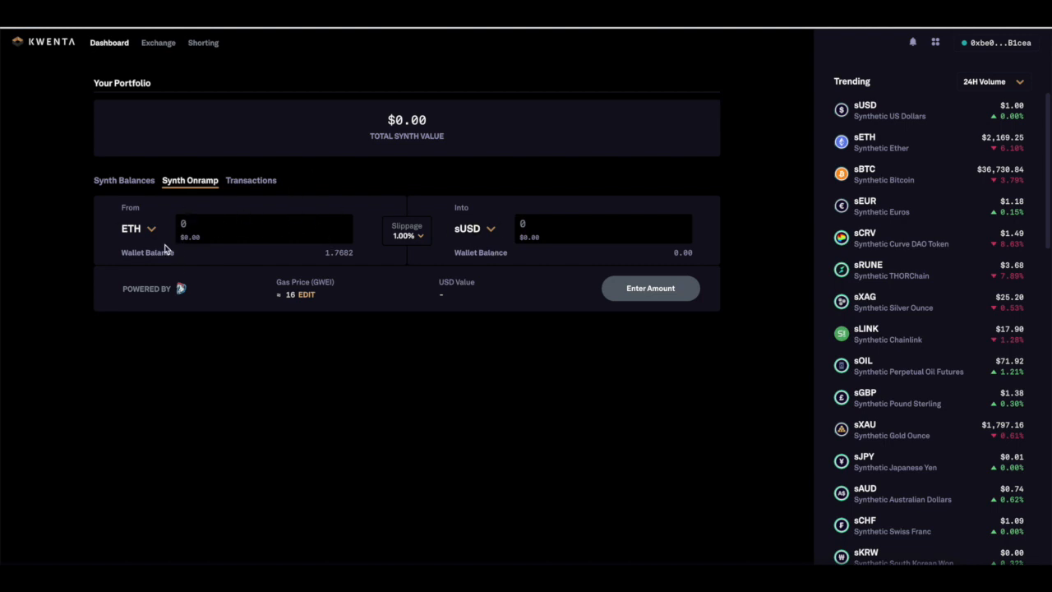
mouse_move(196, 58)
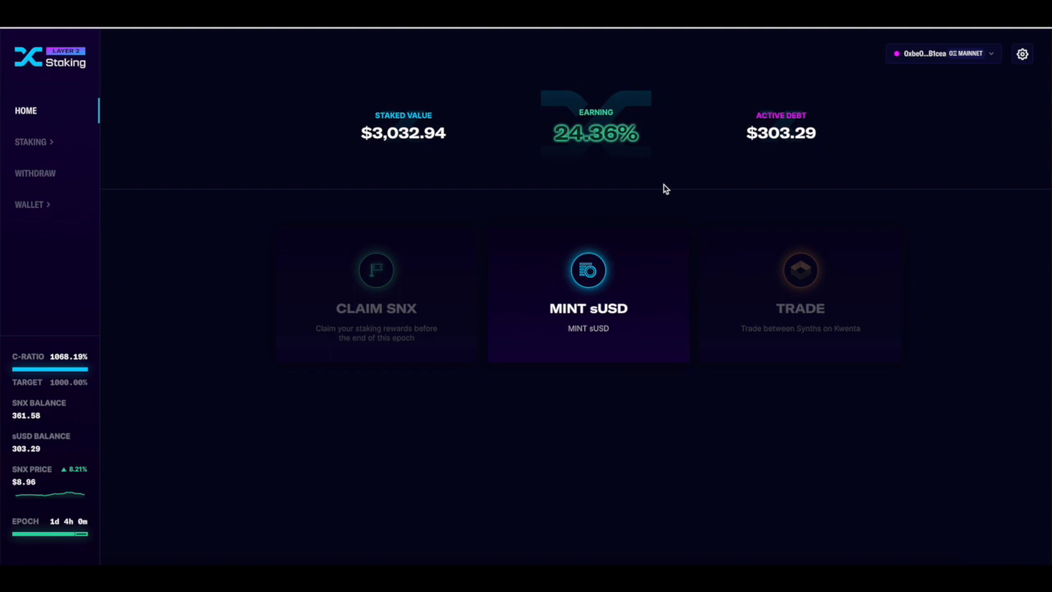
mouse_move(98, 533)
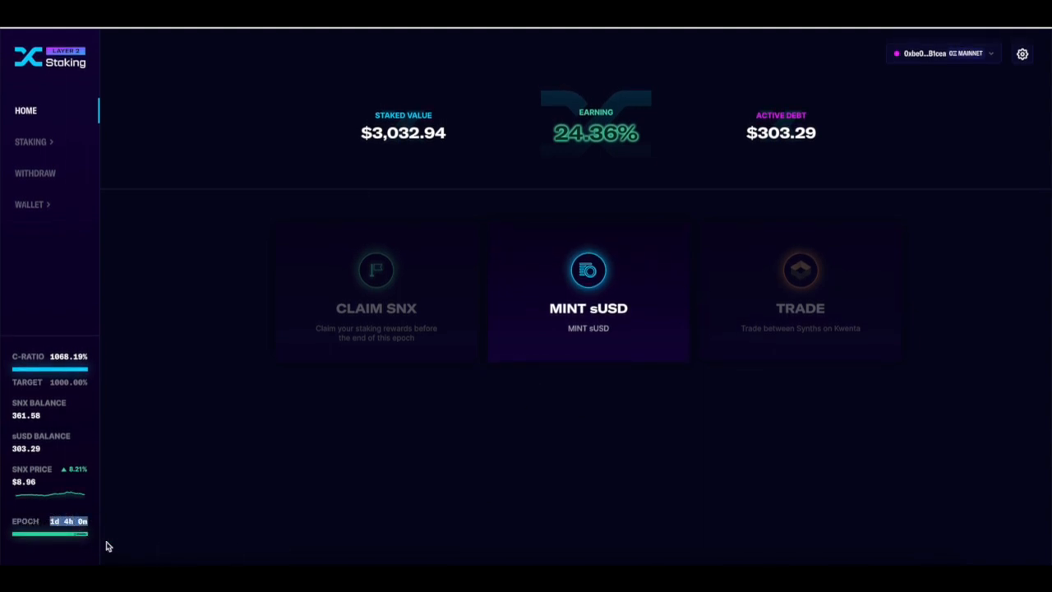
mouse_move(398, 519)
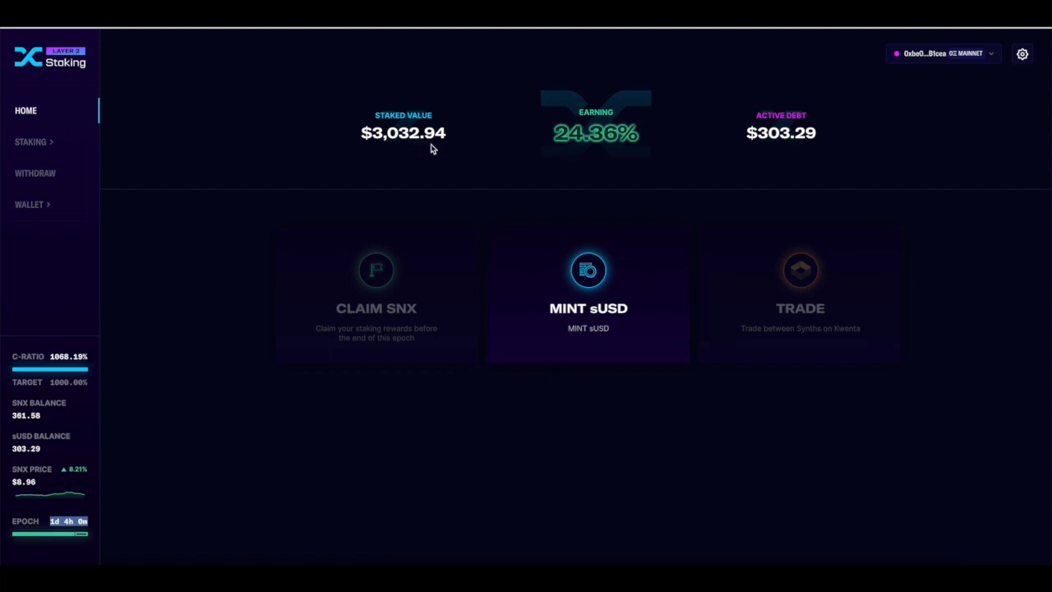
Highlight the Staked Value figure, then go to the mint sUSD page.
double_click(403, 131)
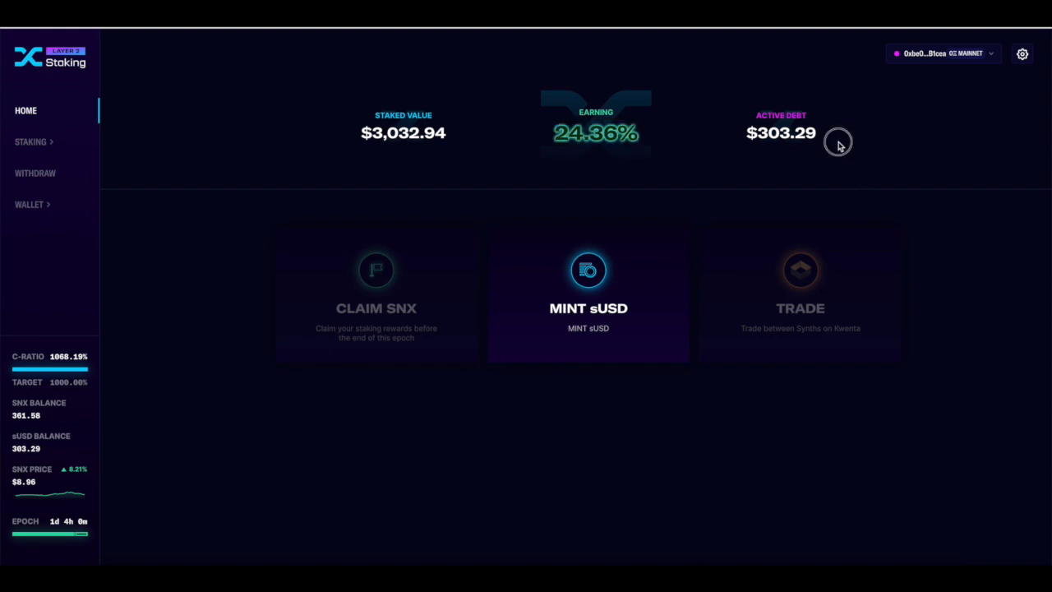
mouse_move(632, 273)
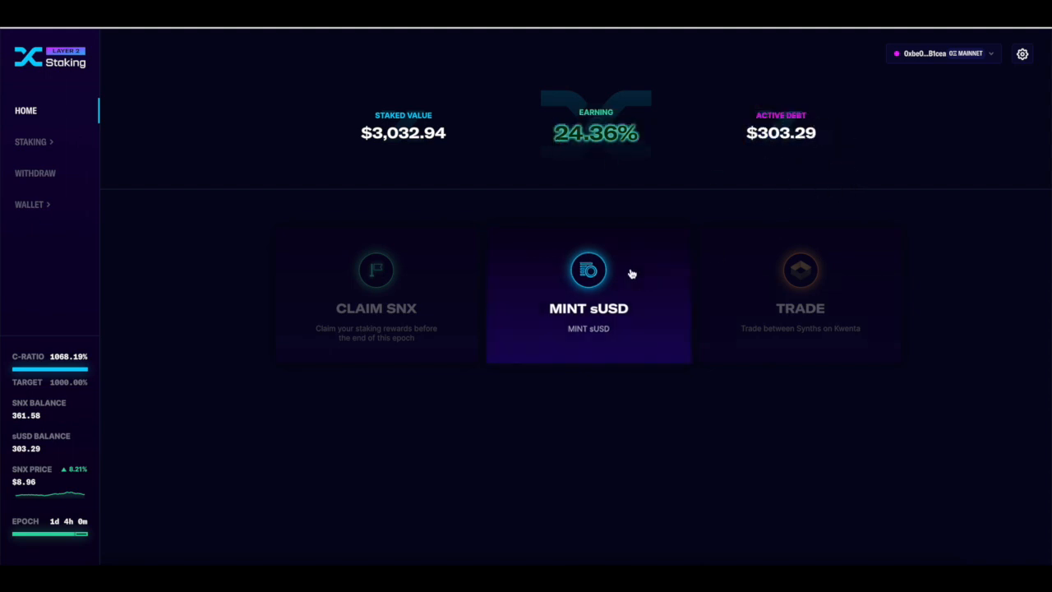
left_click(589, 270)
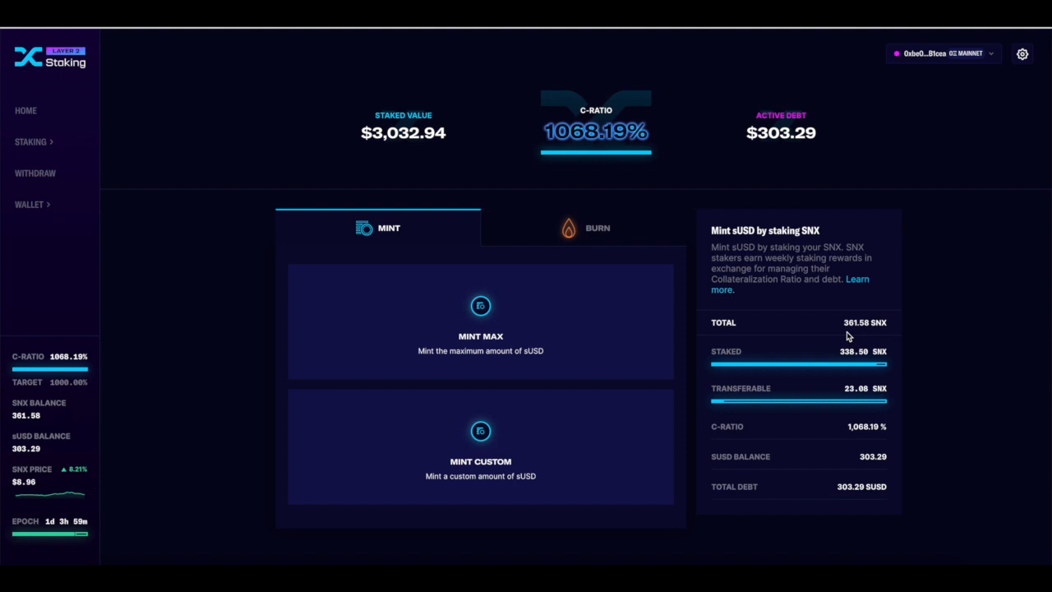
mouse_move(628, 197)
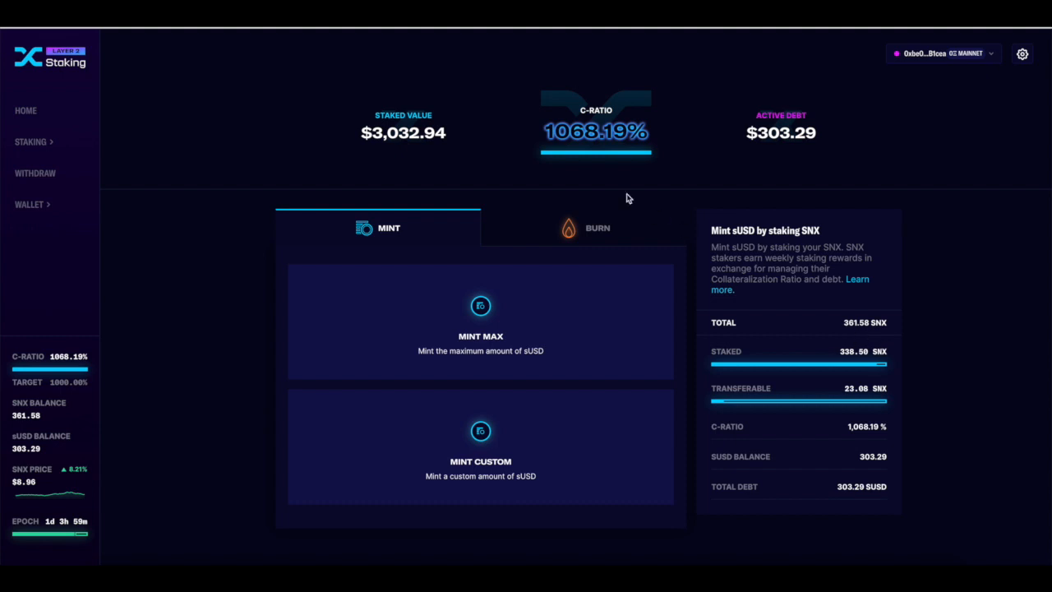
mouse_move(551, 408)
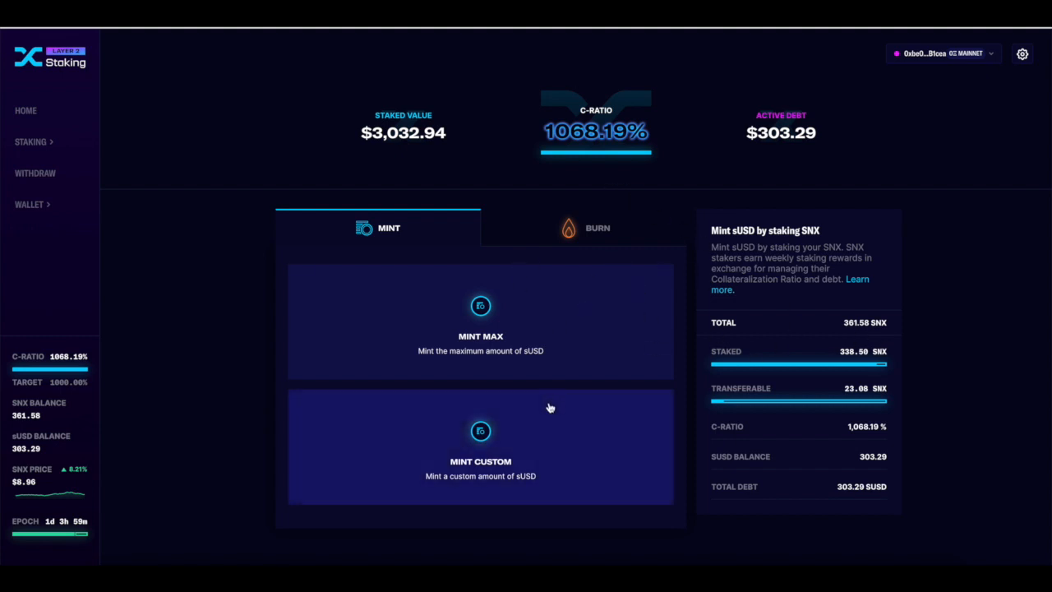
mouse_move(135, 212)
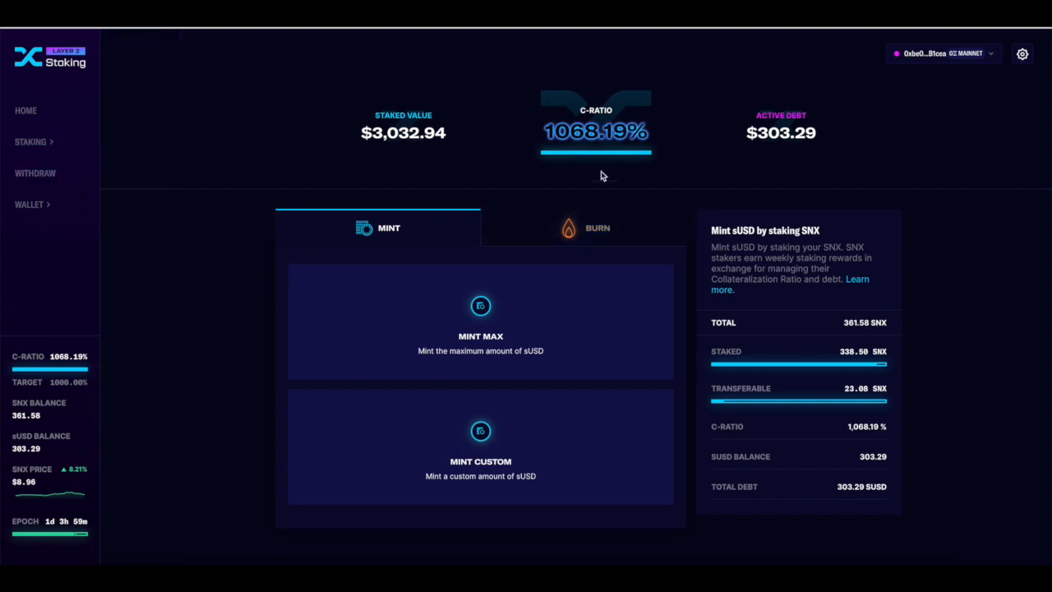
mouse_move(662, 156)
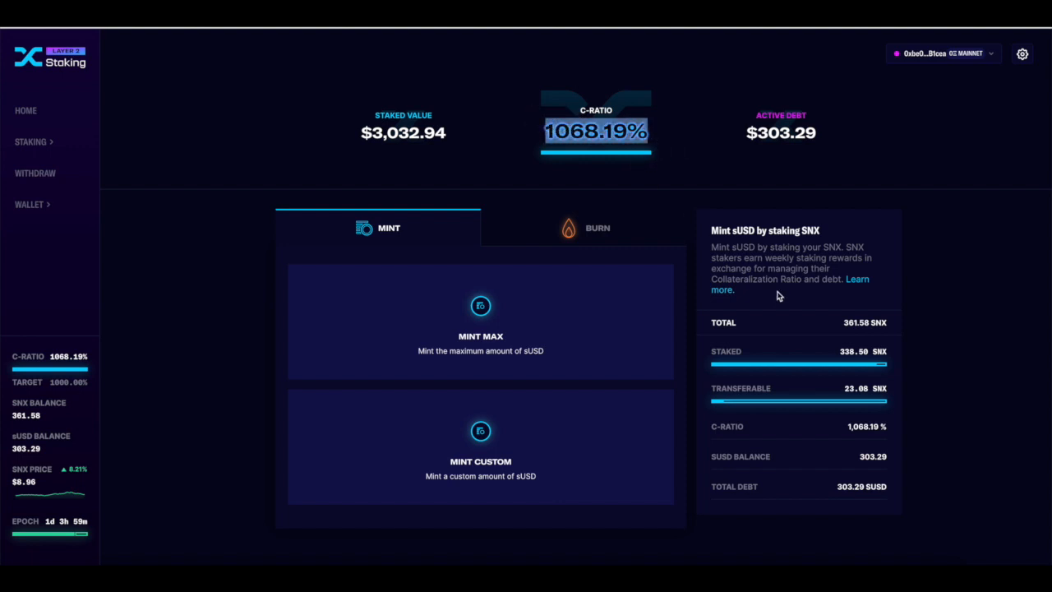
mouse_move(771, 295)
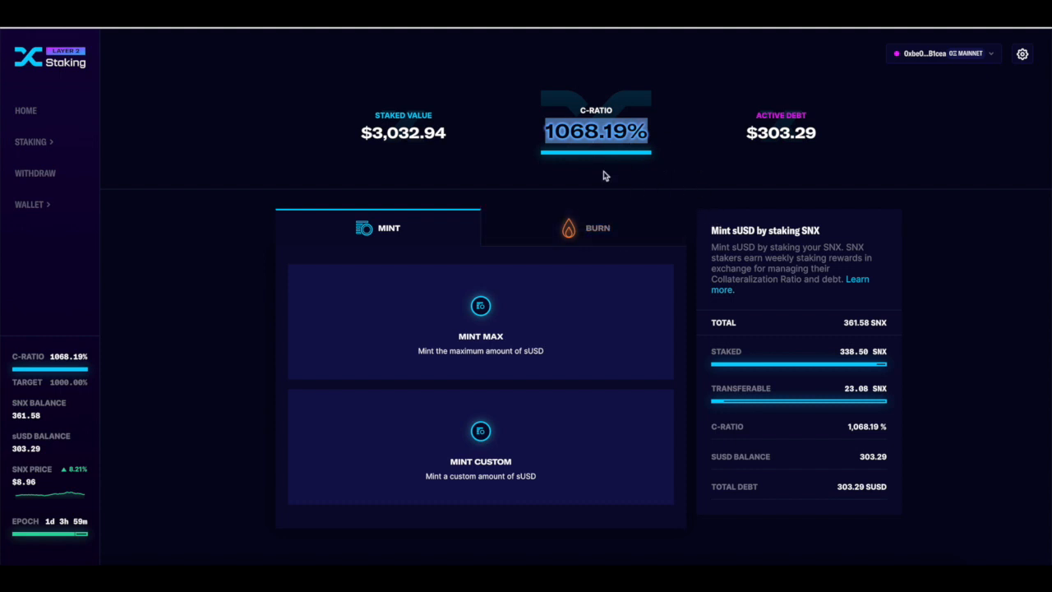
mouse_move(542, 133)
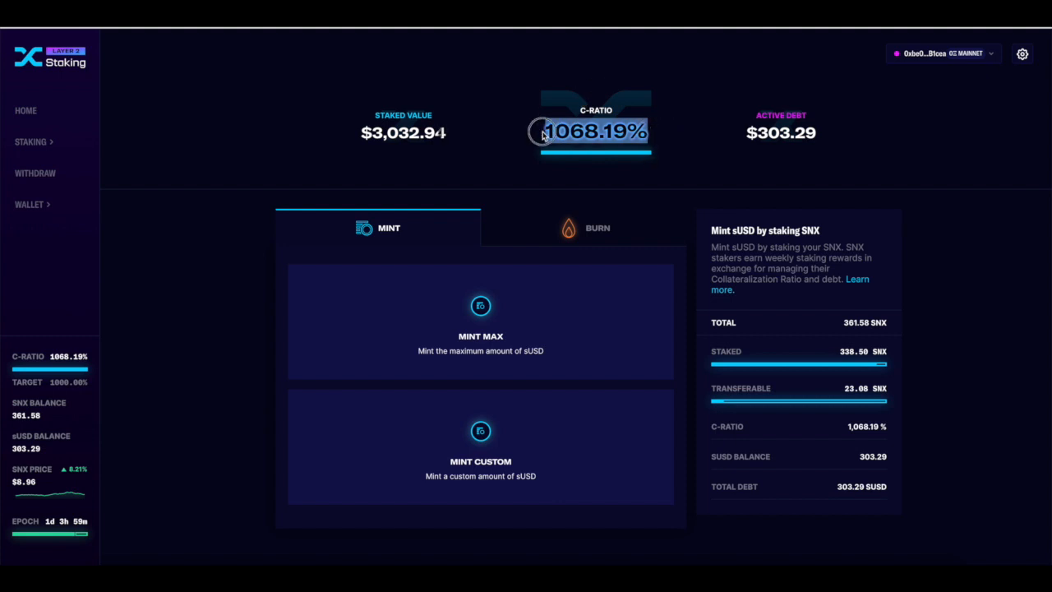
mouse_move(646, 194)
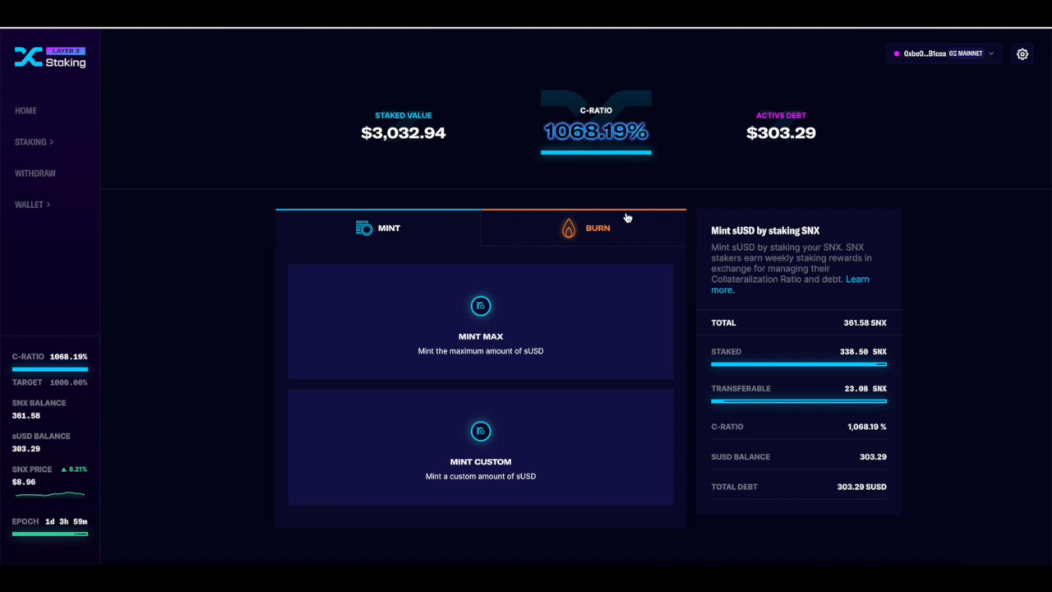
View the burn sUSD options, then switch back to the Mint Max/Mint Custom choices.
left_click(599, 227)
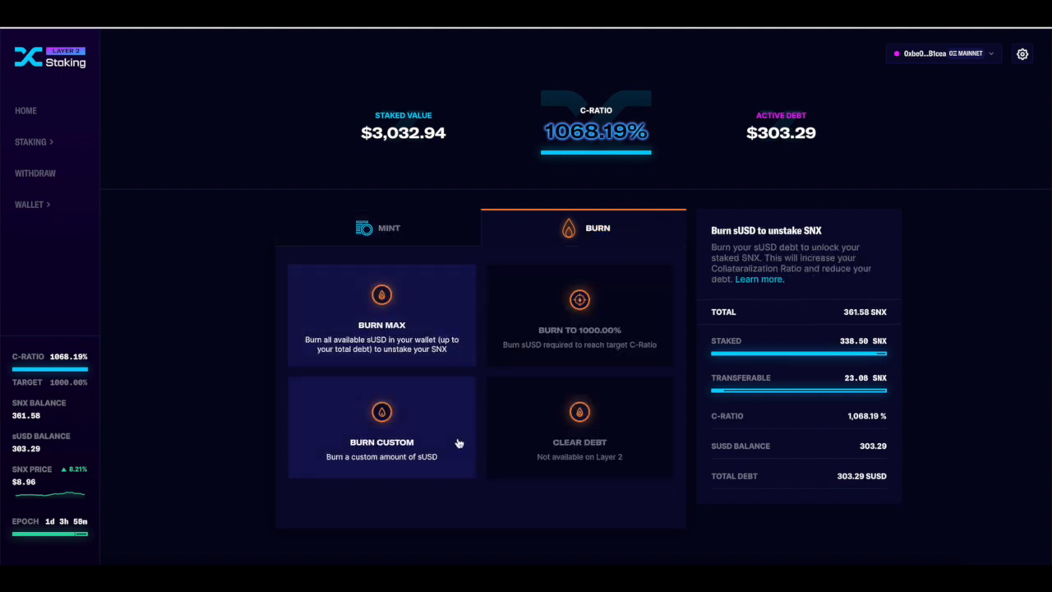
mouse_move(578, 388)
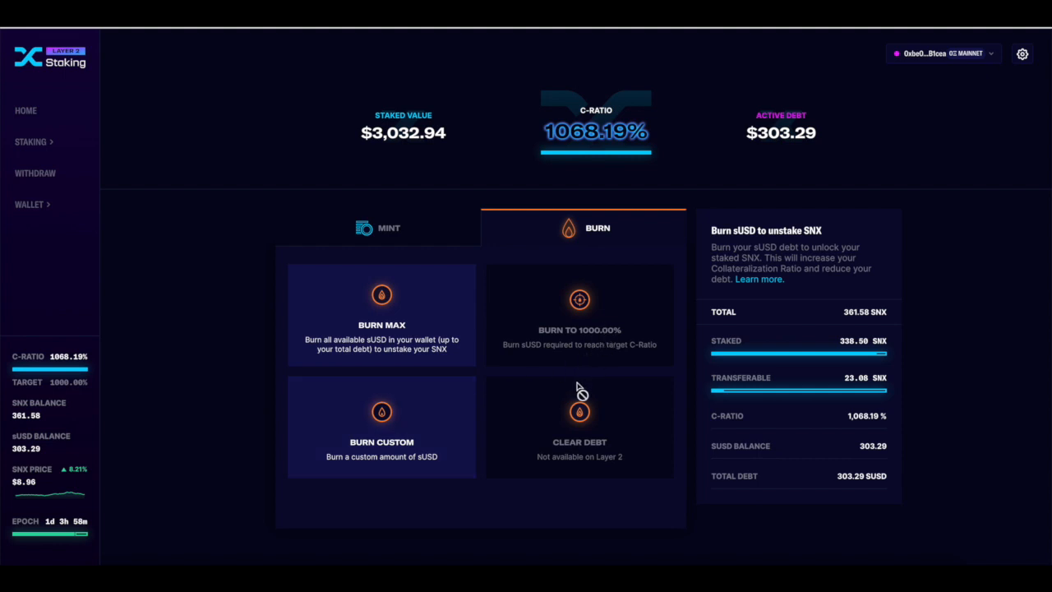
mouse_move(672, 391)
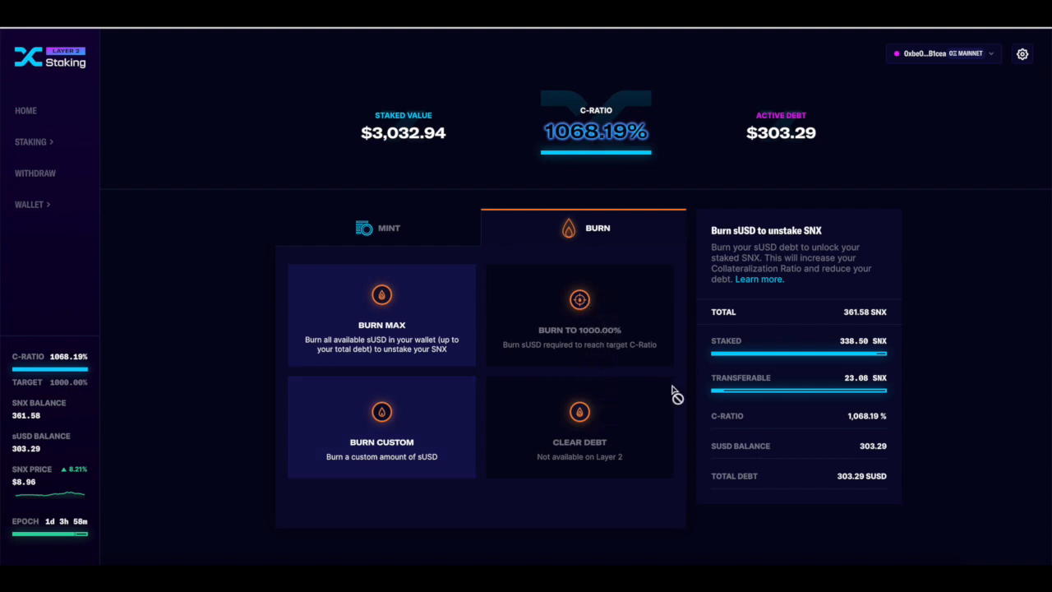
mouse_move(359, 263)
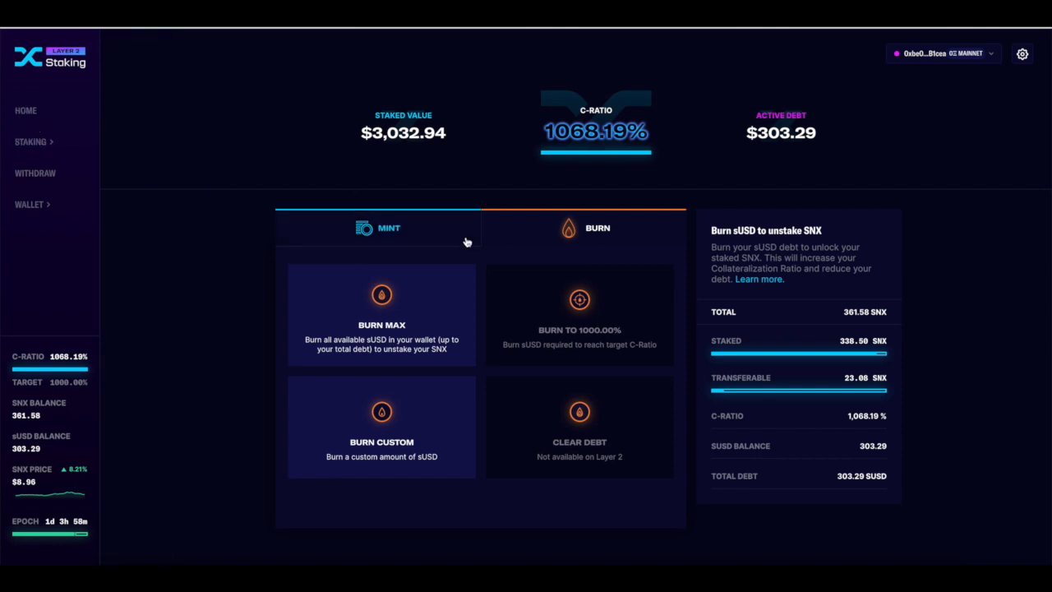
left_click(378, 227)
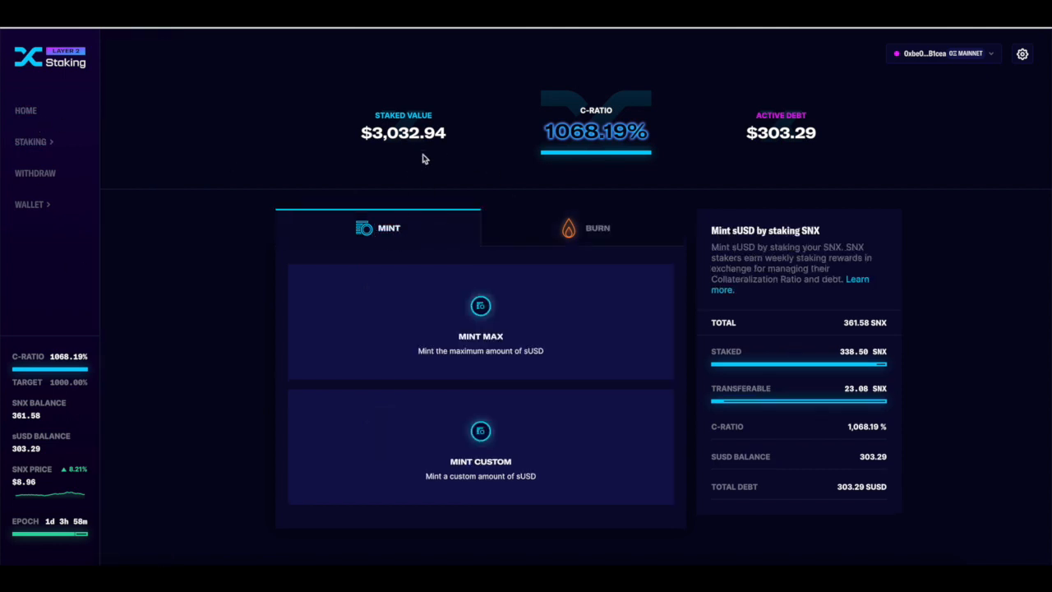
Mint Max 20.68 sUSD staking 23.0831 SNX, submit it, then return to the home overview.
left_click(480, 320)
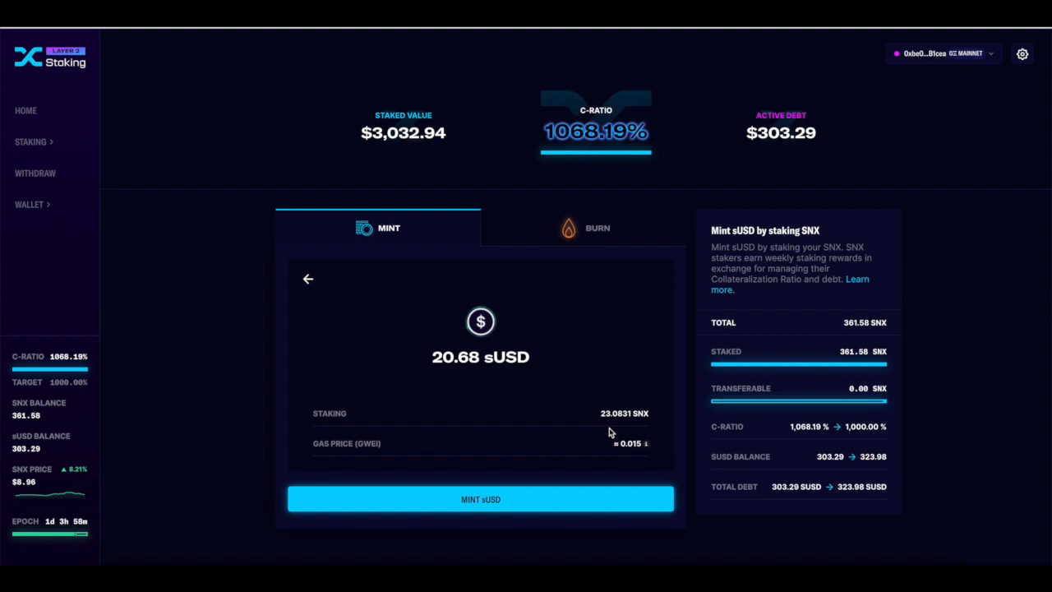
left_click(480, 500)
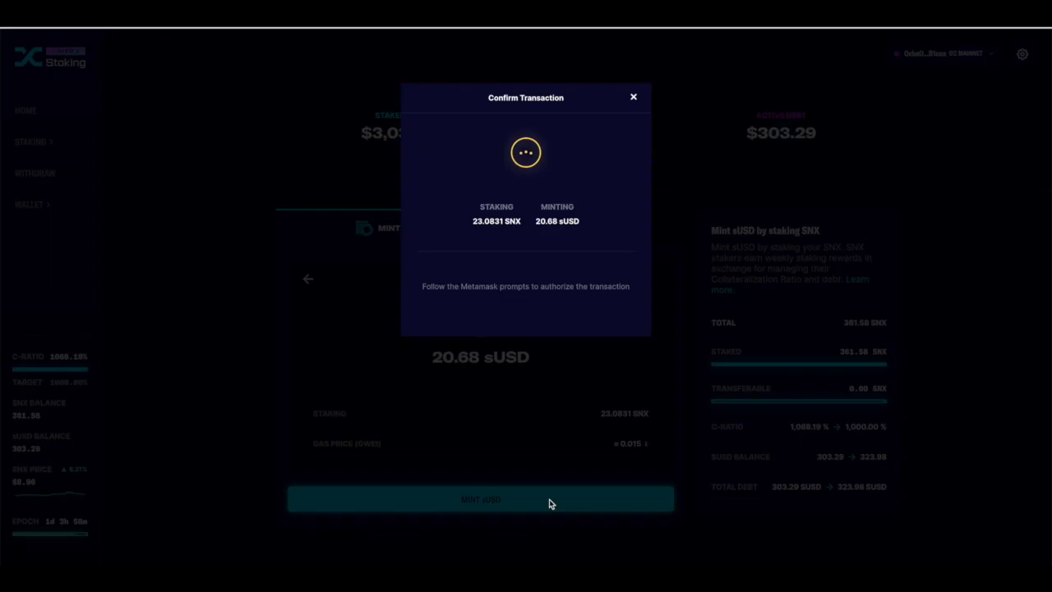
left_click(480, 499)
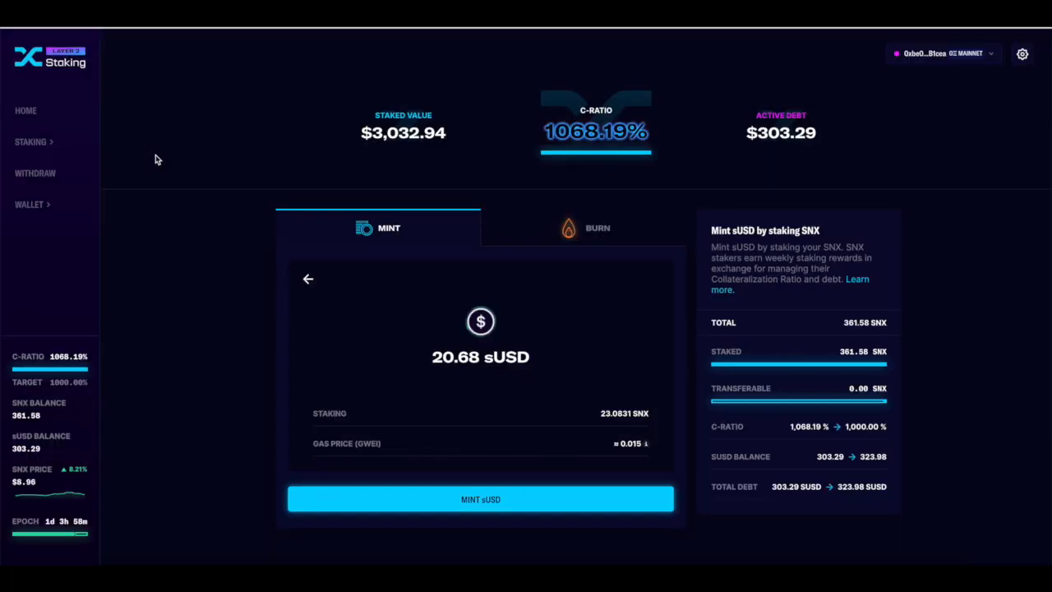
left_click(26, 110)
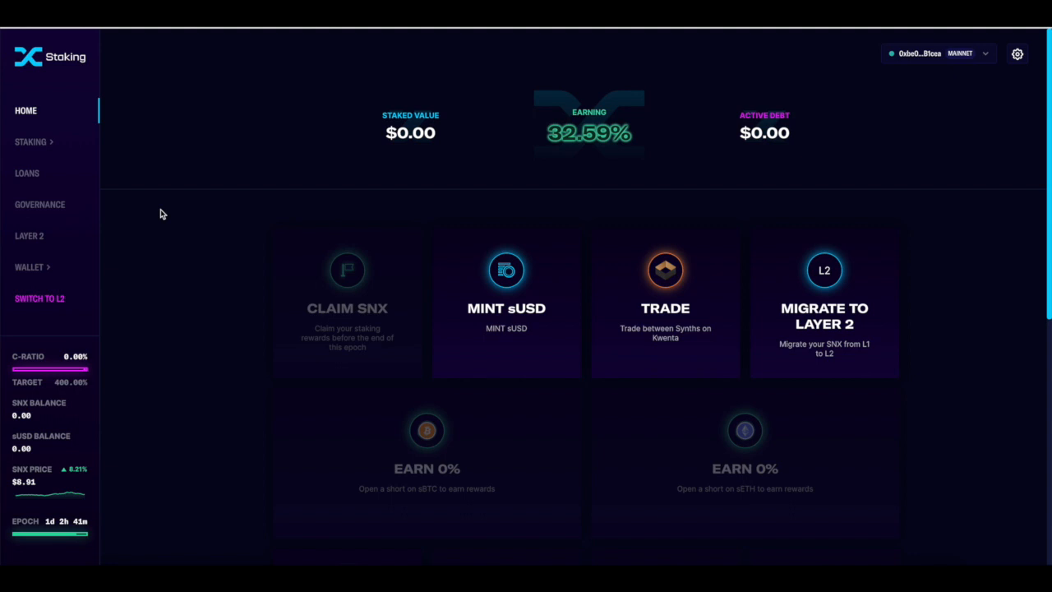
mouse_move(374, 240)
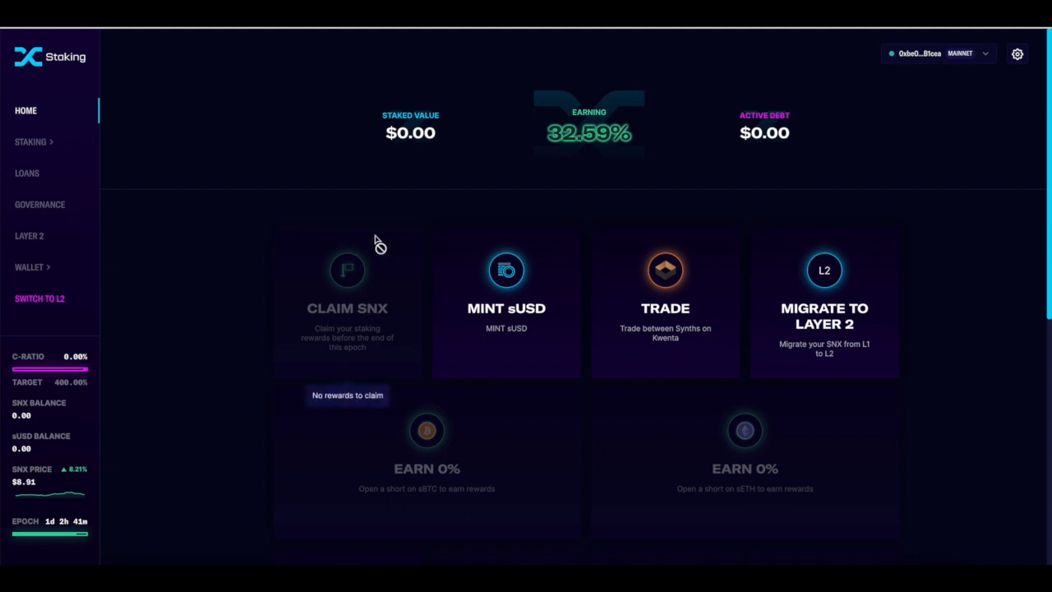
mouse_move(665, 362)
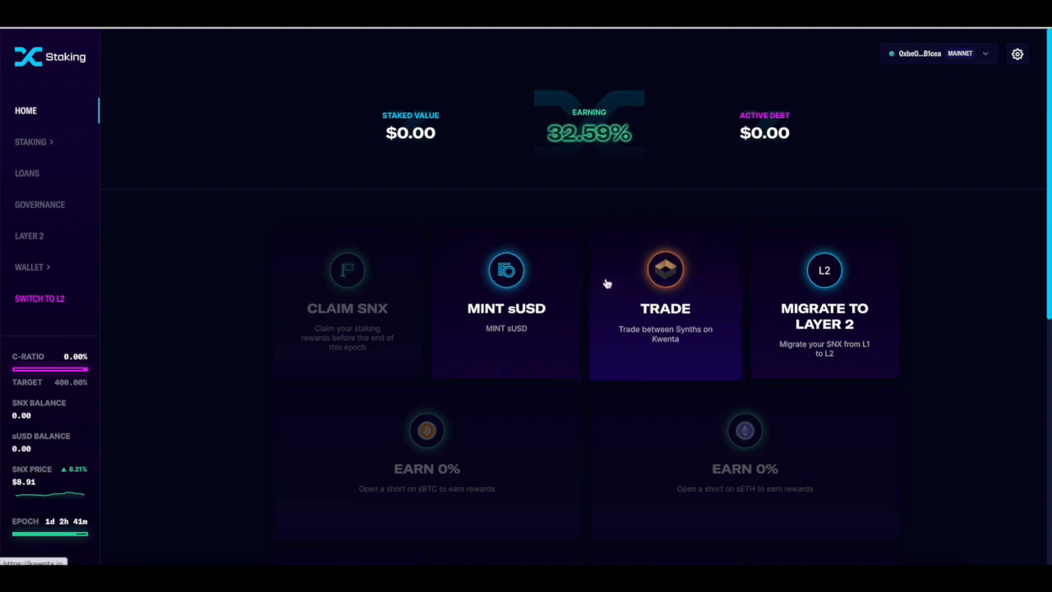
mouse_move(858, 345)
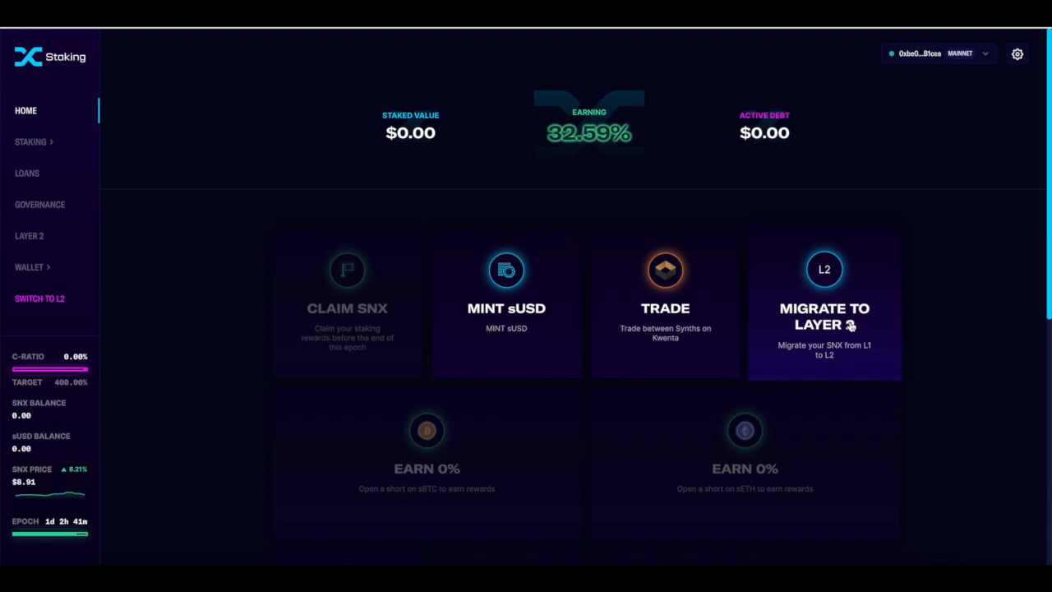
mouse_move(569, 125)
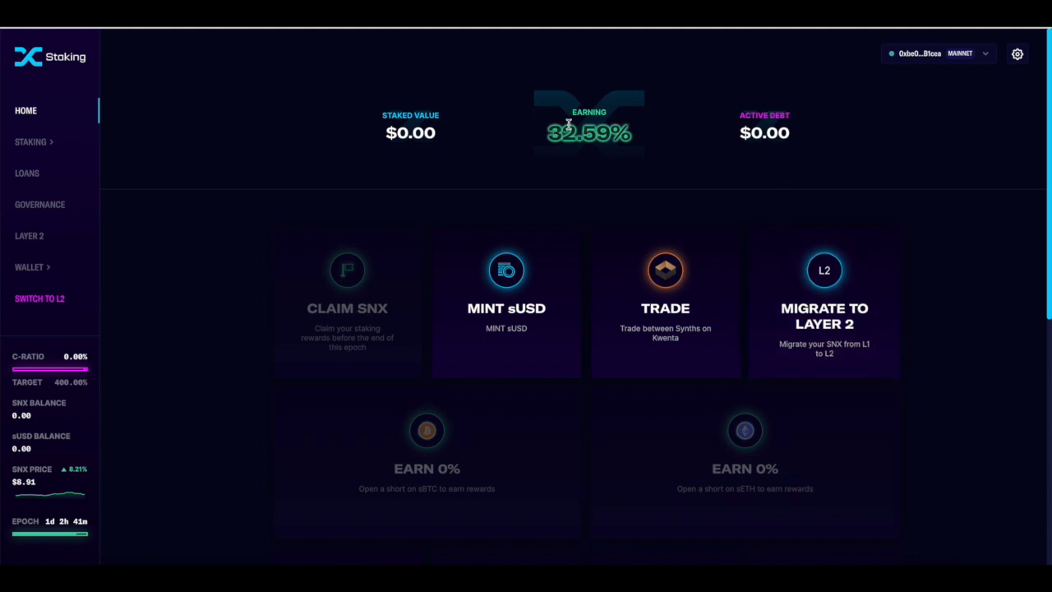
mouse_move(682, 237)
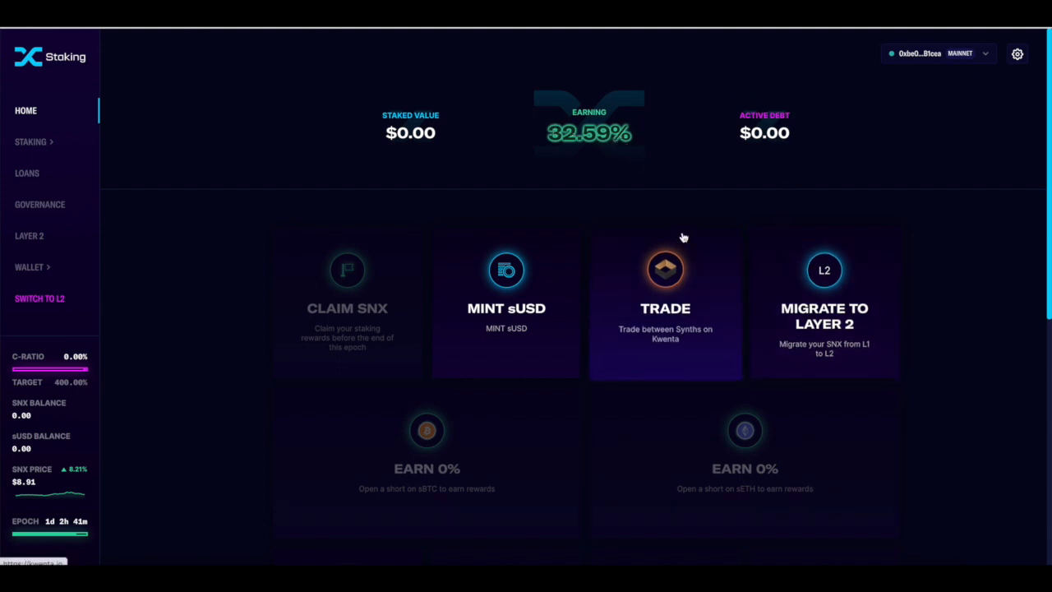
mouse_move(545, 293)
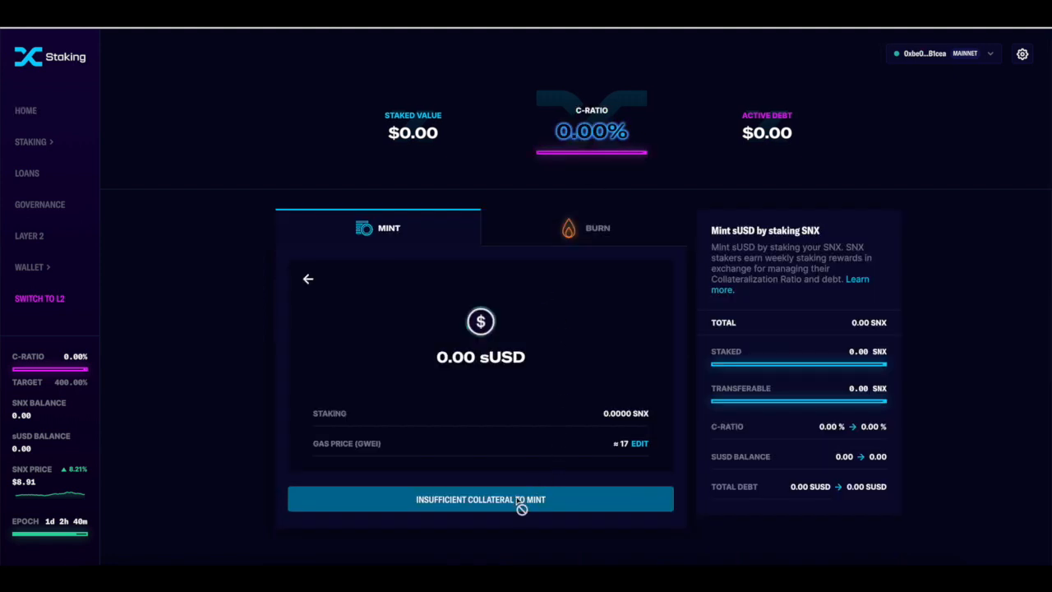
mouse_move(311, 276)
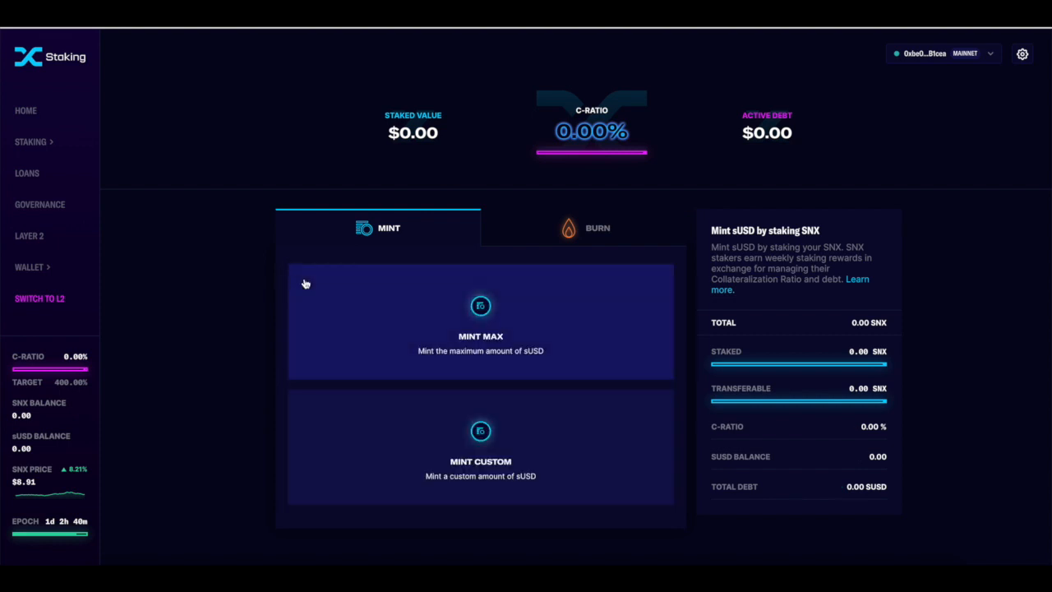
mouse_move(431, 256)
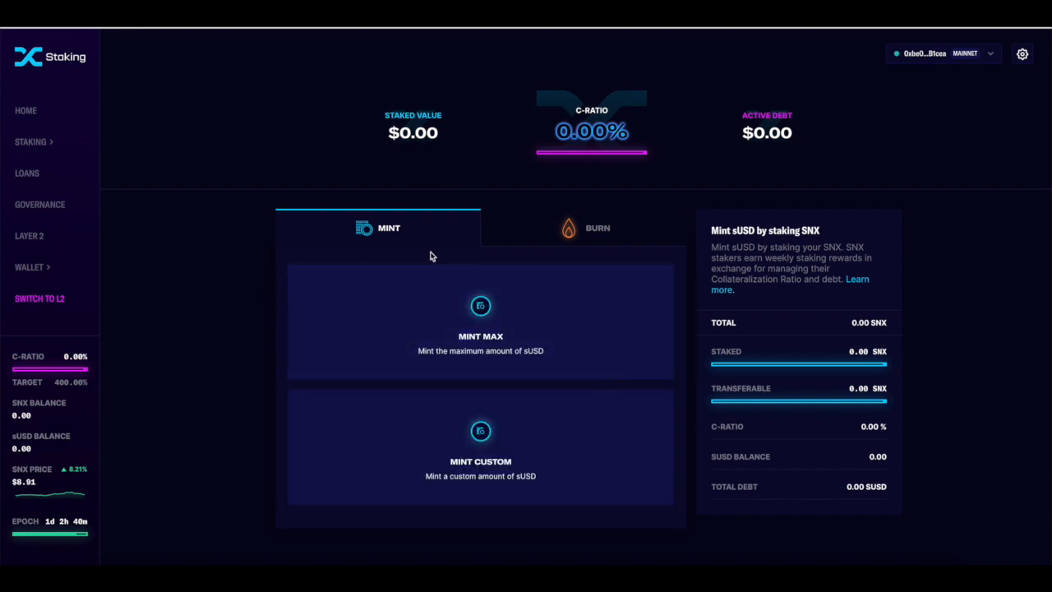
mouse_move(360, 292)
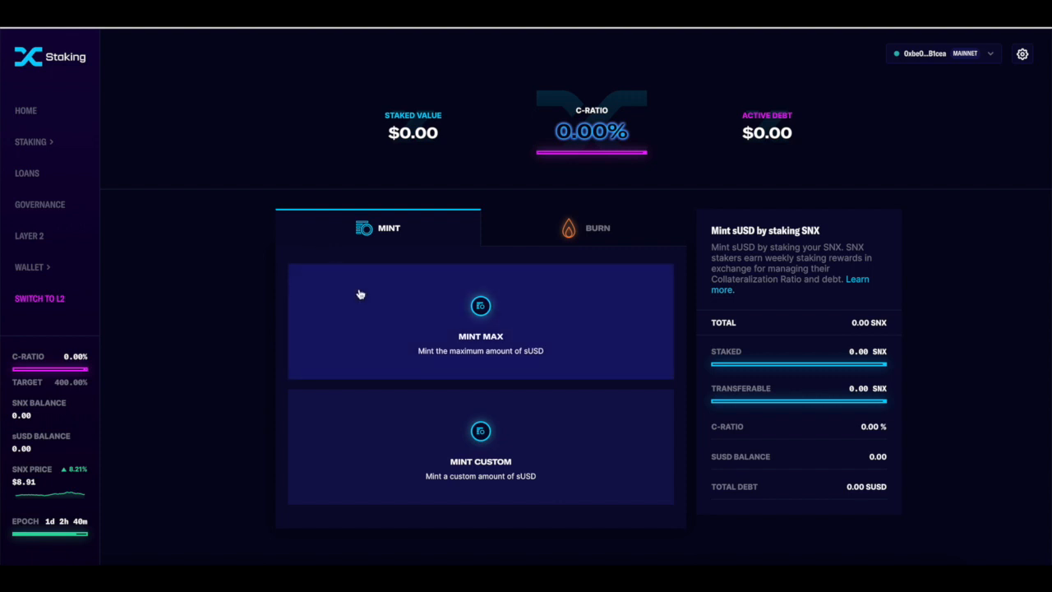
mouse_move(365, 296)
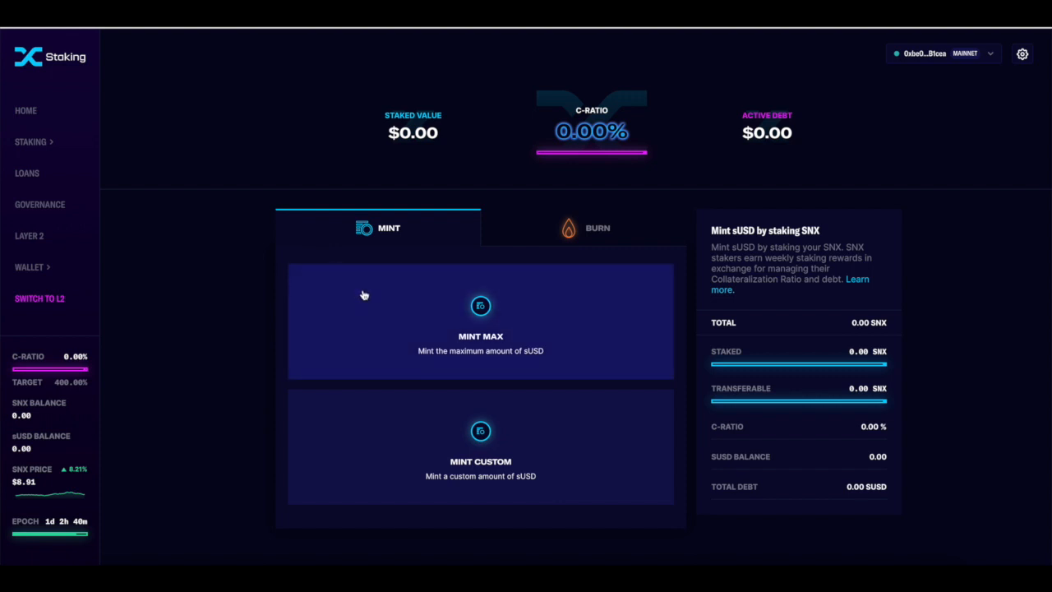
mouse_move(333, 251)
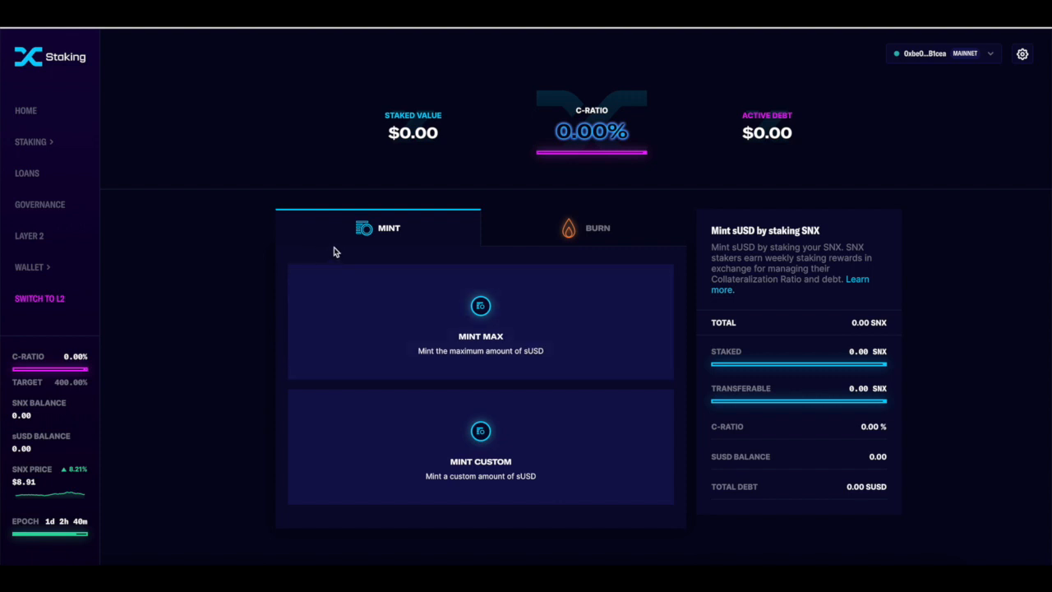
mouse_move(270, 45)
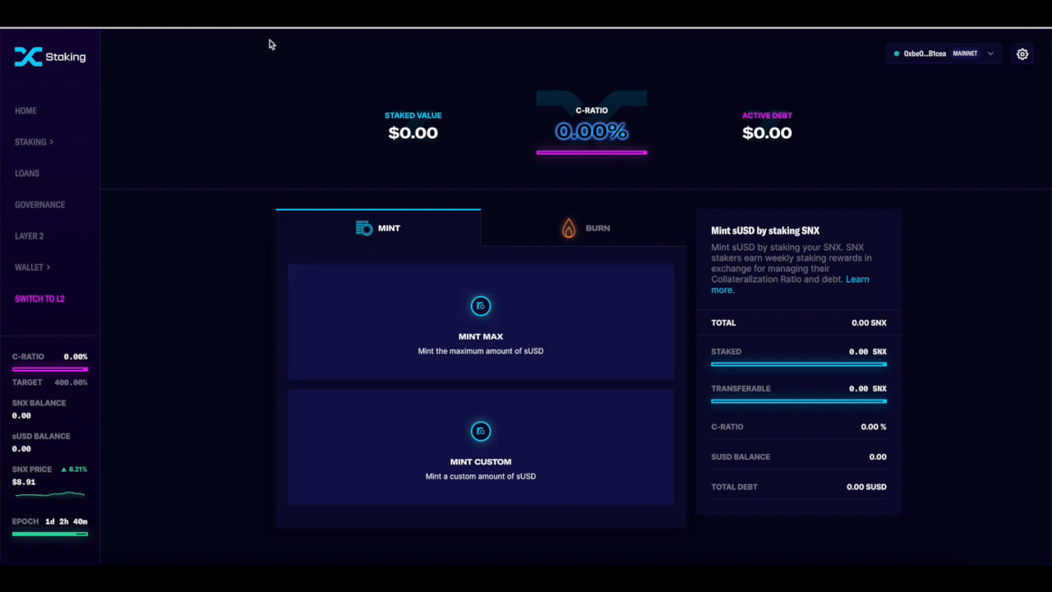
mouse_move(737, 353)
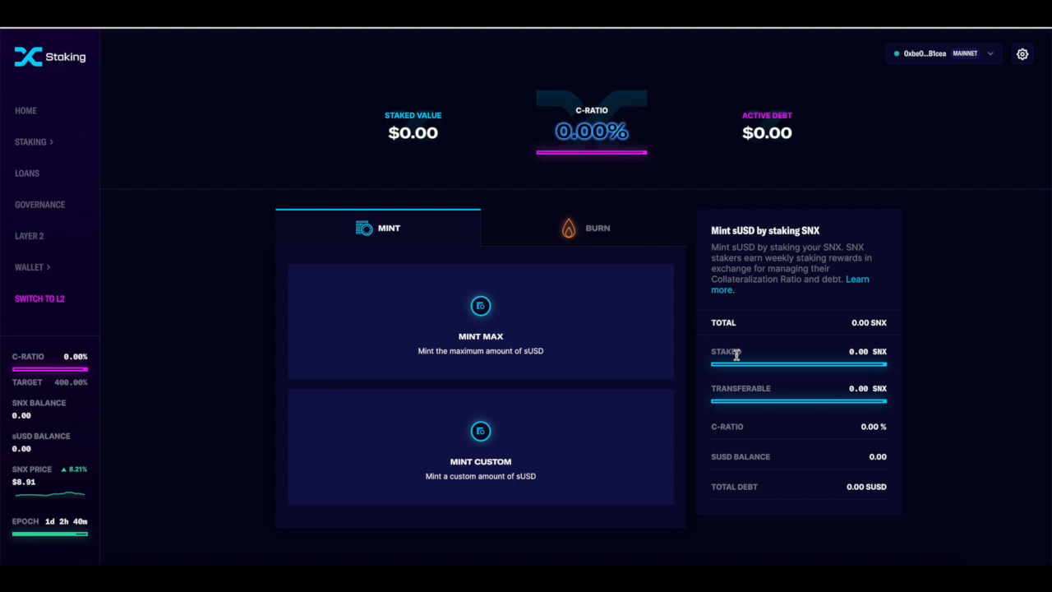
mouse_move(810, 378)
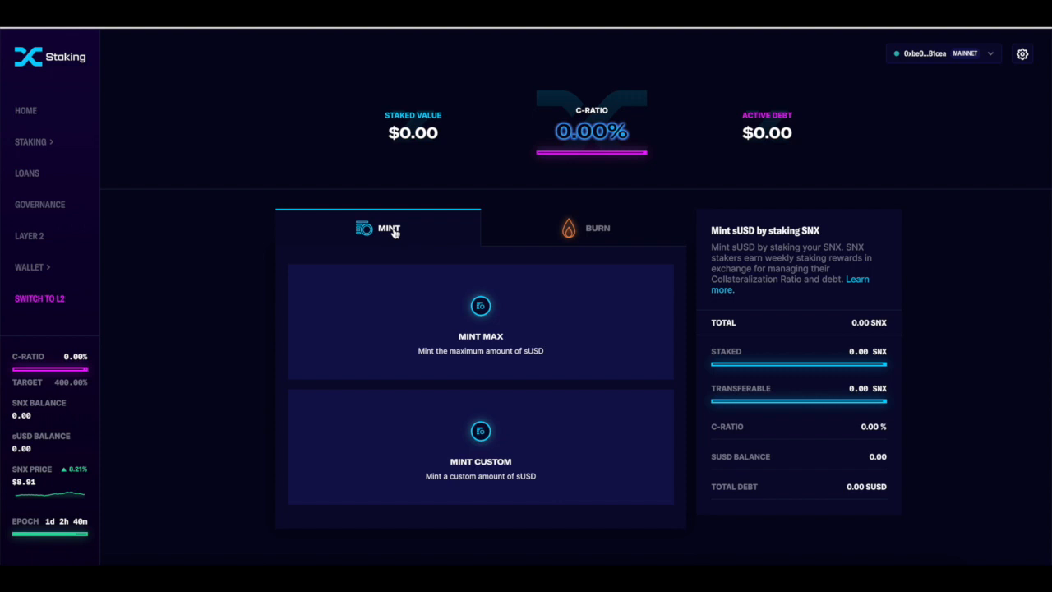
mouse_move(118, 343)
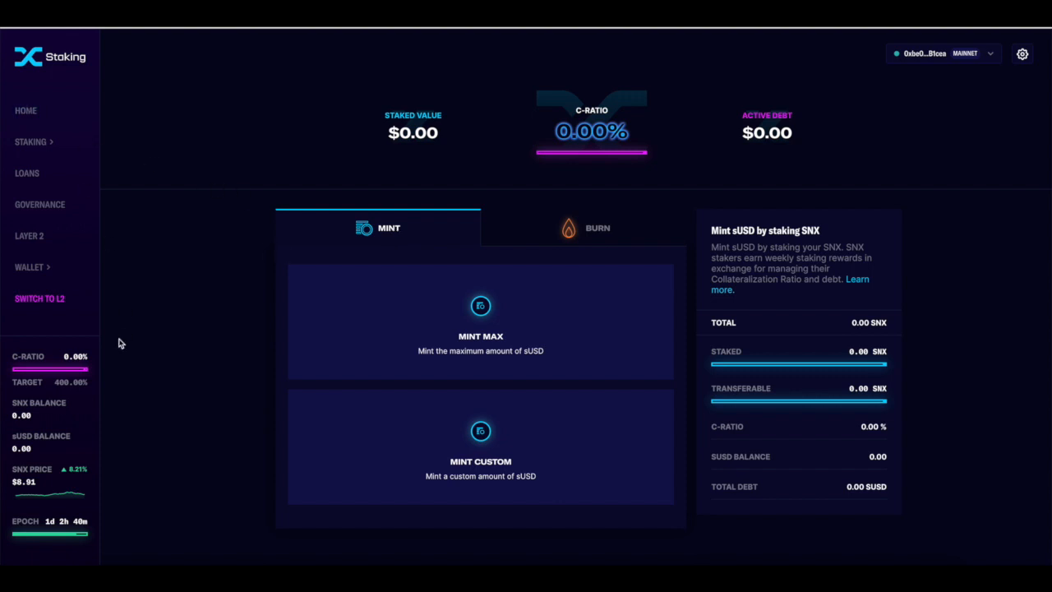
mouse_move(140, 345)
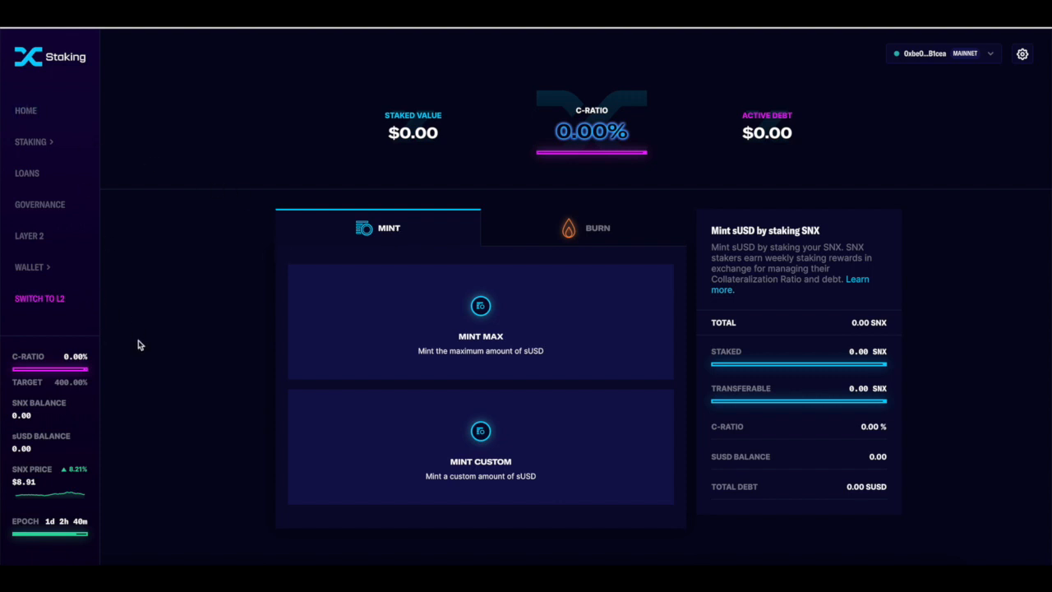
Return to the home dashboard showing $0.00 staked value and 32.59% earning.
left_click(26, 110)
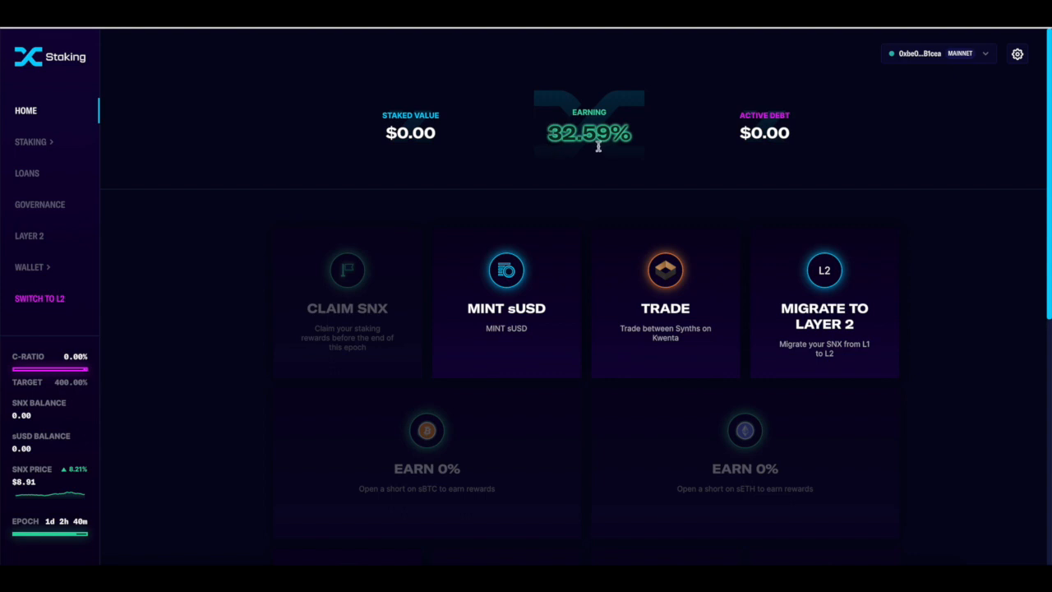
Scroll the home overview, then open the Staking pools table (Synthetix, Yearn SNX Vault, Curve).
scroll("down", 3)
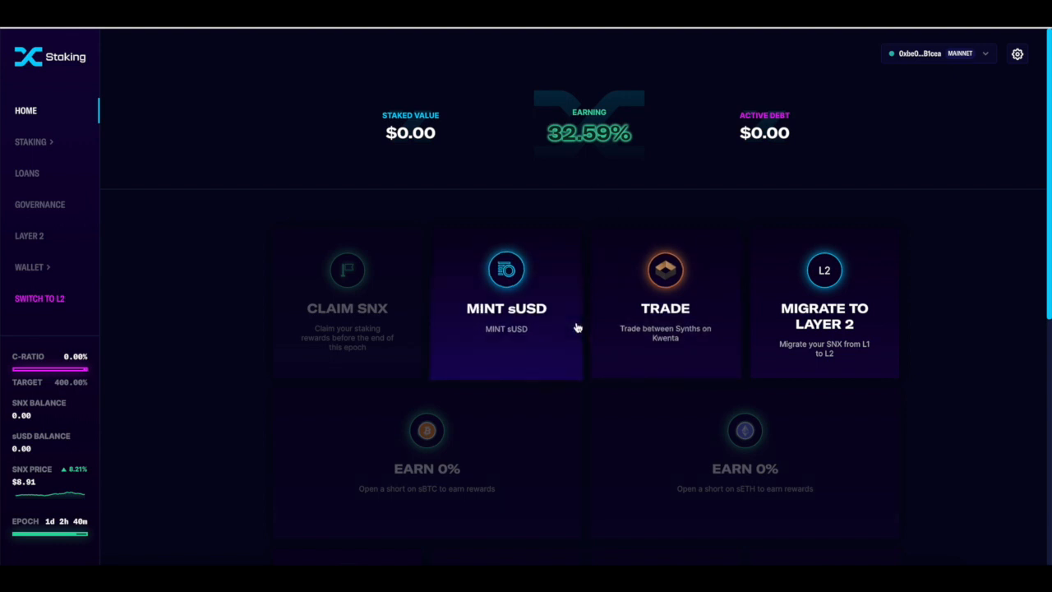
mouse_move(29, 237)
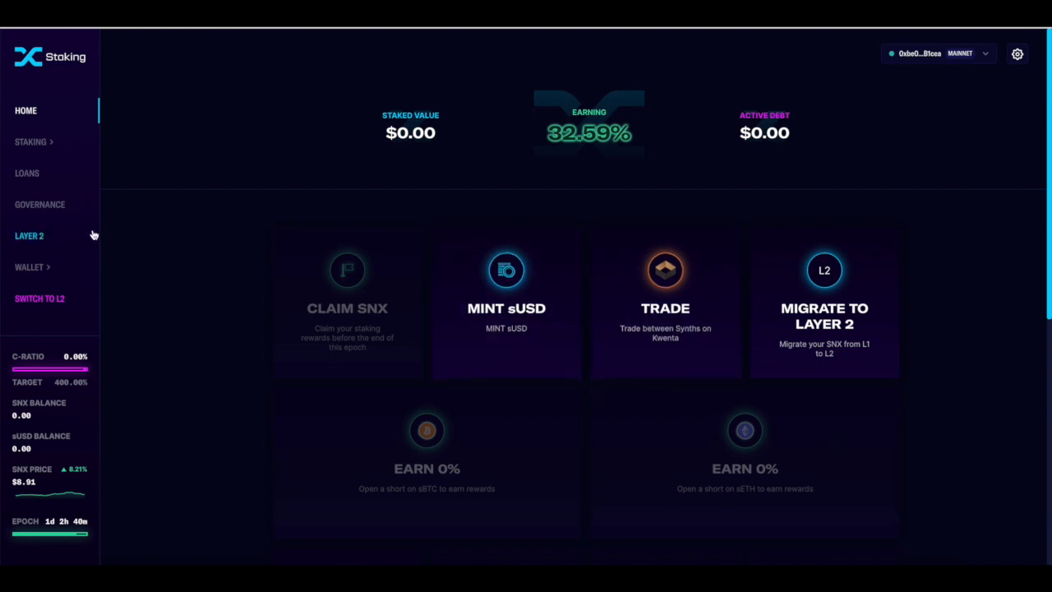
left_click(30, 142)
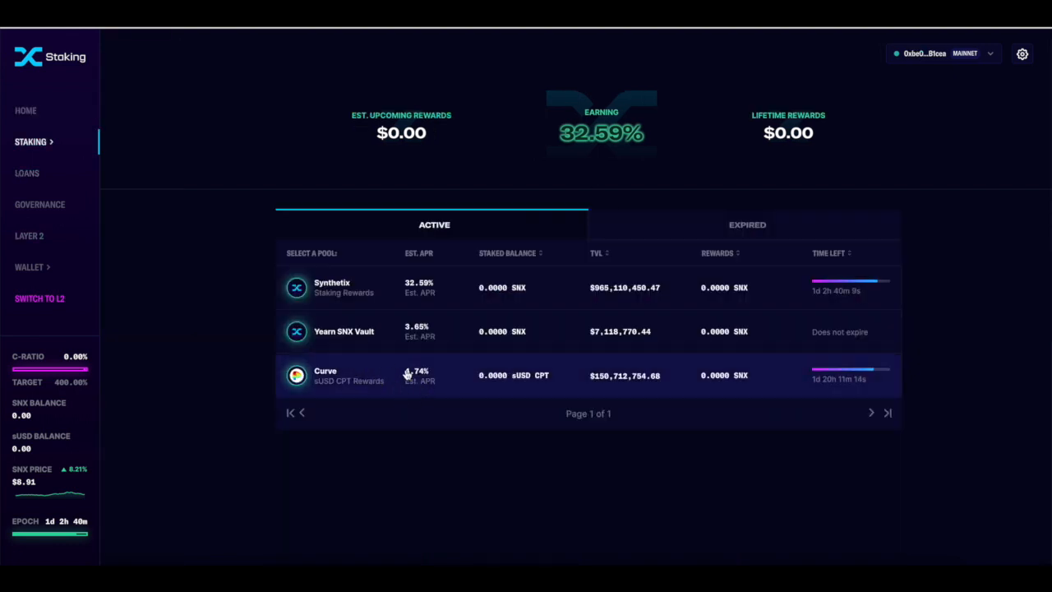
mouse_move(402, 391)
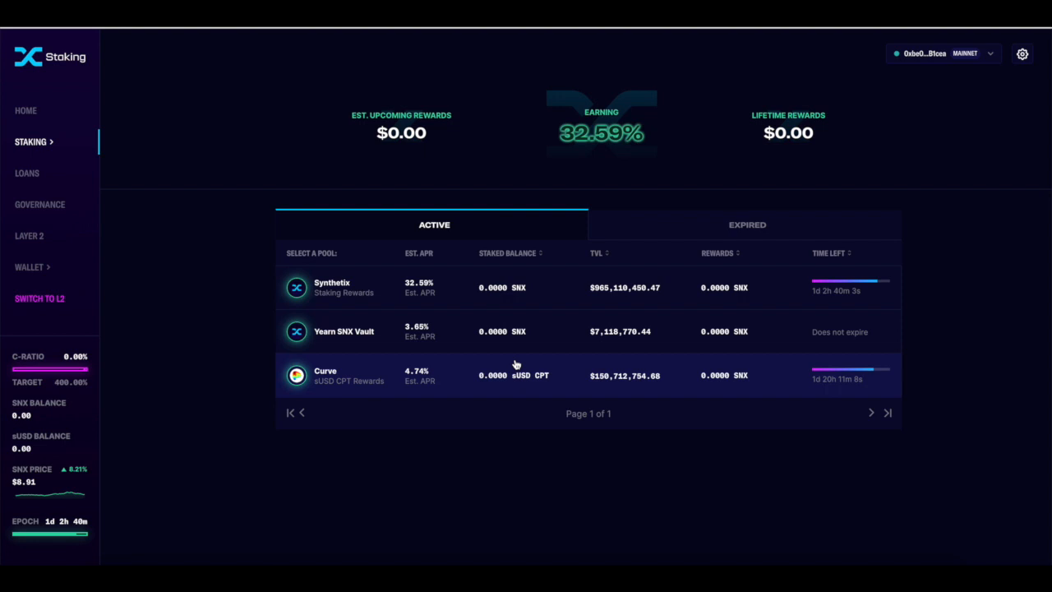
mouse_move(595, 101)
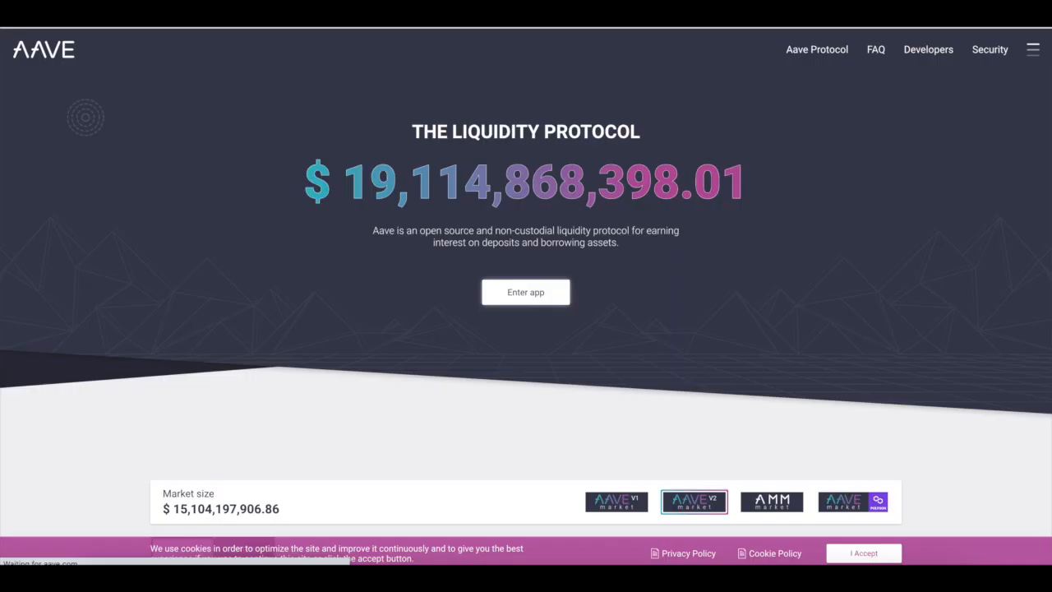
View the Aave landing page with its total liquidity and market size figures.
left_click(526, 292)
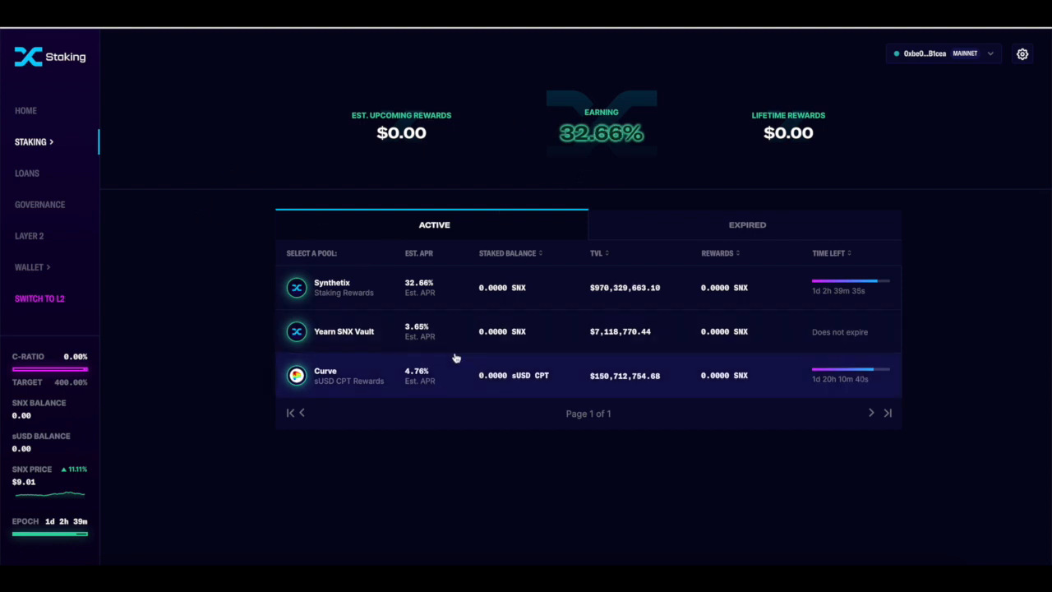
mouse_move(210, 458)
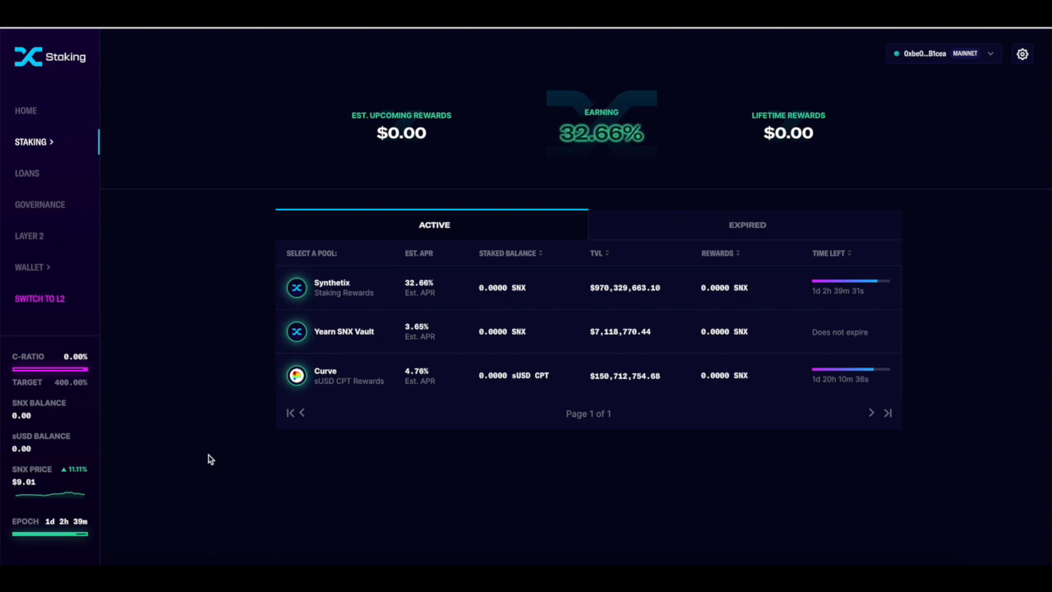
mouse_move(595, 394)
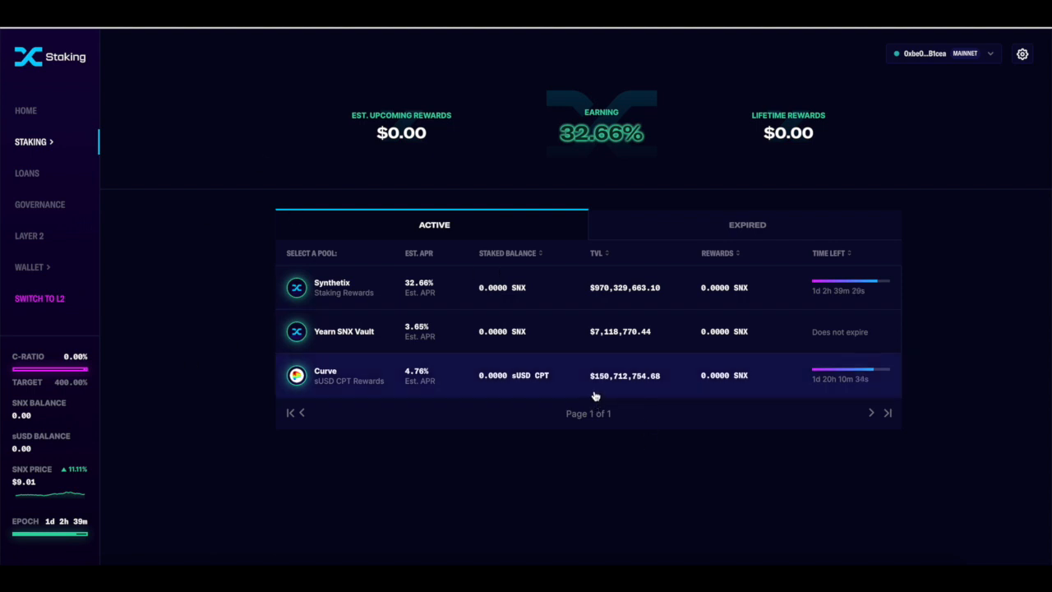
Go from the rewards pools to the Mint & Burn sUSD page via the Staking sidebar menu.
left_click(29, 267)
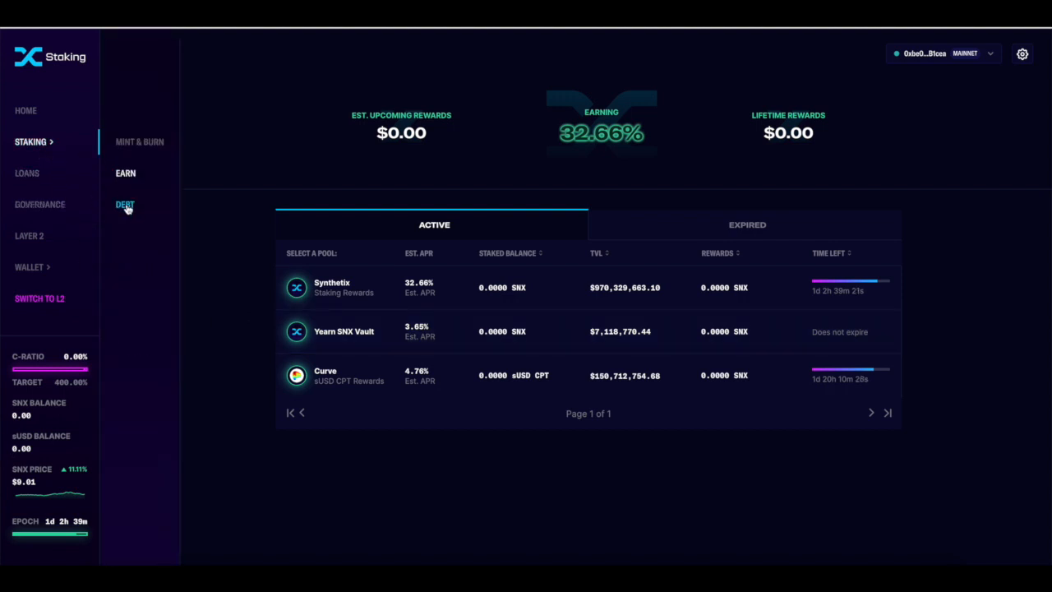
left_click(140, 142)
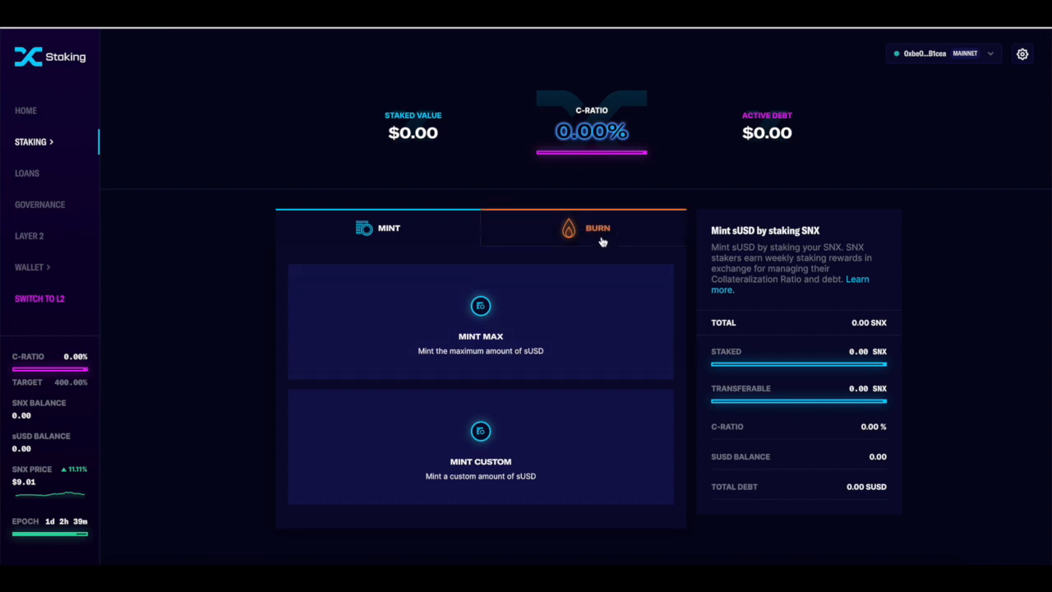
left_click(378, 227)
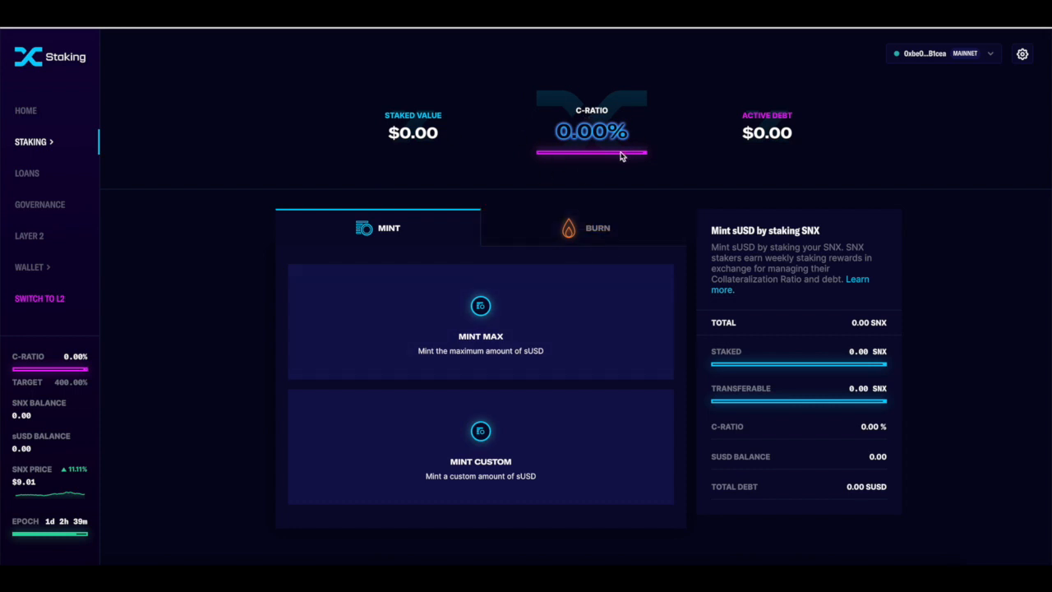
mouse_move(668, 177)
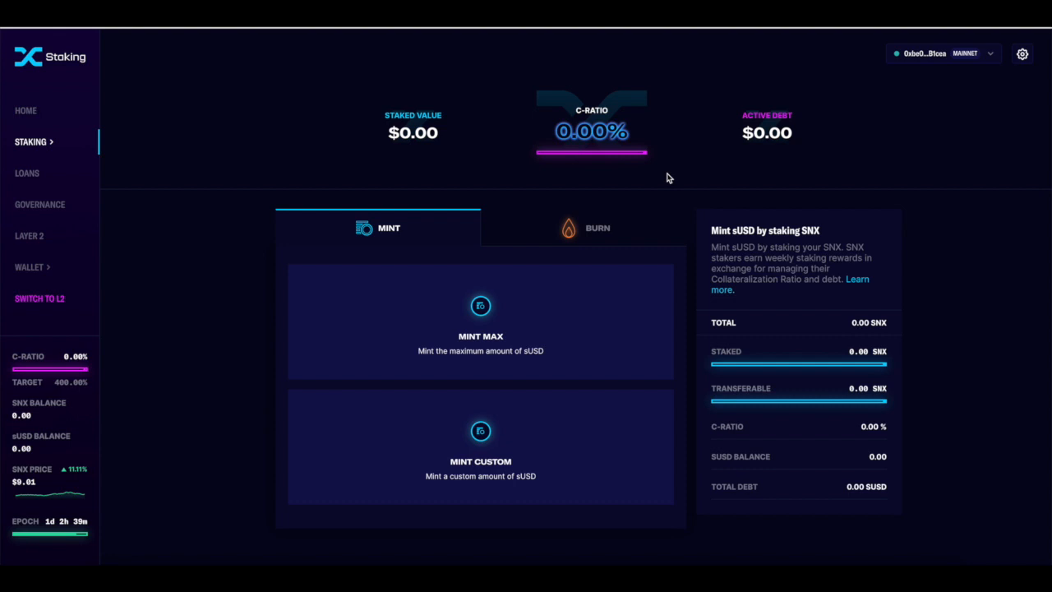
mouse_move(342, 289)
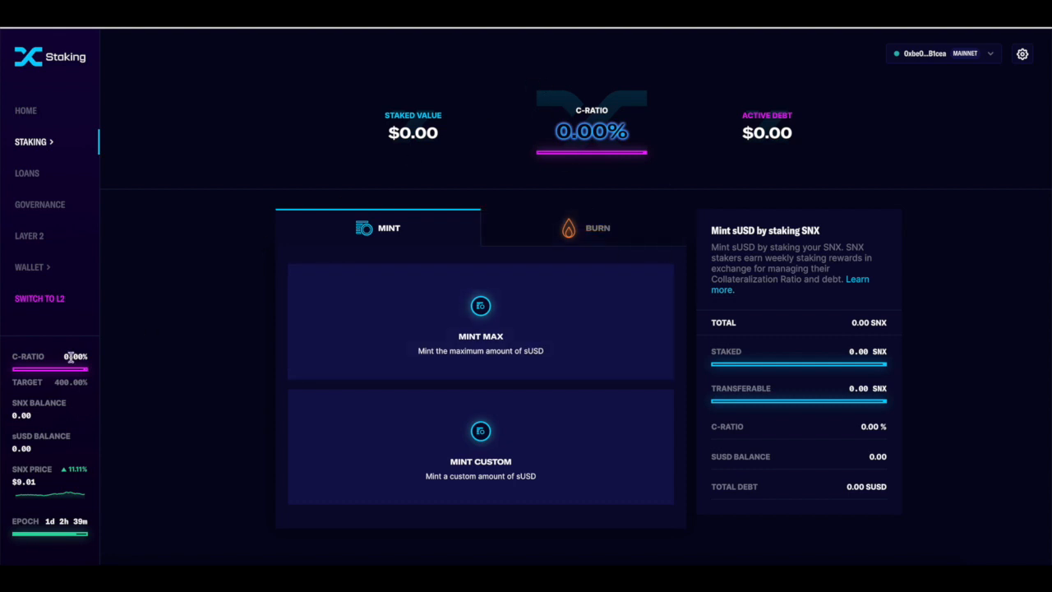
mouse_move(391, 346)
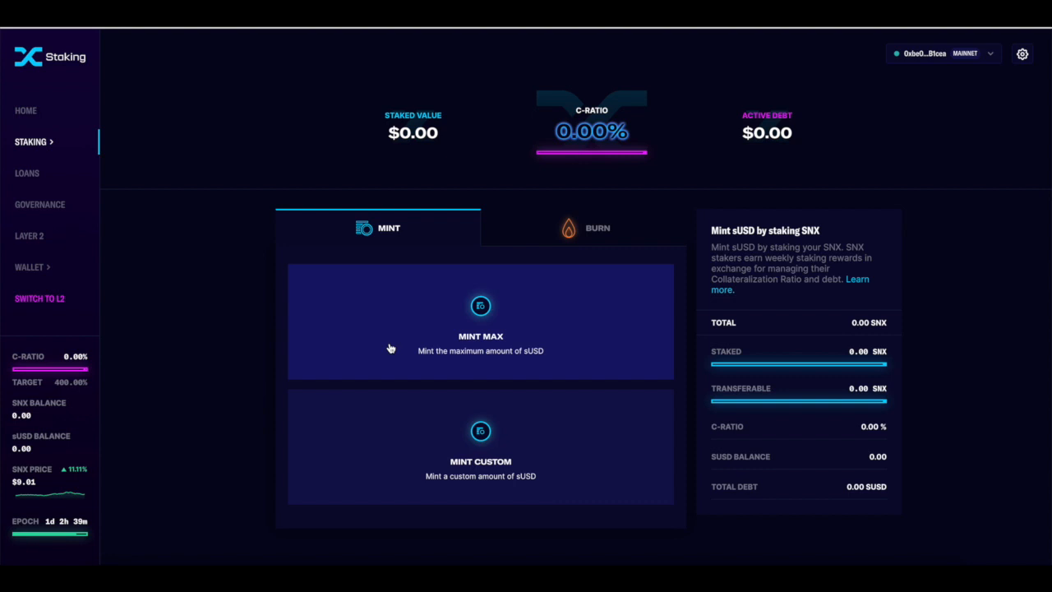
mouse_move(563, 151)
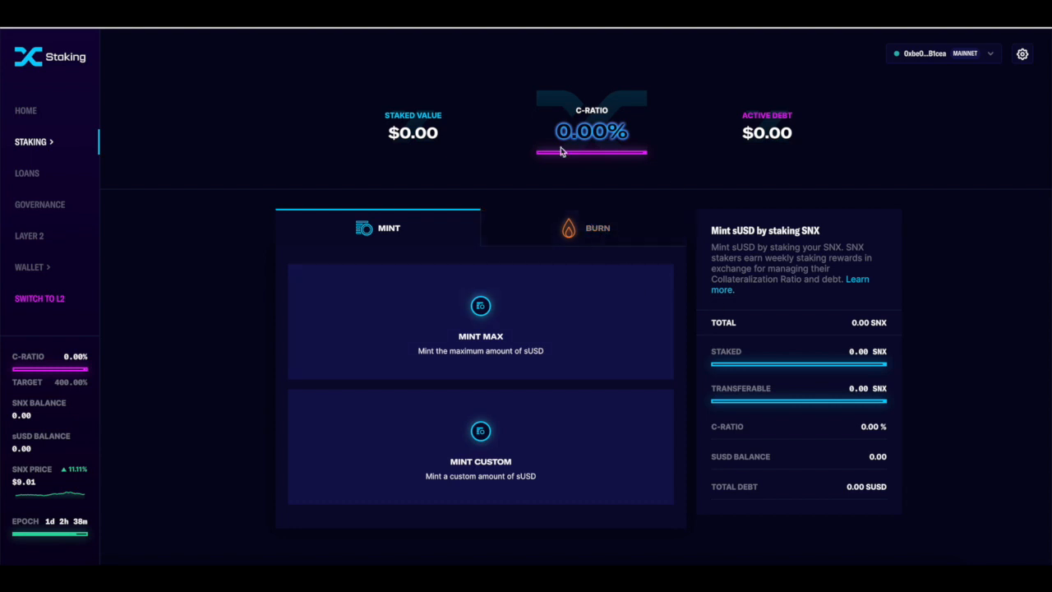
mouse_move(398, 192)
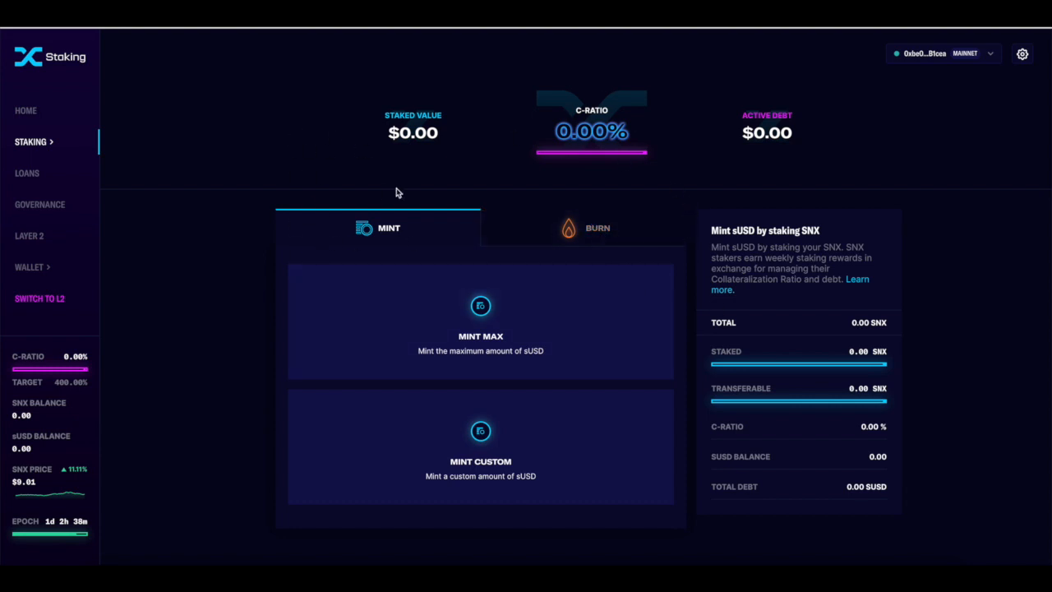
mouse_move(345, 181)
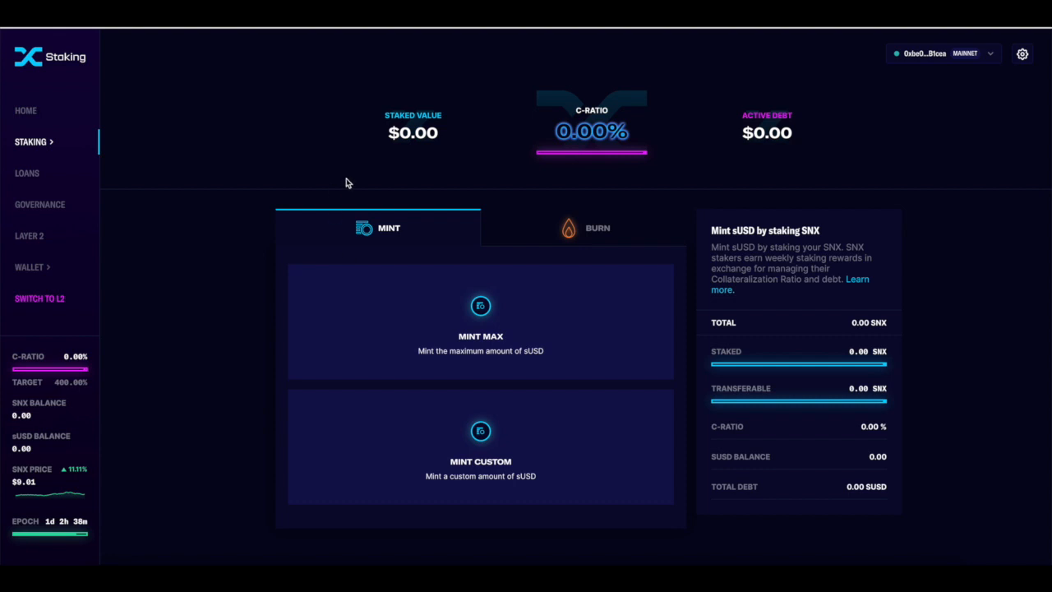
mouse_move(394, 256)
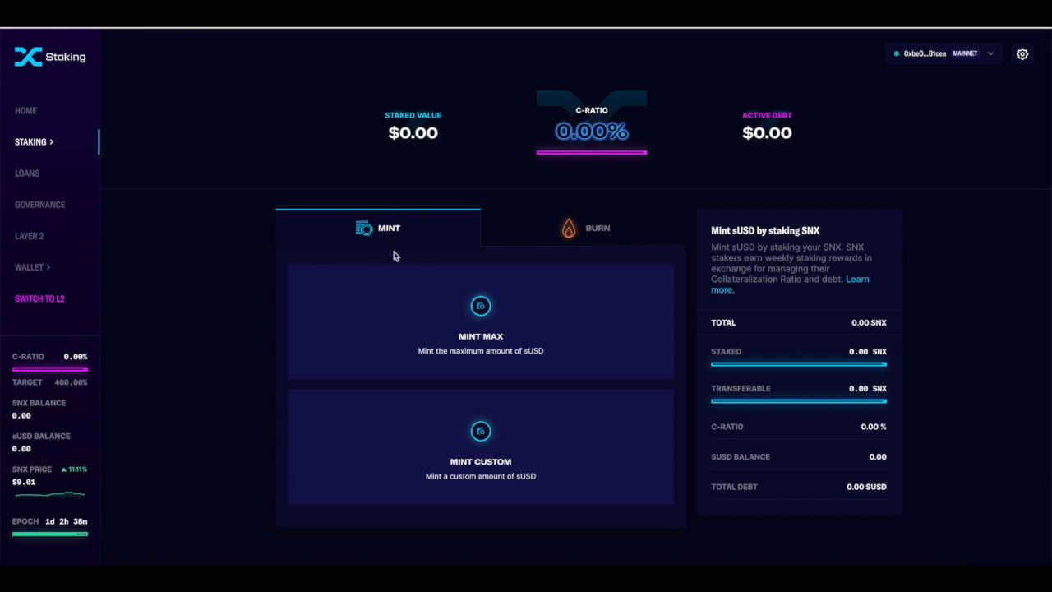
mouse_move(460, 286)
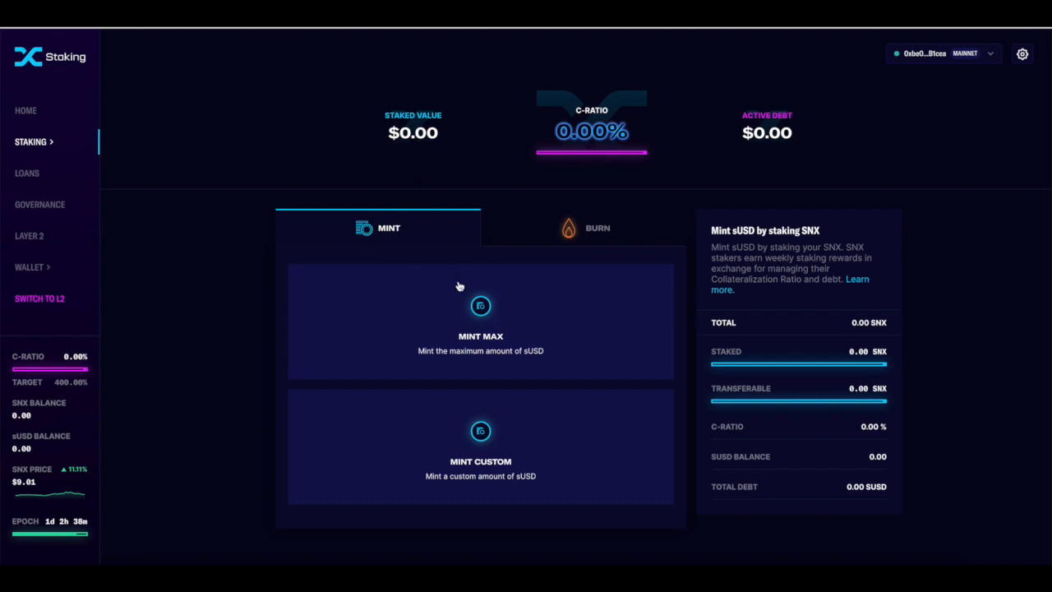
mouse_move(392, 207)
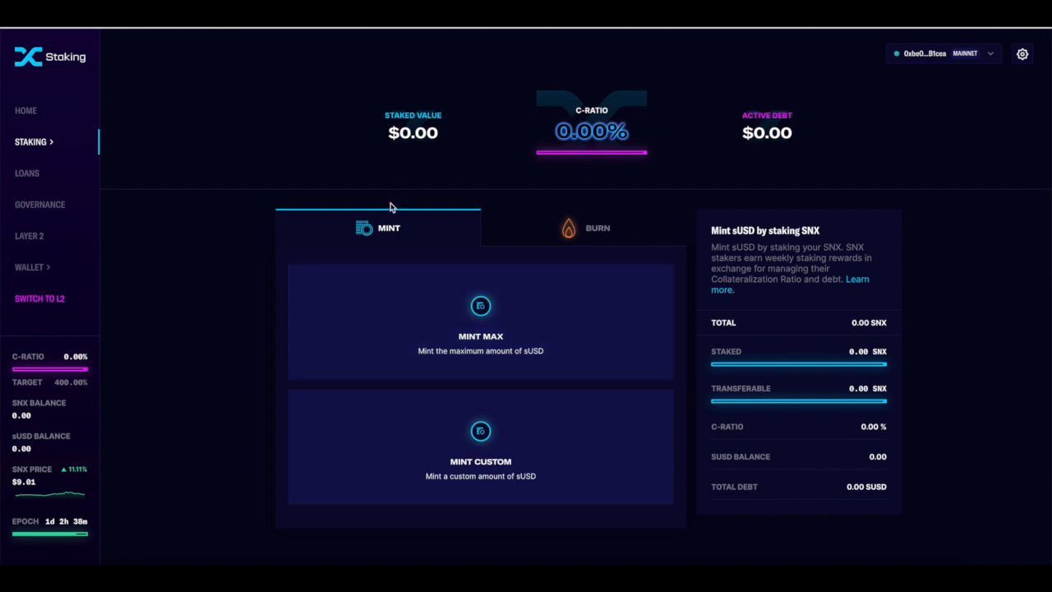
mouse_move(549, 182)
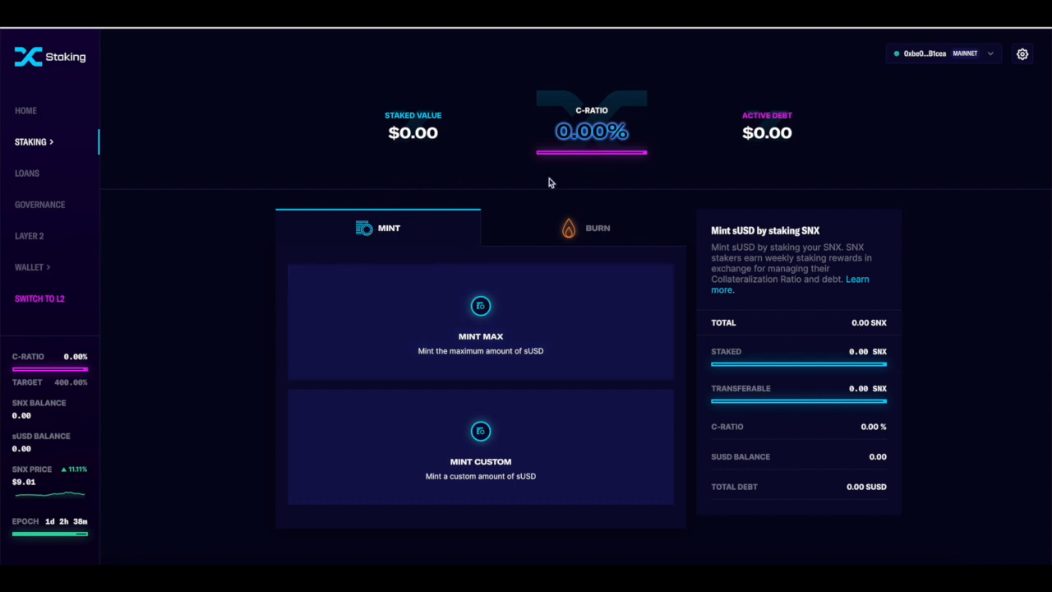
mouse_move(152, 243)
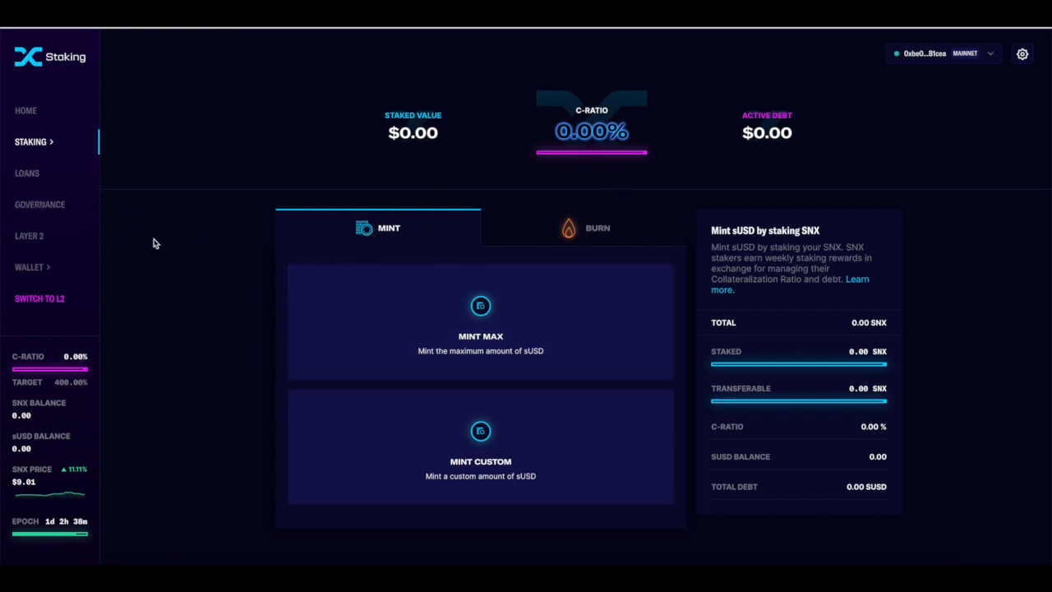
mouse_move(39, 299)
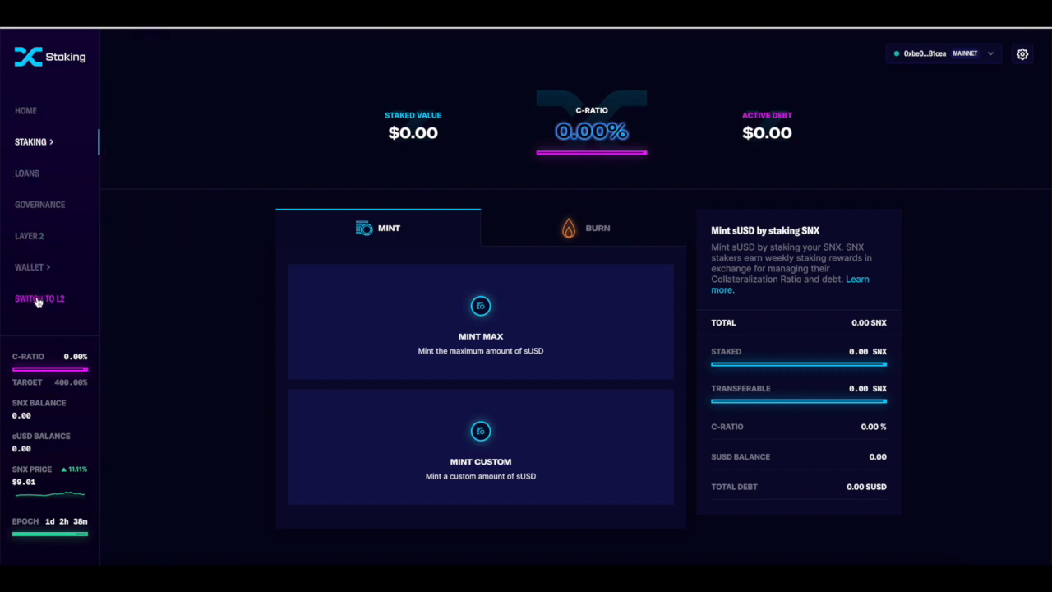
Switch to L2 and approve MetaMask's change to the Optimistic Ethereum network.
left_click(39, 300)
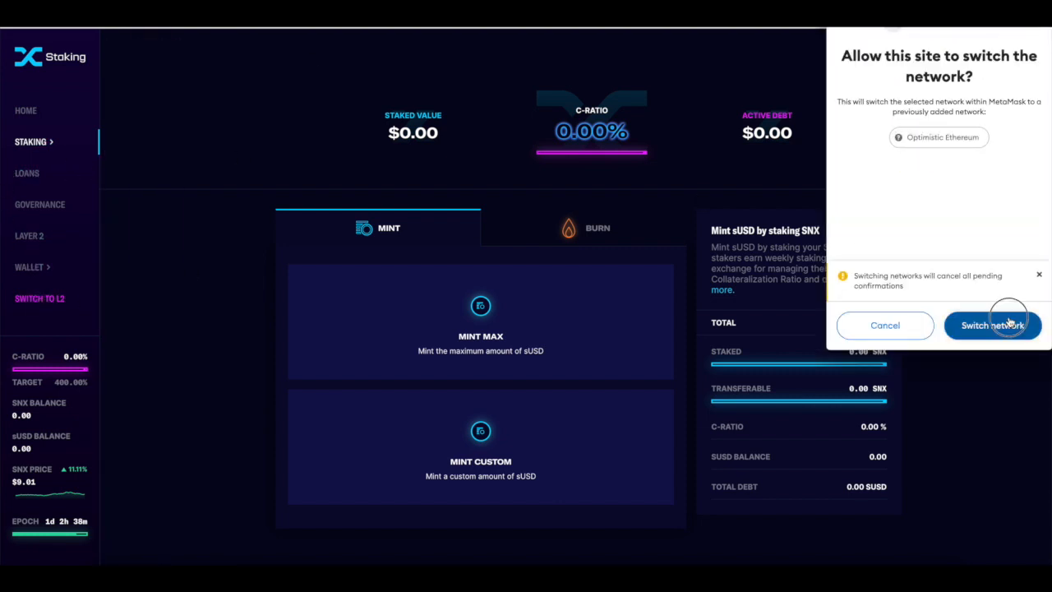
left_click(993, 326)
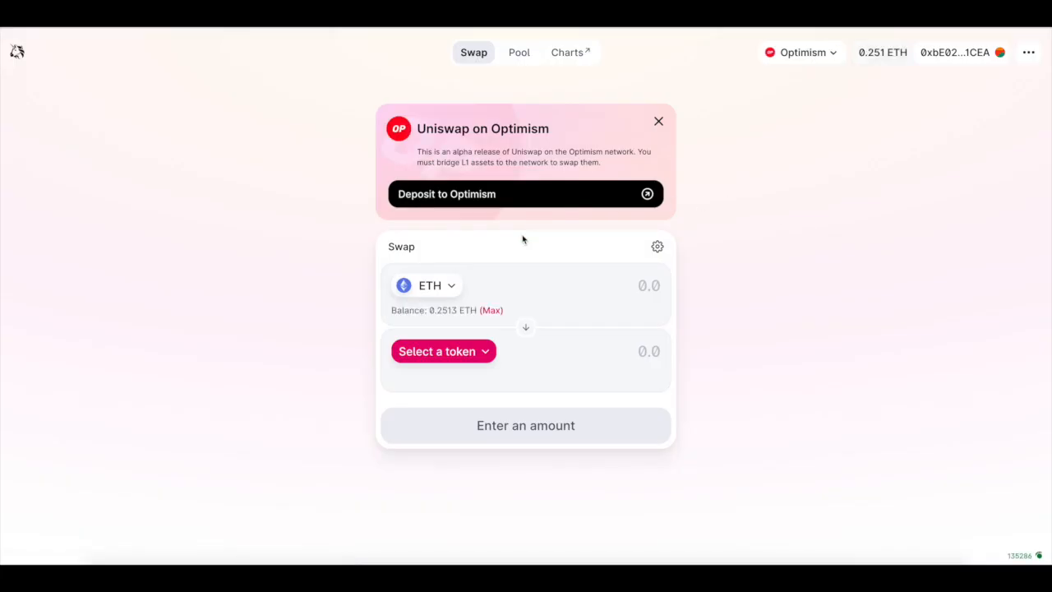
Quote the full 303.29 sUSD balance for about 32.77 SNX, then head to the Pools overview.
left_click(444, 352)
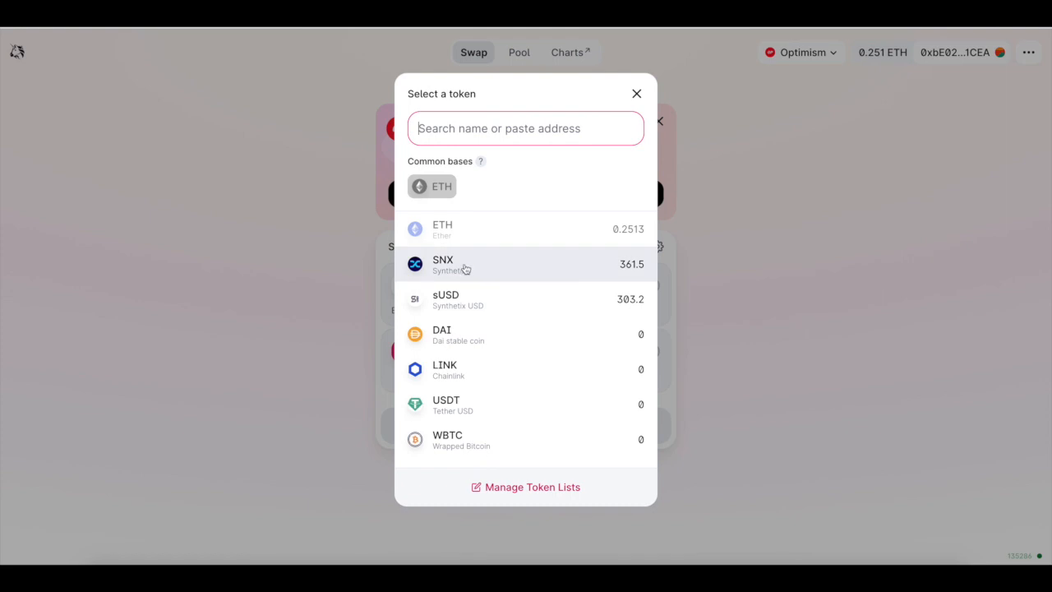
mouse_move(562, 277)
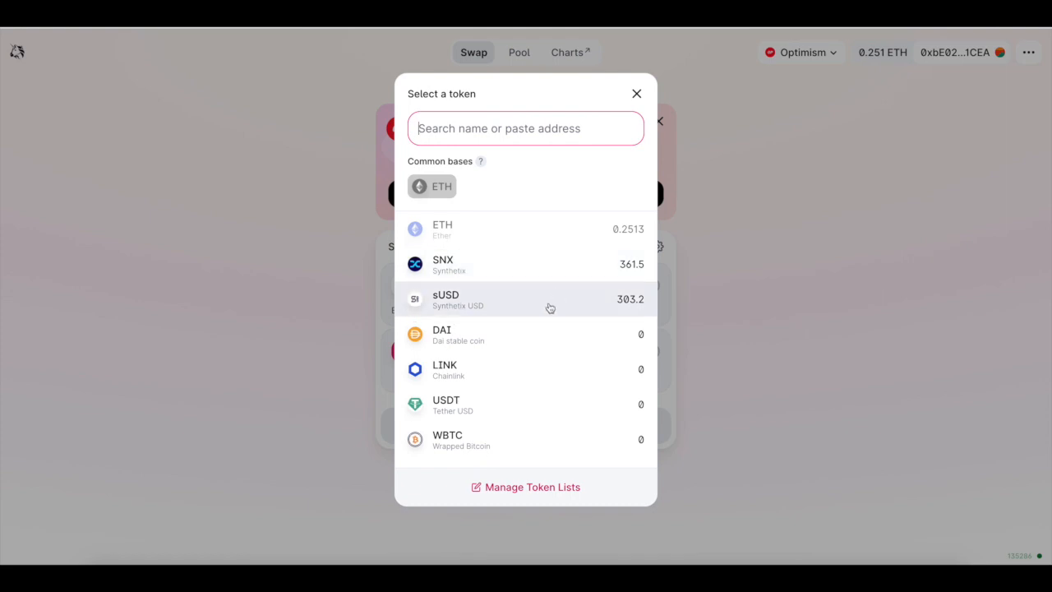
left_click(446, 299)
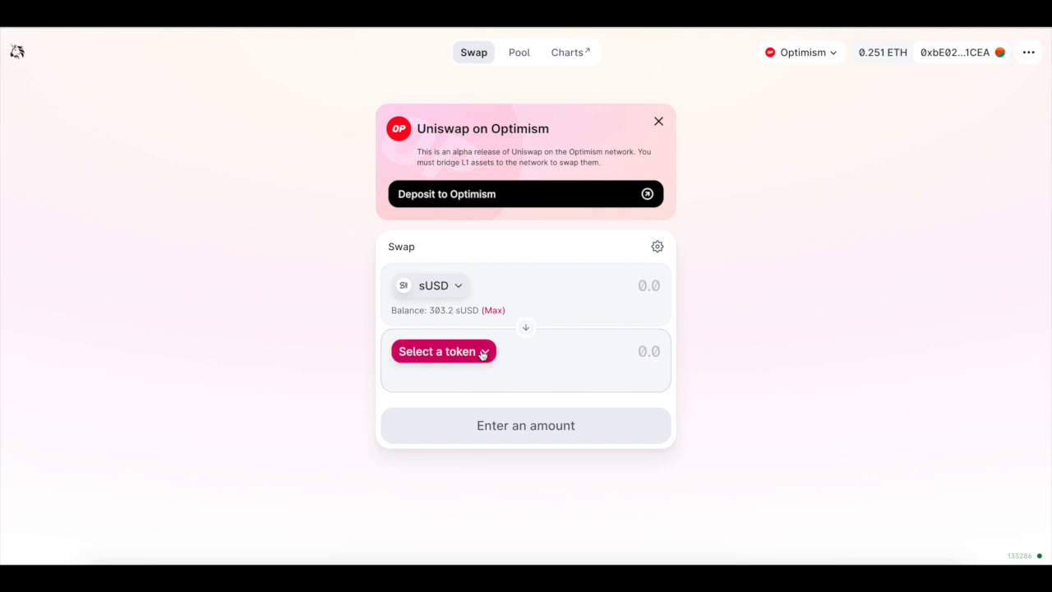
left_click(438, 352)
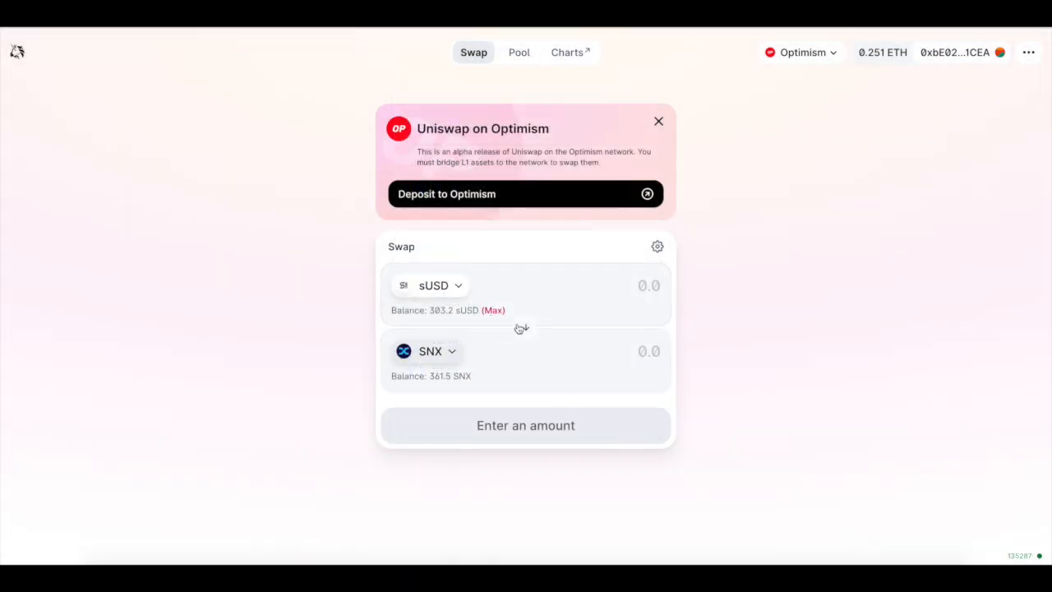
left_click(494, 309)
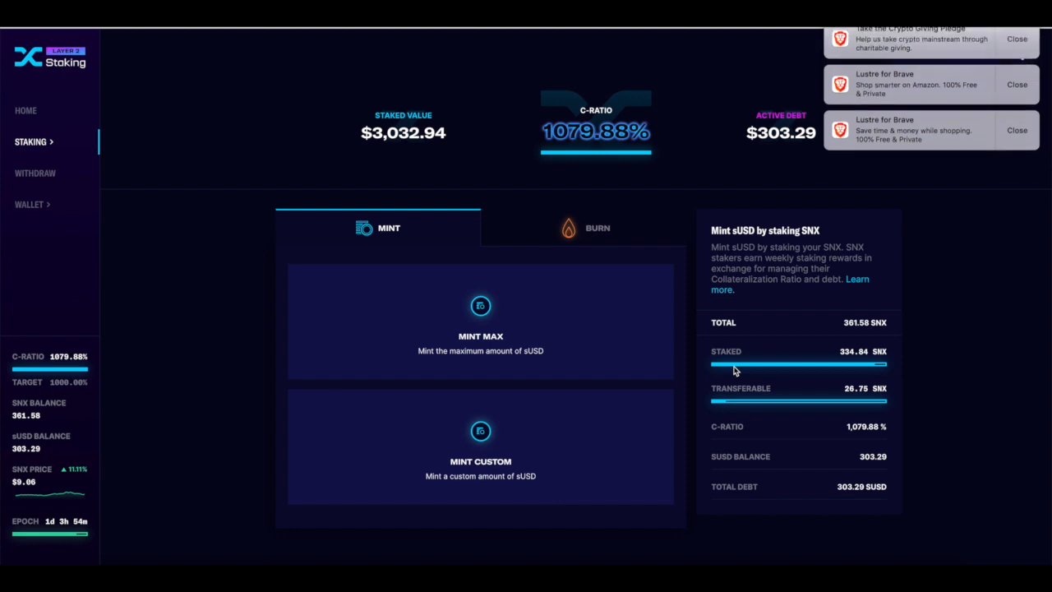
mouse_move(704, 316)
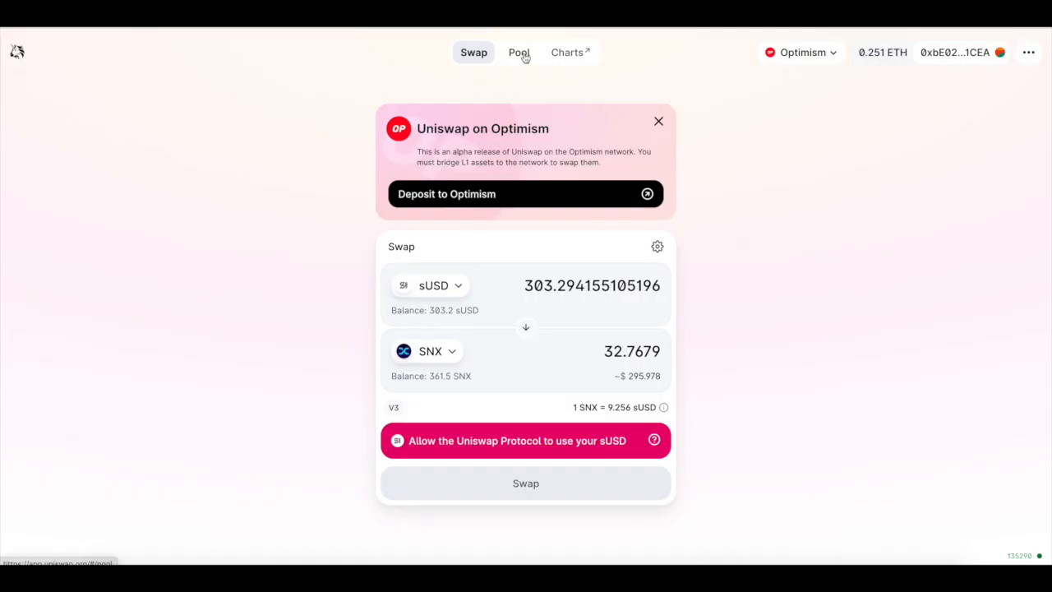
left_click(519, 51)
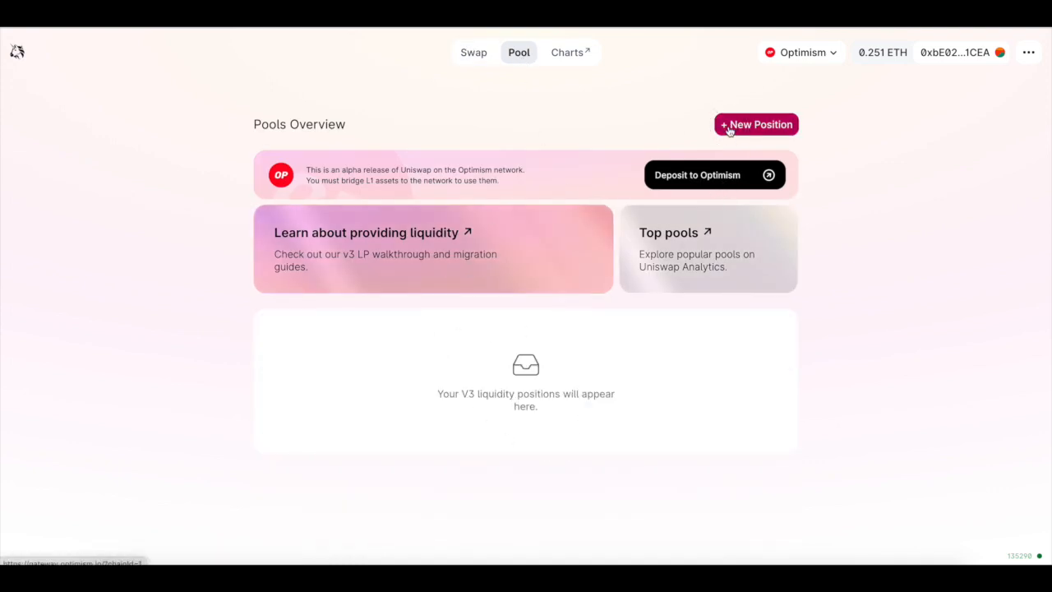
Start a new liquidity position, then move on to the Uniswap analytics charts.
left_click(756, 125)
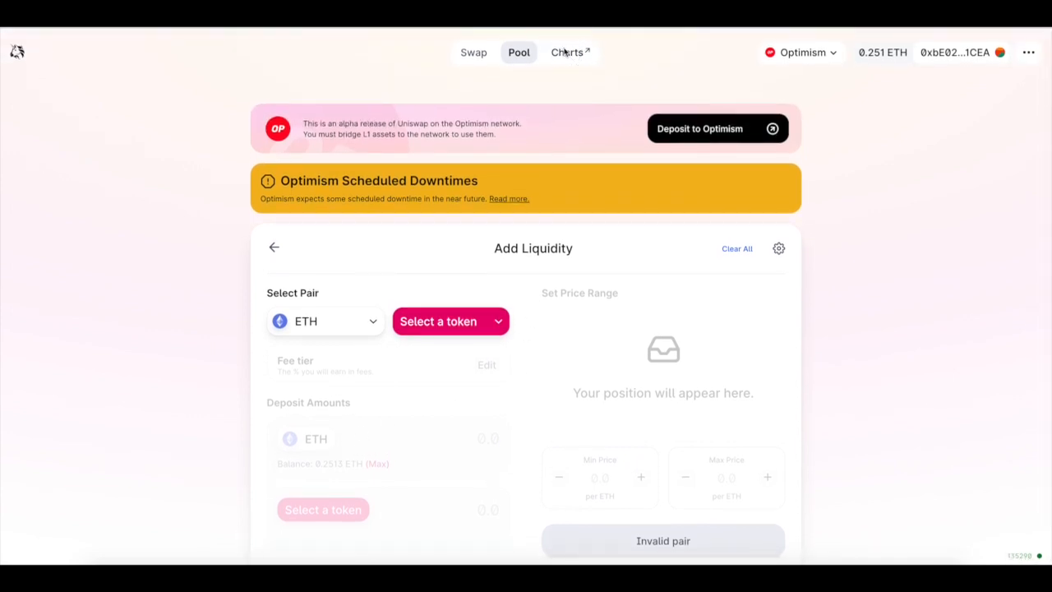
left_click(568, 51)
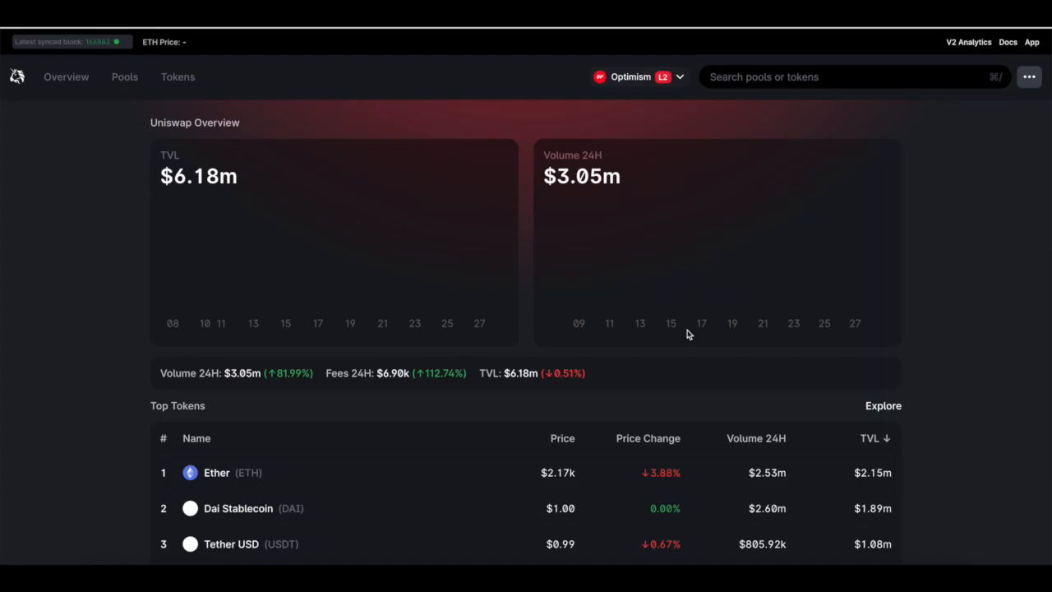
Scroll the Optimism analytics overview to see the $6.18m TVL and 24-hour volume charts.
scroll("down", 3)
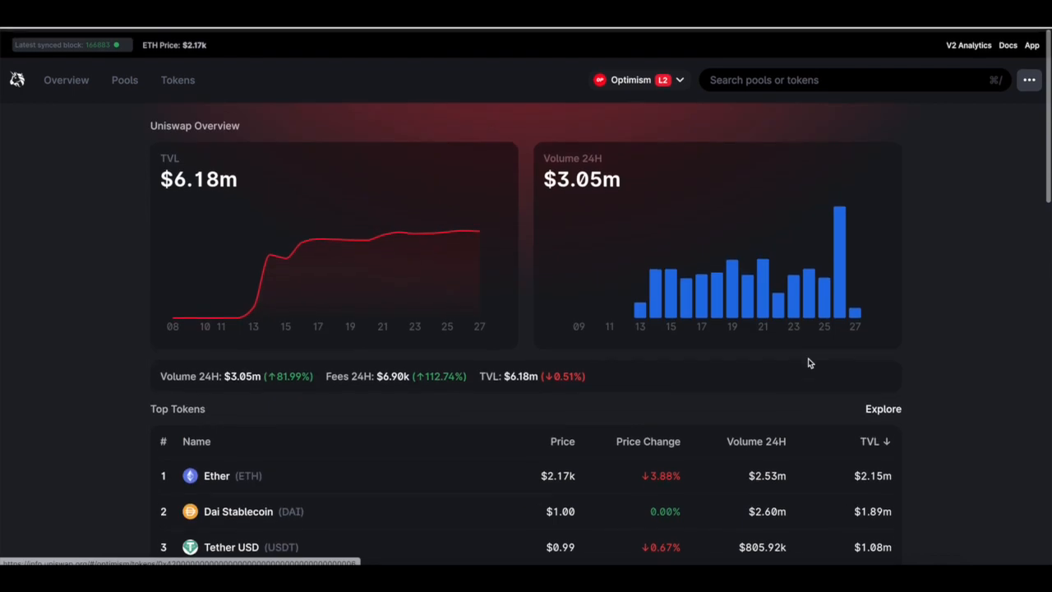
left_click(125, 79)
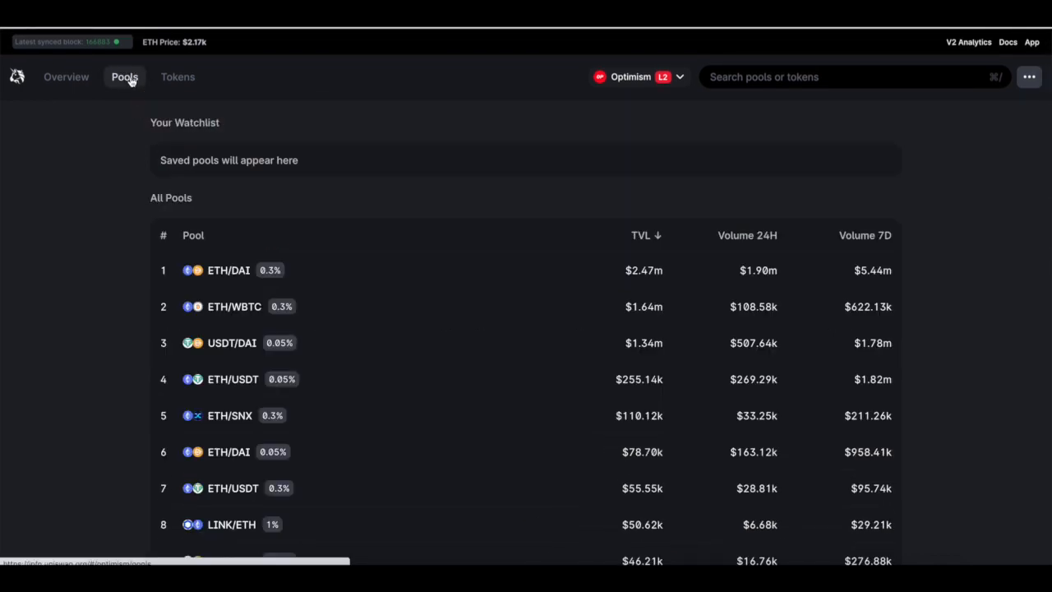
scroll("down", 3)
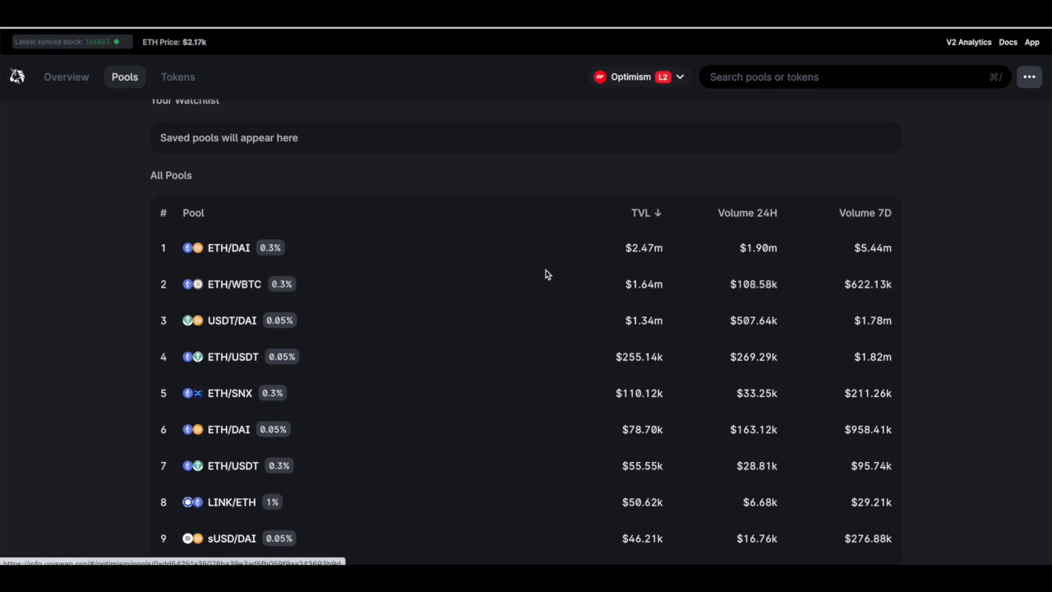
mouse_move(655, 249)
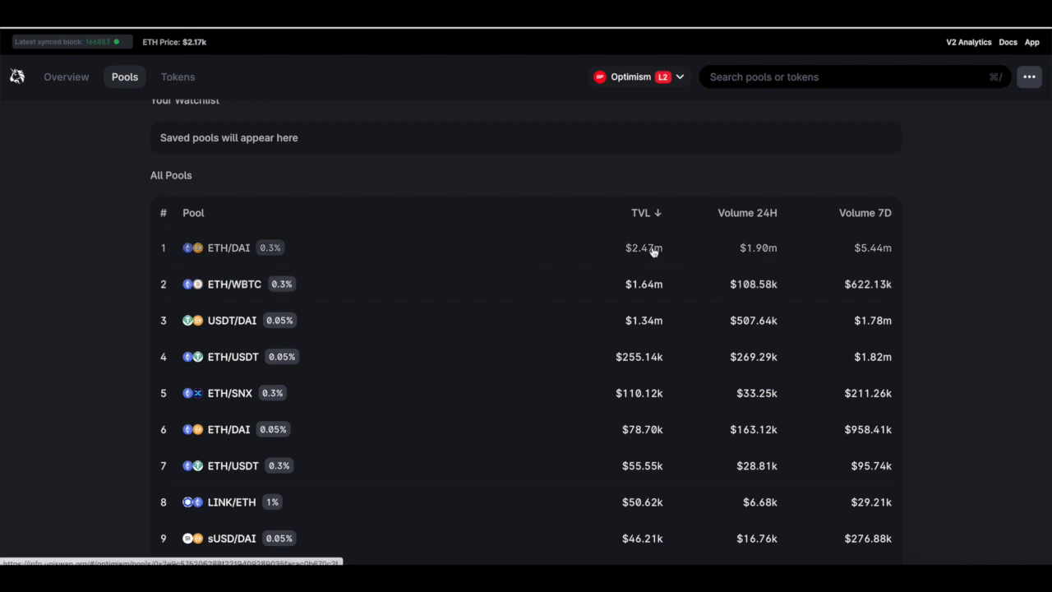
mouse_move(770, 263)
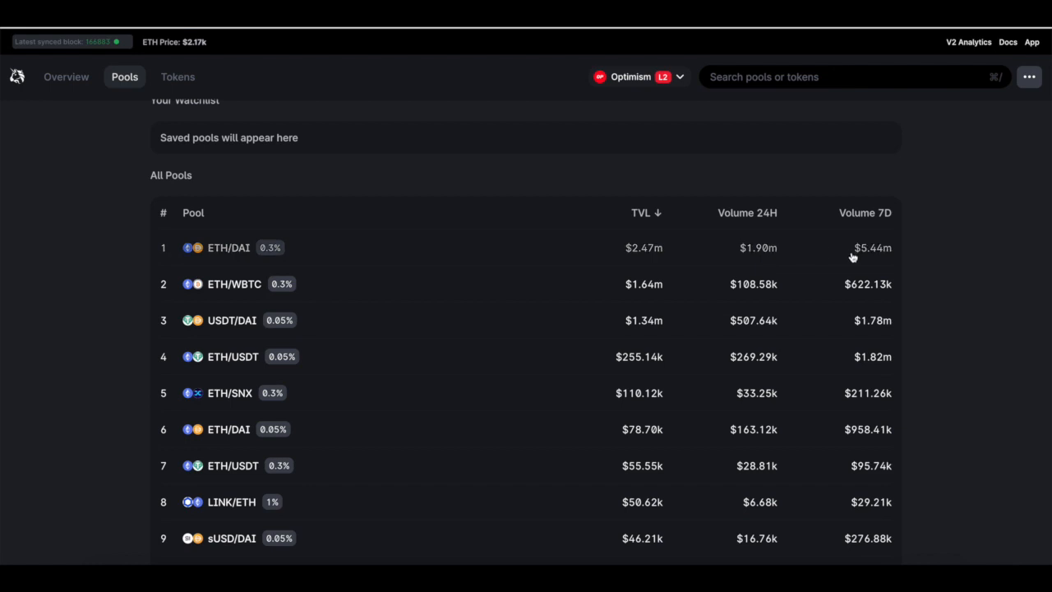
mouse_move(779, 255)
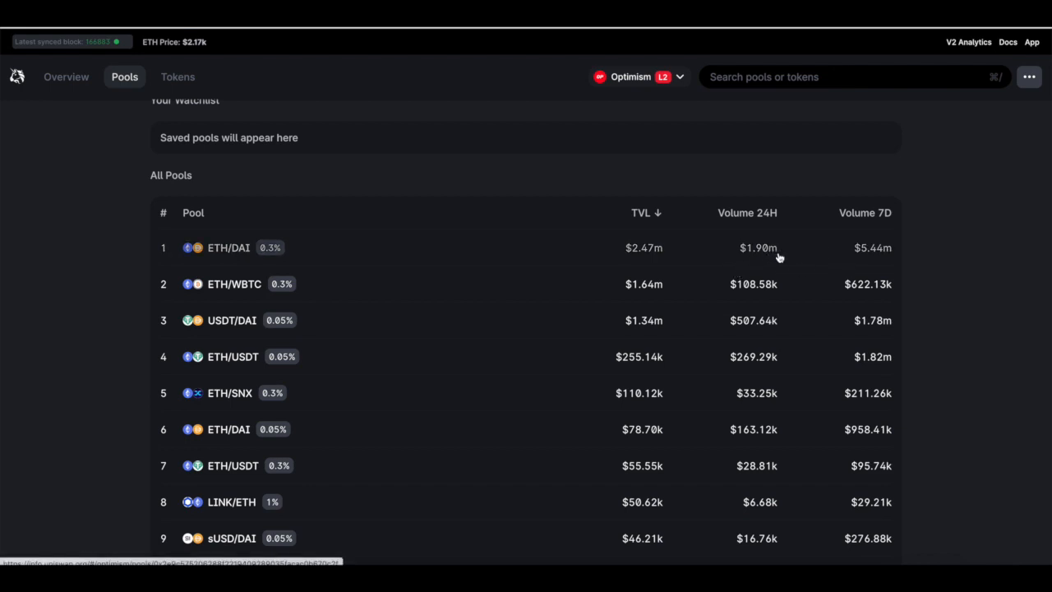
mouse_move(497, 276)
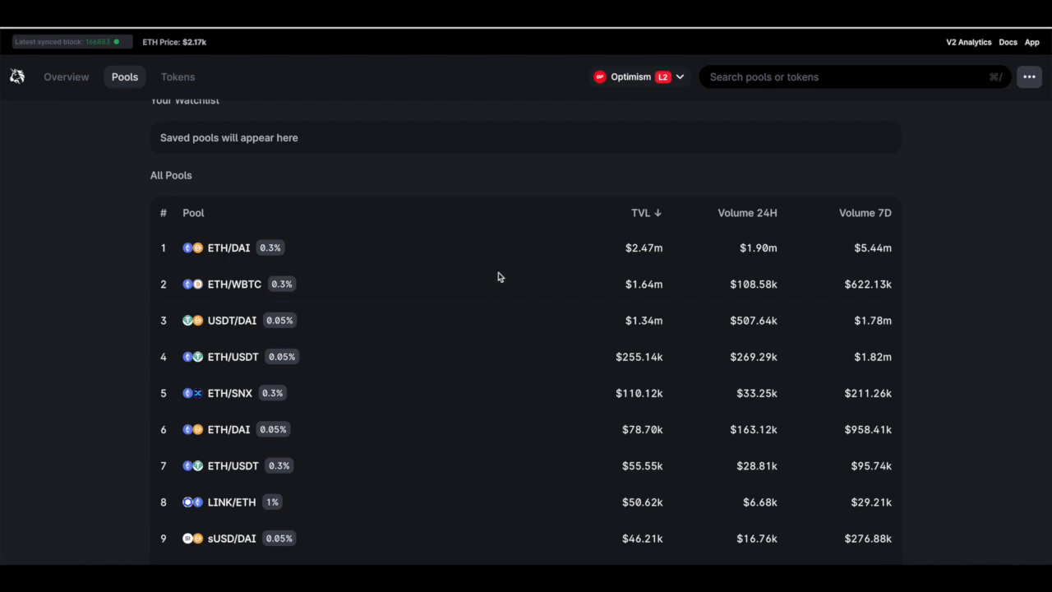
mouse_move(736, 322)
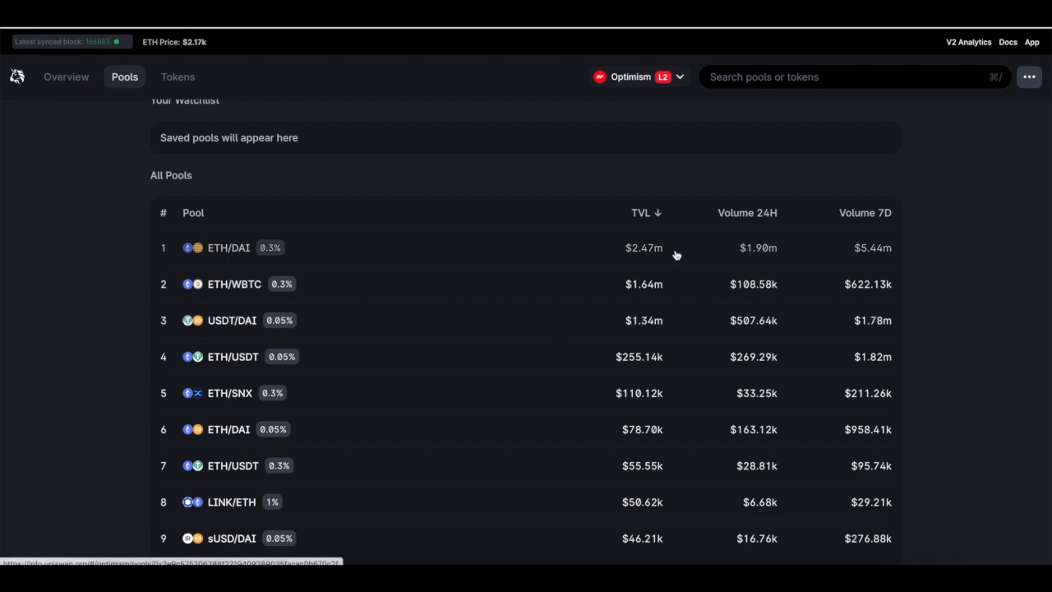
mouse_move(682, 254)
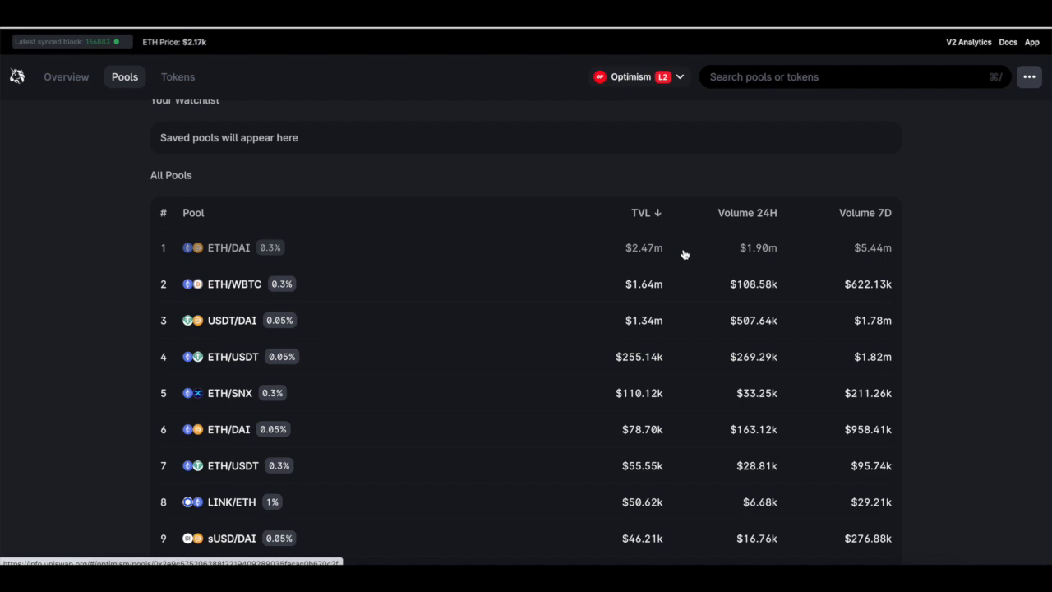
mouse_move(776, 254)
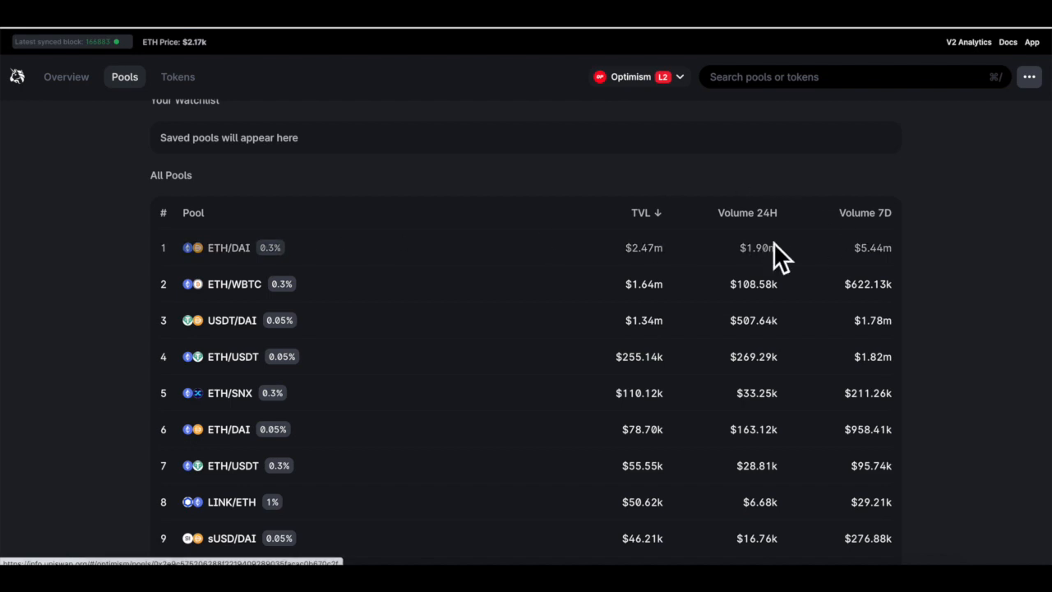
mouse_move(786, 259)
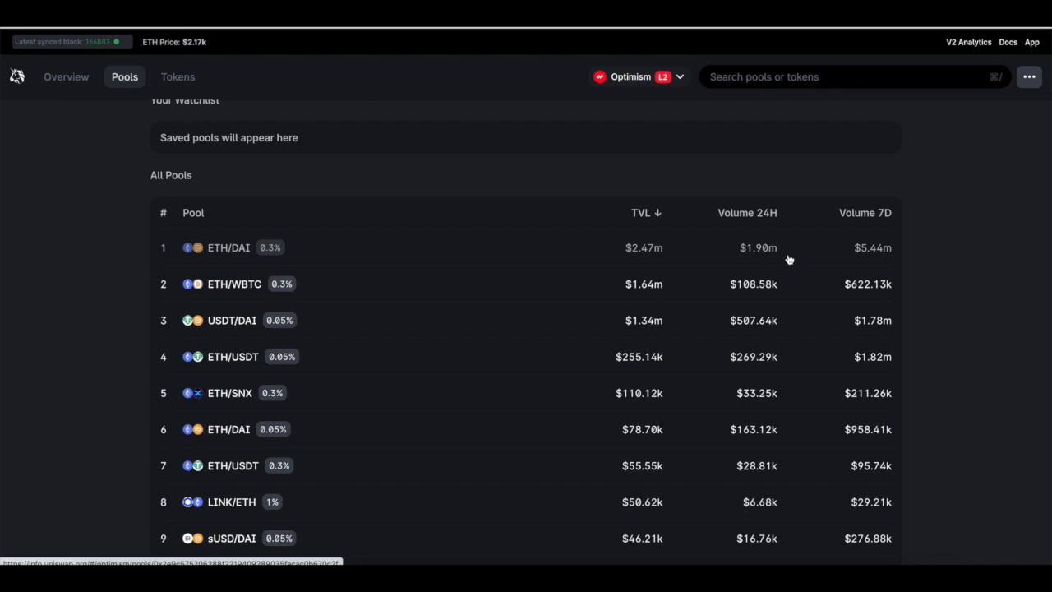
mouse_move(789, 264)
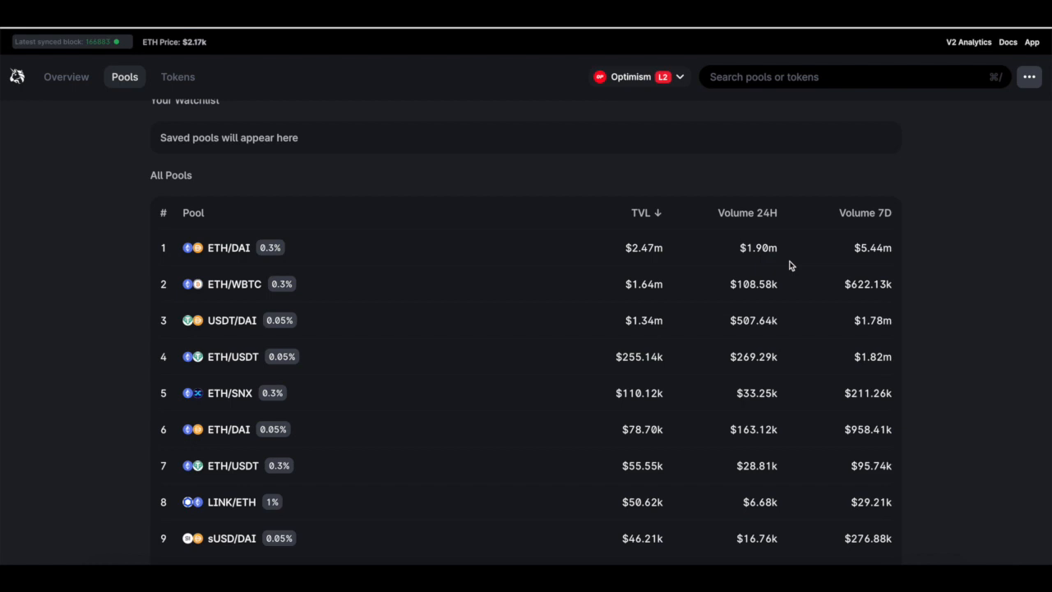
mouse_move(727, 327)
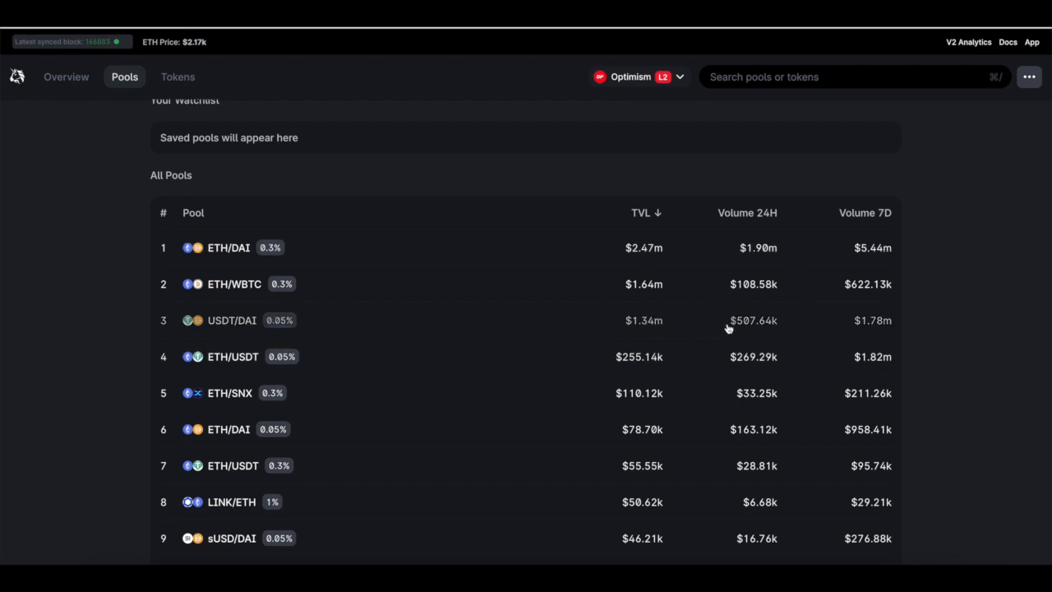
scroll("down", 3)
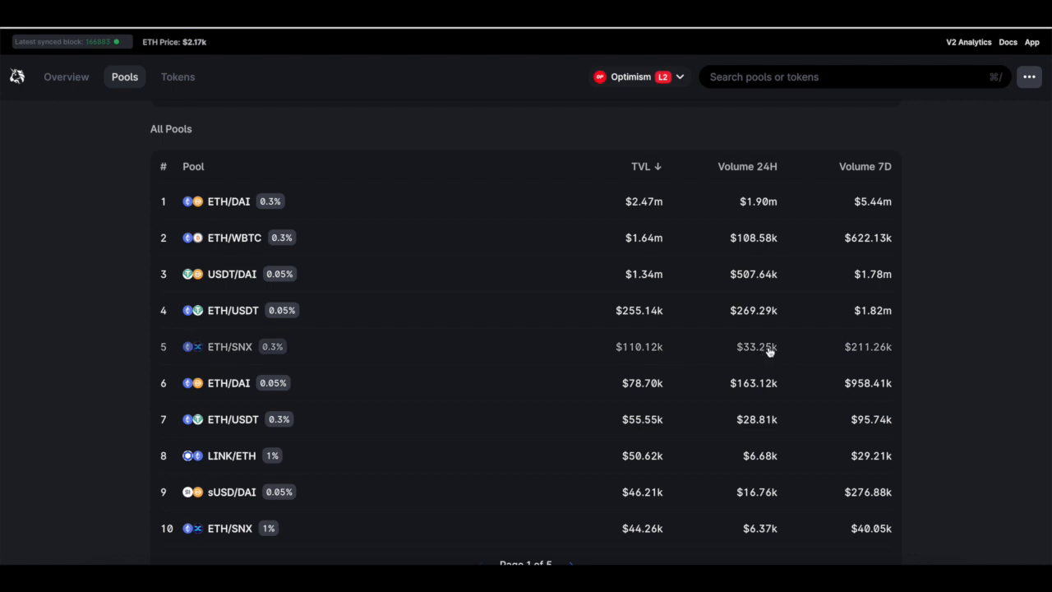
mouse_move(295, 396)
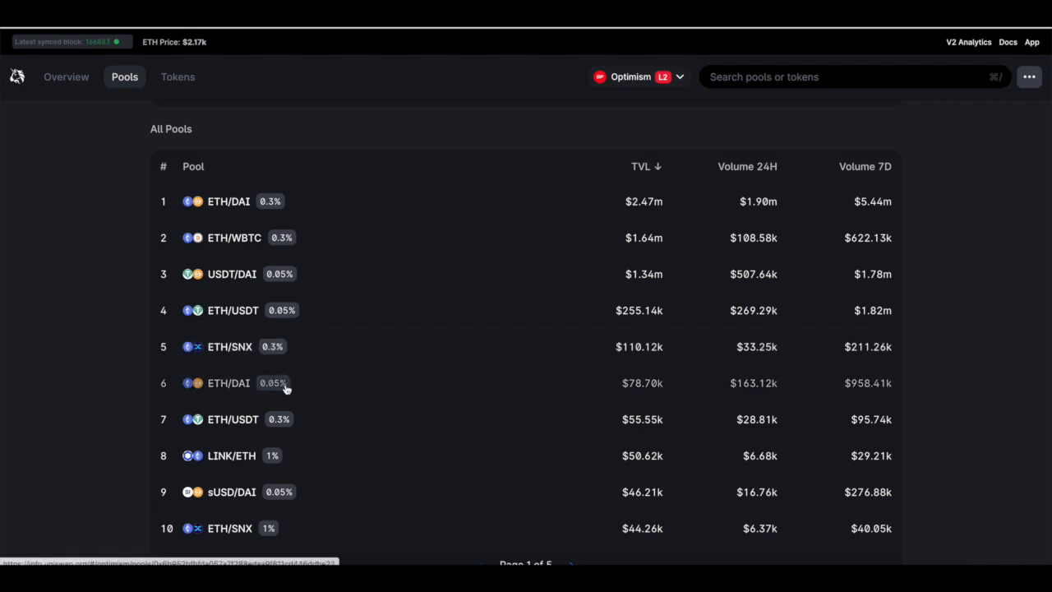
mouse_move(616, 403)
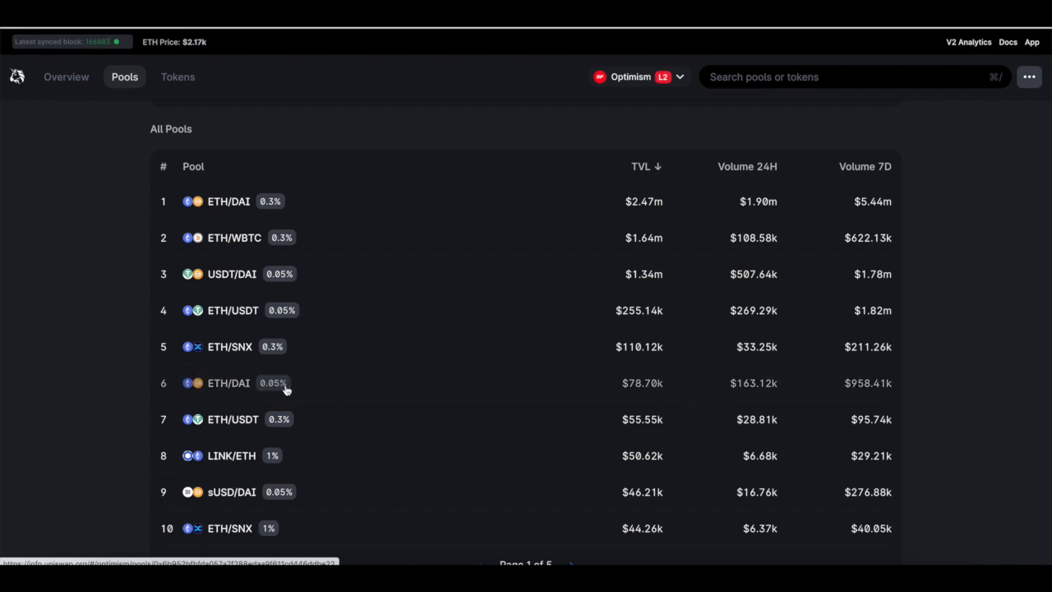
scroll("down", 3)
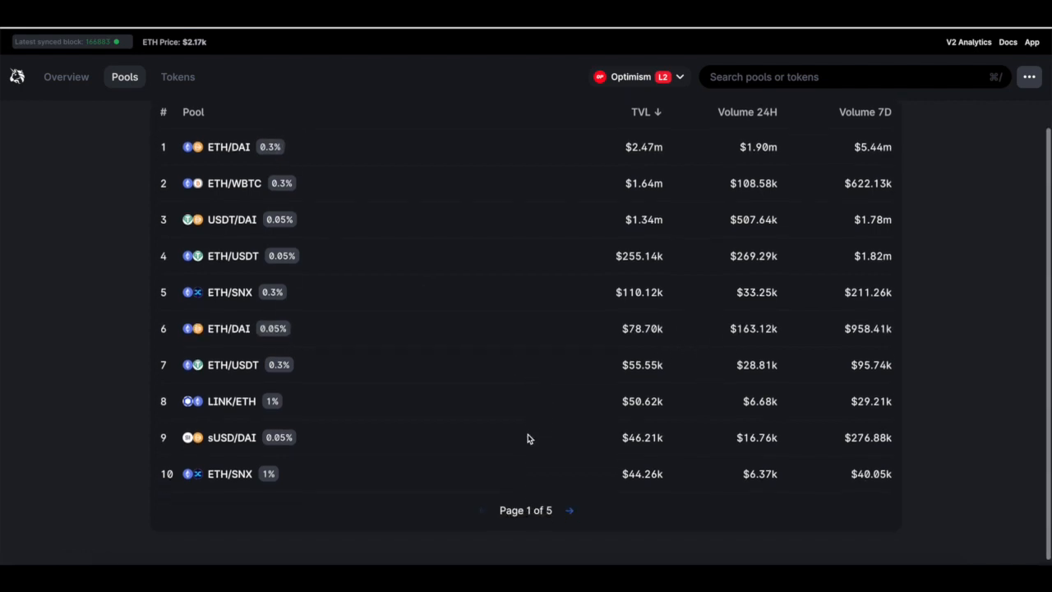
mouse_move(335, 371)
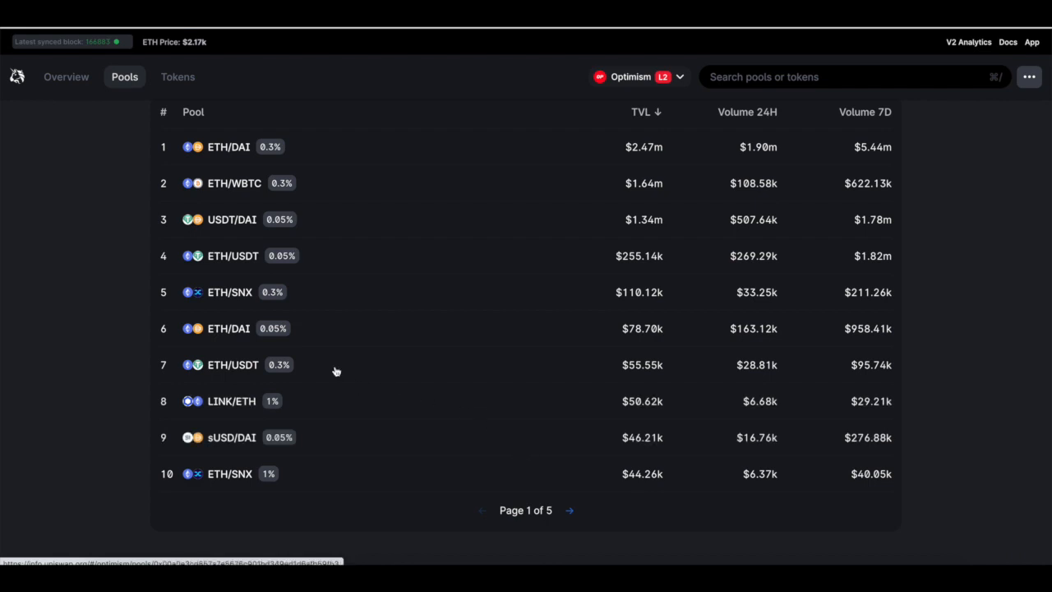
mouse_move(307, 161)
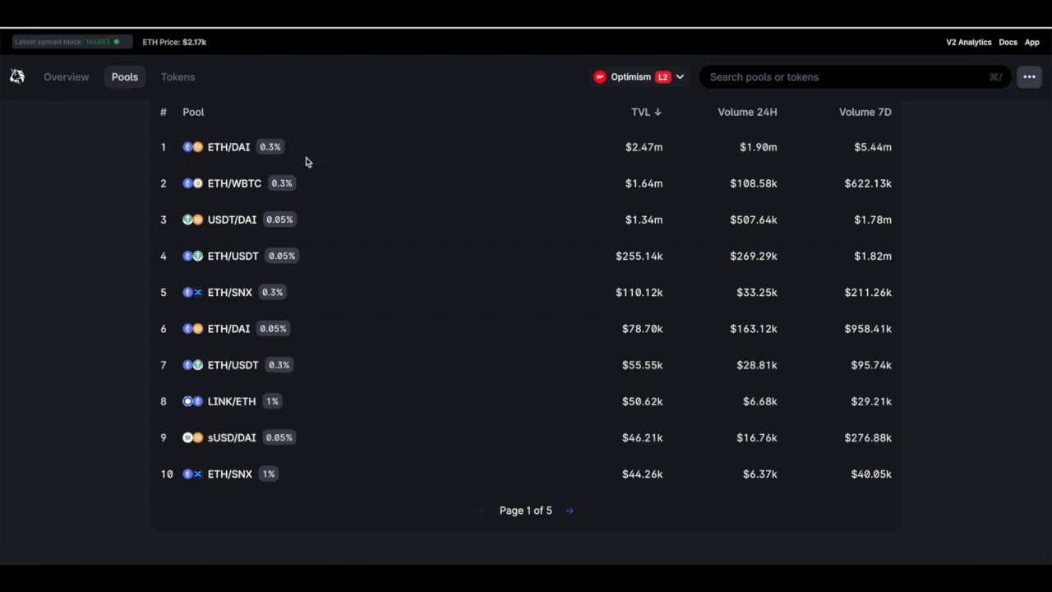
mouse_move(391, 329)
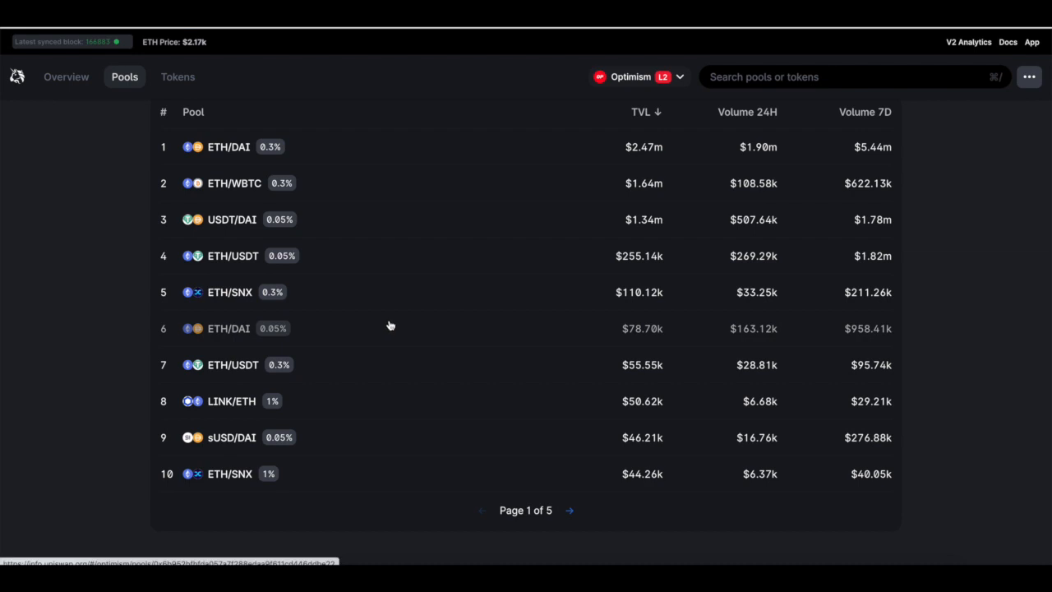
left_click(66, 78)
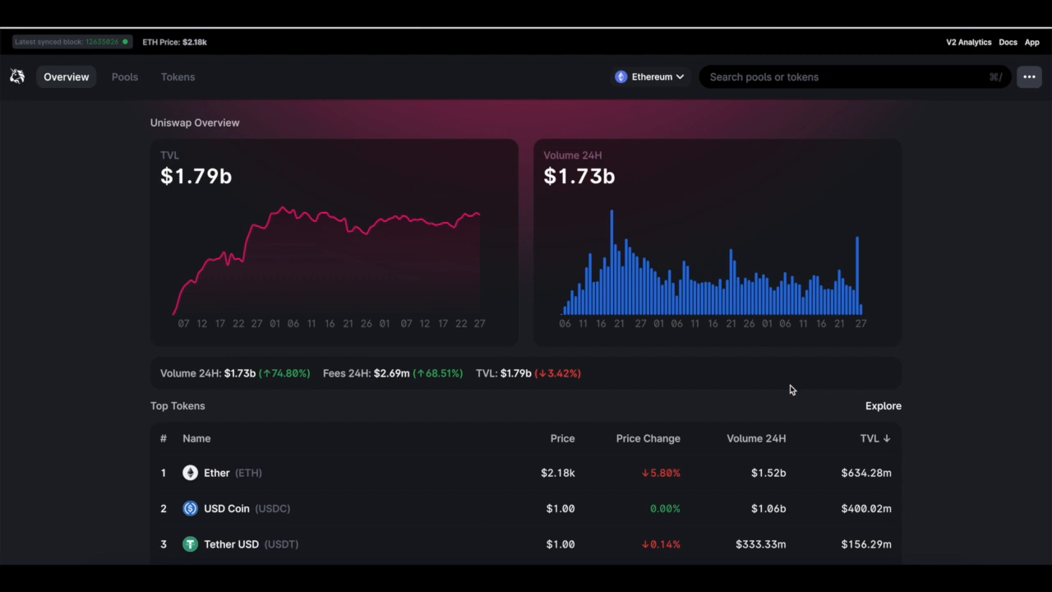
scroll("down", 3)
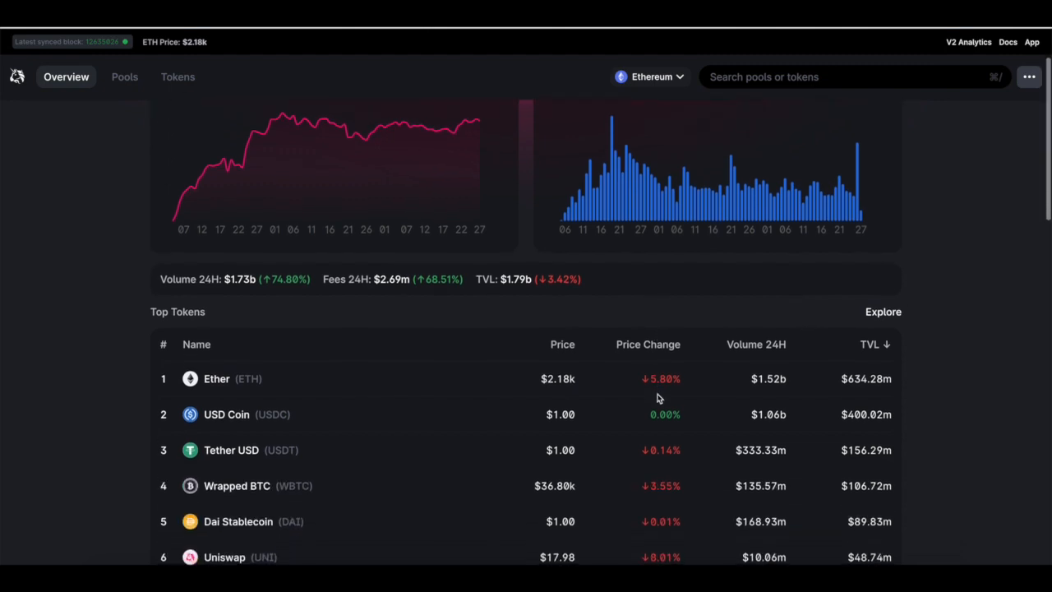
mouse_move(651, 404)
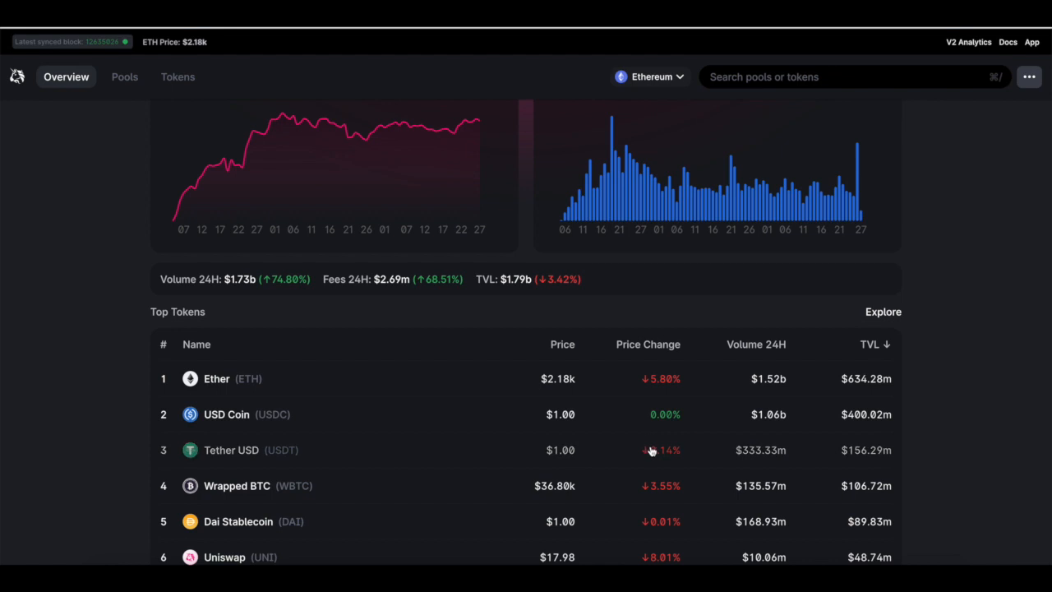
mouse_move(654, 399)
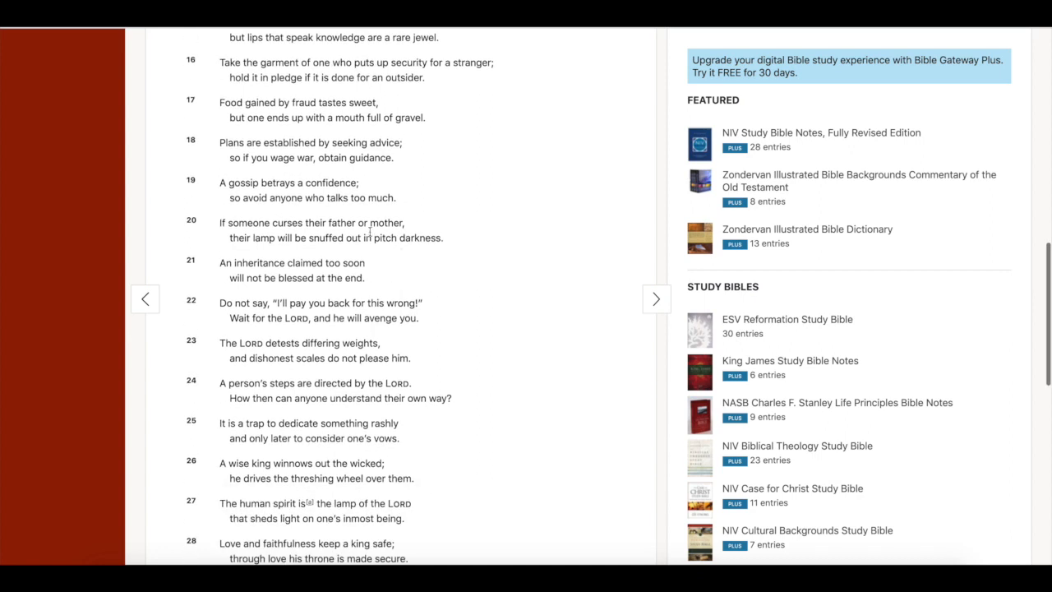
mouse_move(398, 260)
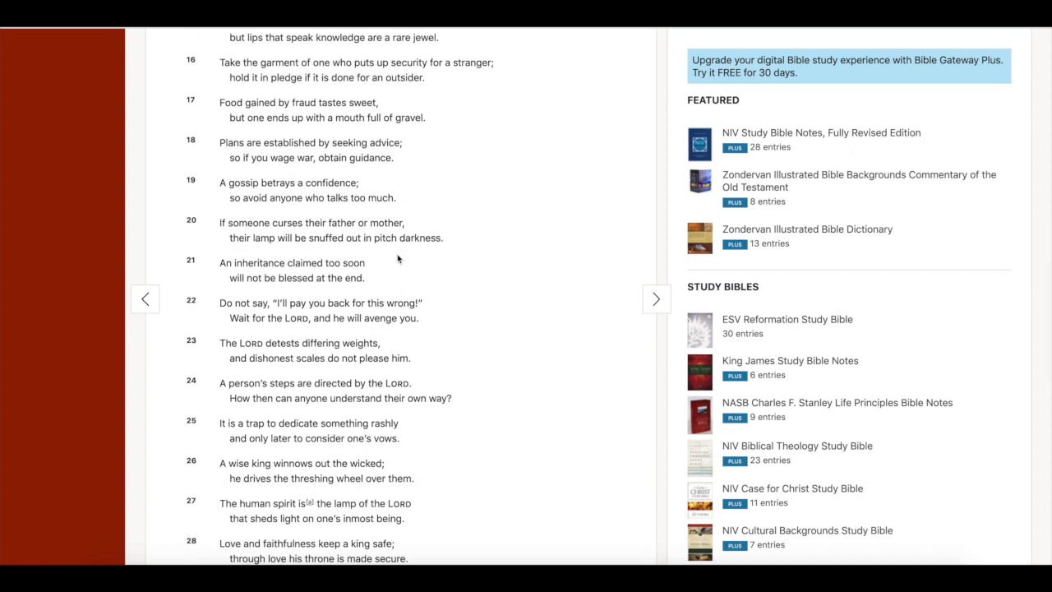
mouse_move(689, 97)
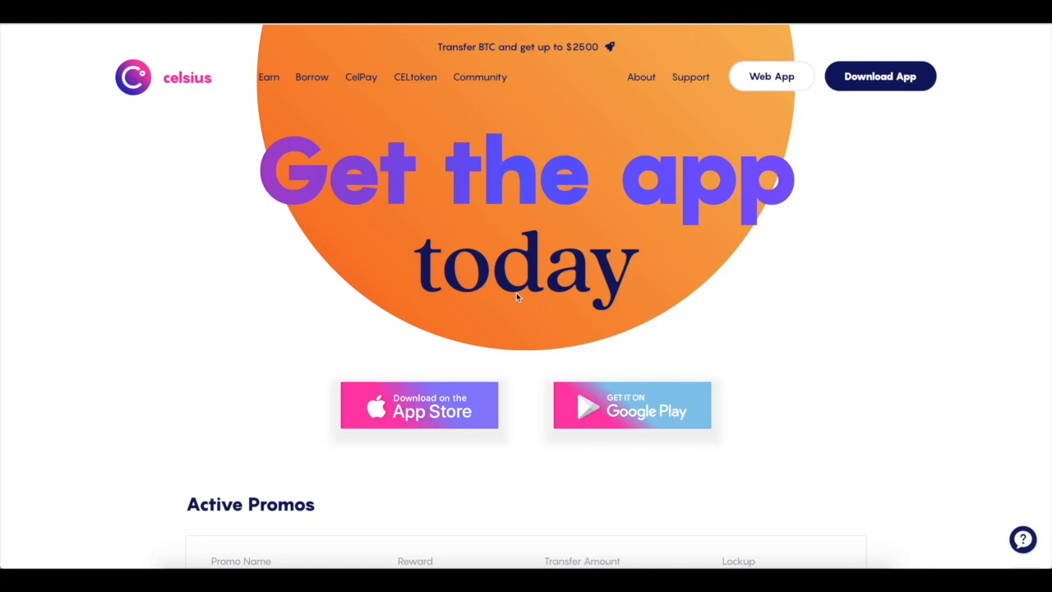
scroll("down", 3)
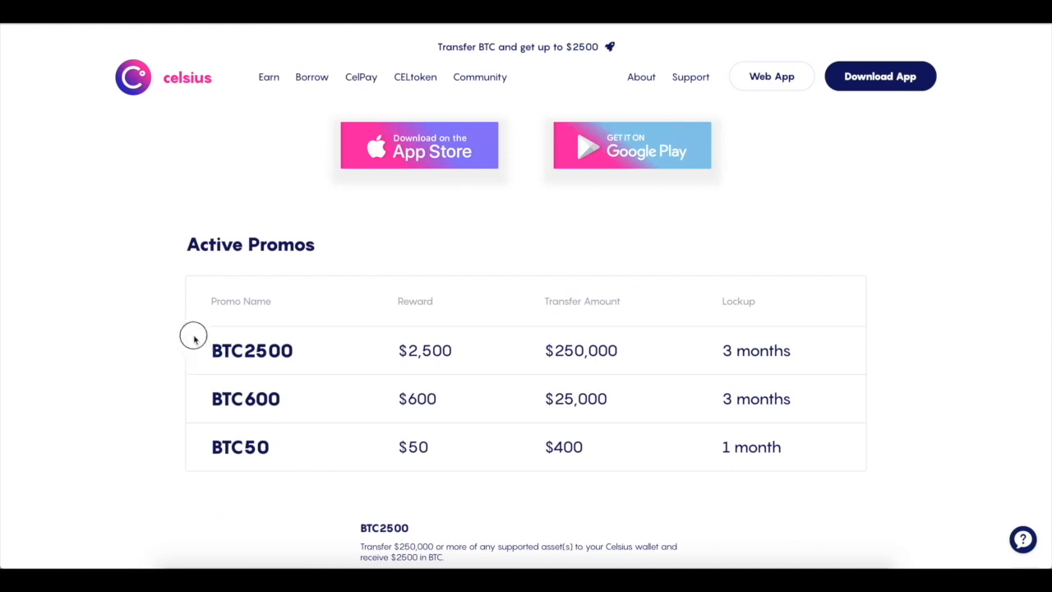
mouse_move(353, 371)
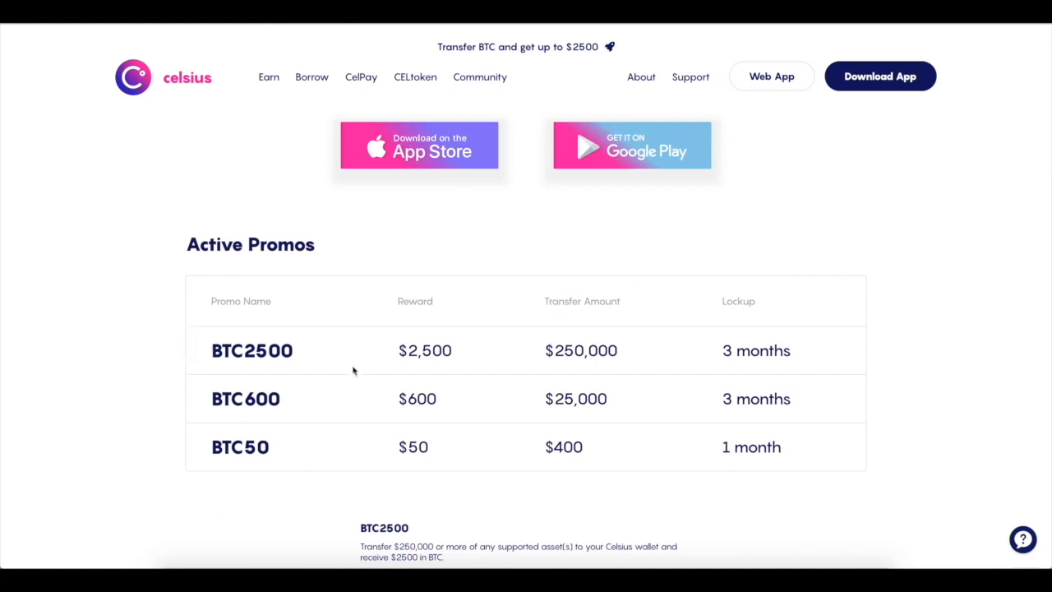
mouse_move(502, 451)
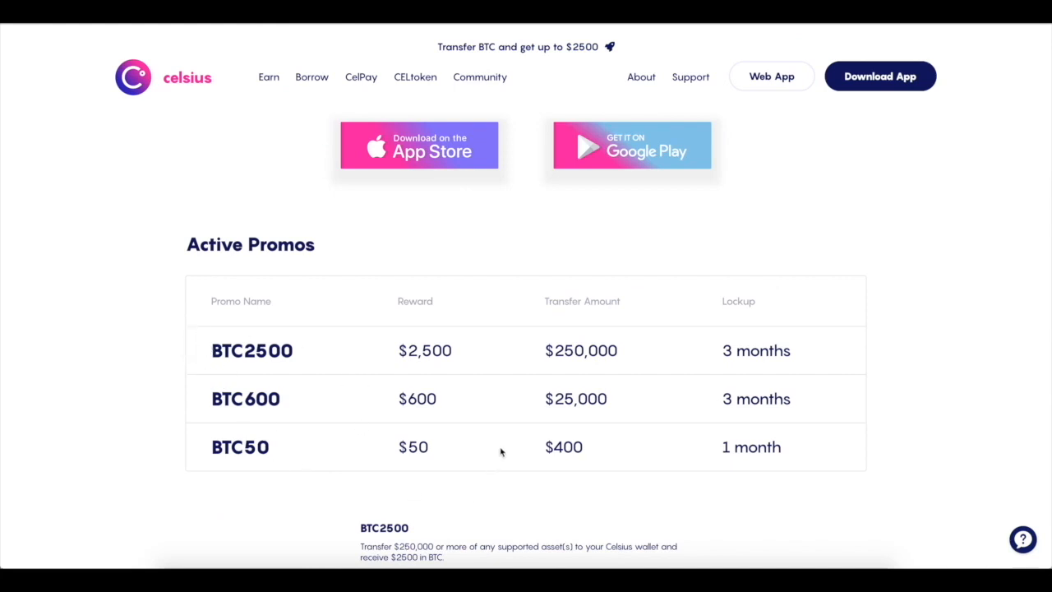
mouse_move(467, 452)
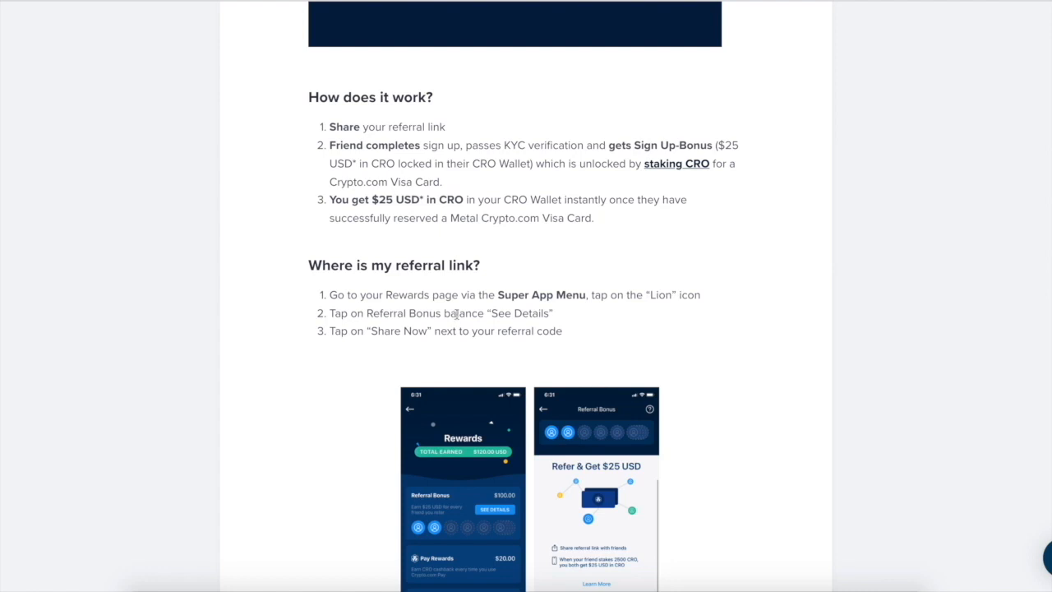
Select the 'Metal Crypto.com Visa Card' phrase in the 'How does it work?' list.
left_click_drag(447, 217, 594, 217)
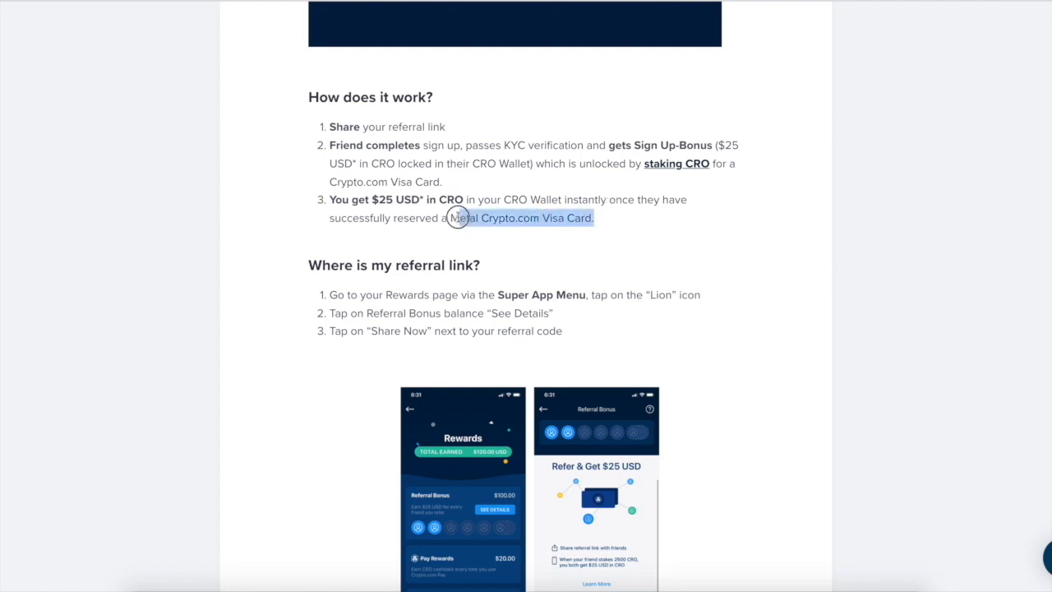